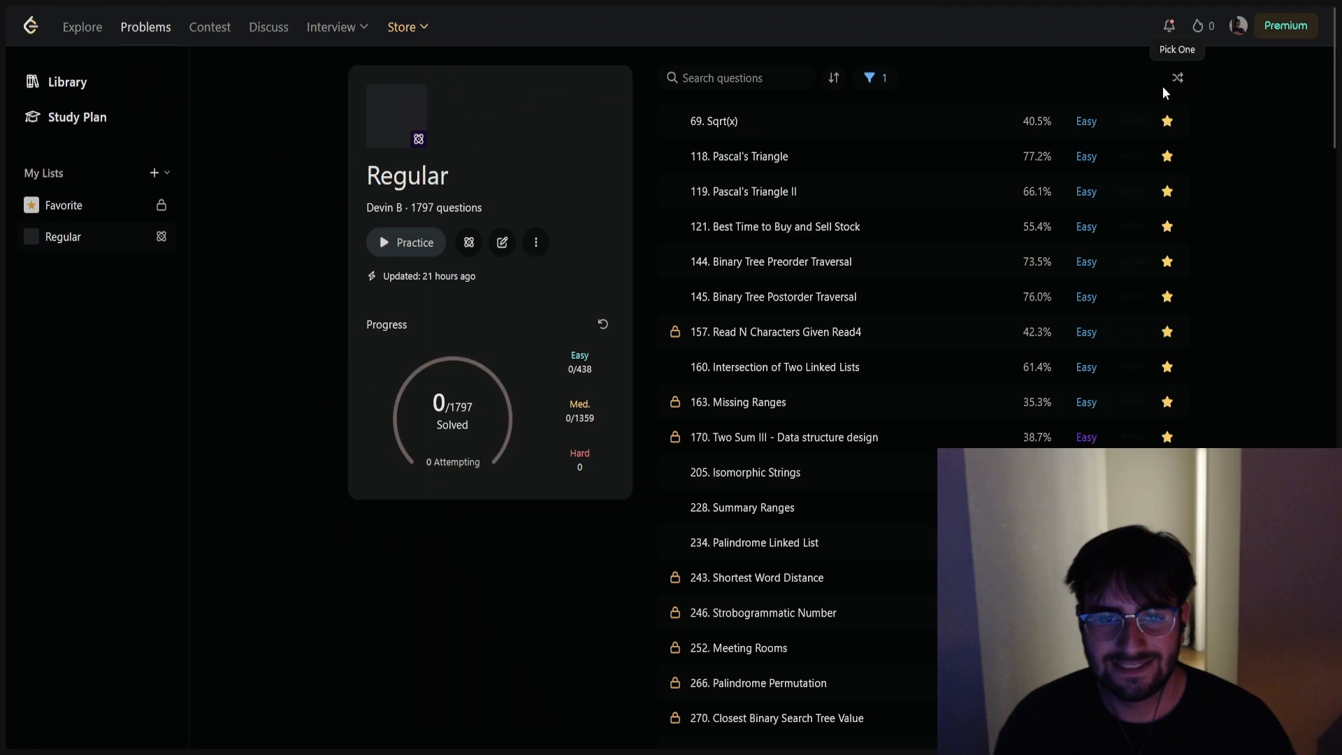
# Step: Pick a random problem from the Regular list, landing on 1380 Lucky Numbers in a Matrix
pyautogui.click(1176, 77)
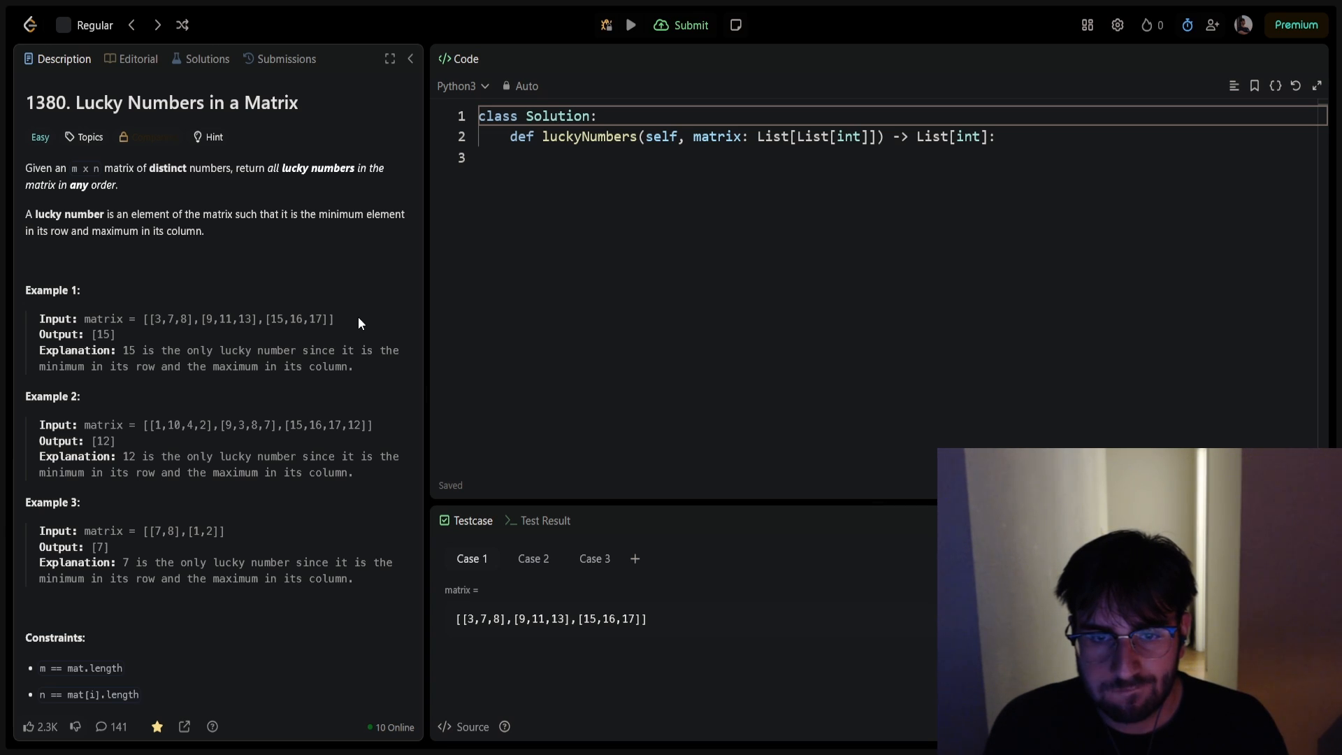
# Step: Write a comment describing brute force: check each element against its row and column, add matches to a return array
pyautogui.write('# Okay')
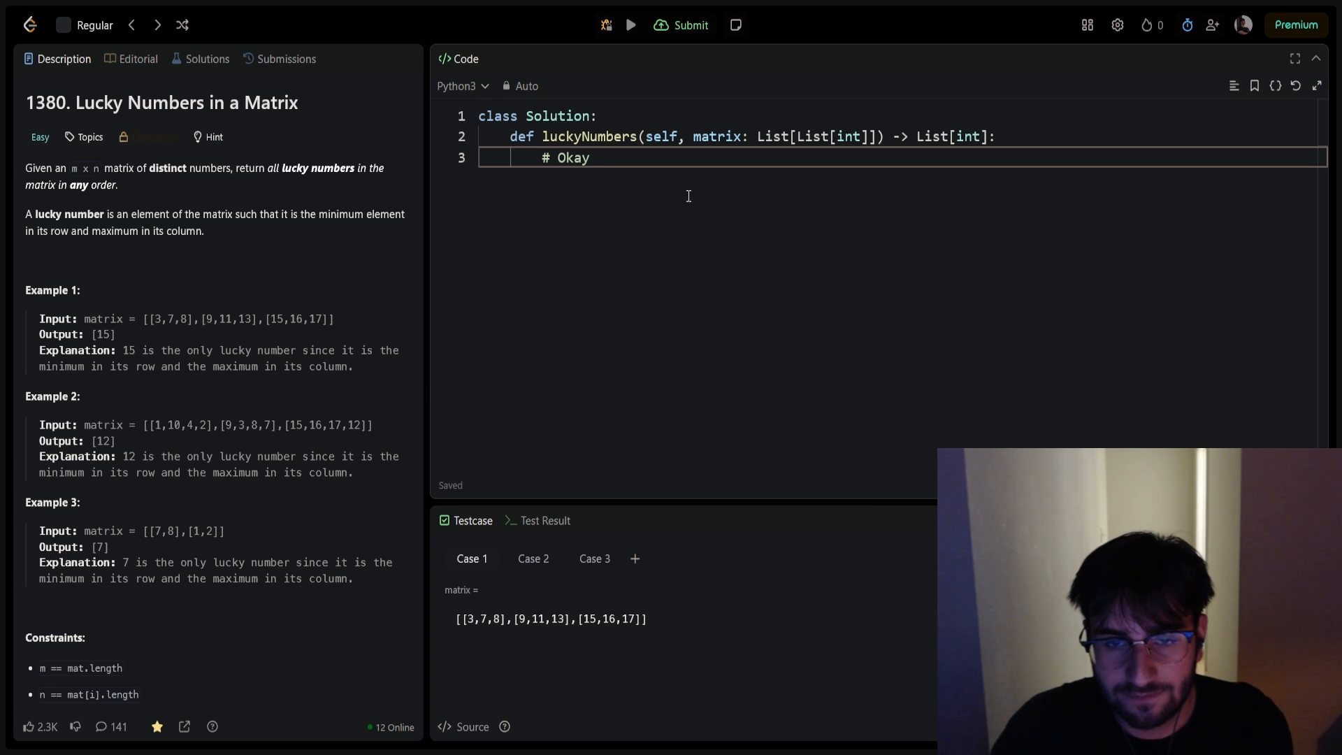
pyautogui.write('I mean brute f')
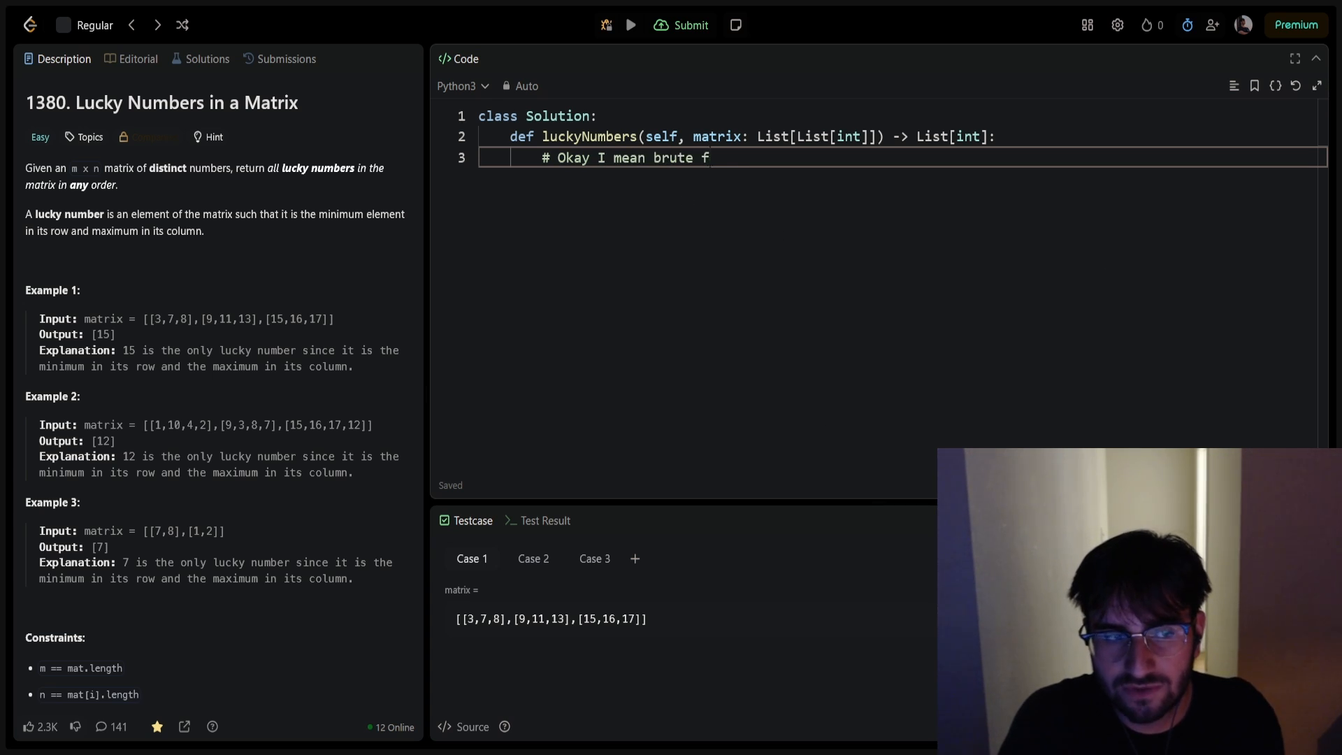
pyautogui.write('orce is just element by element b')
pyautogui.write('# row and col')
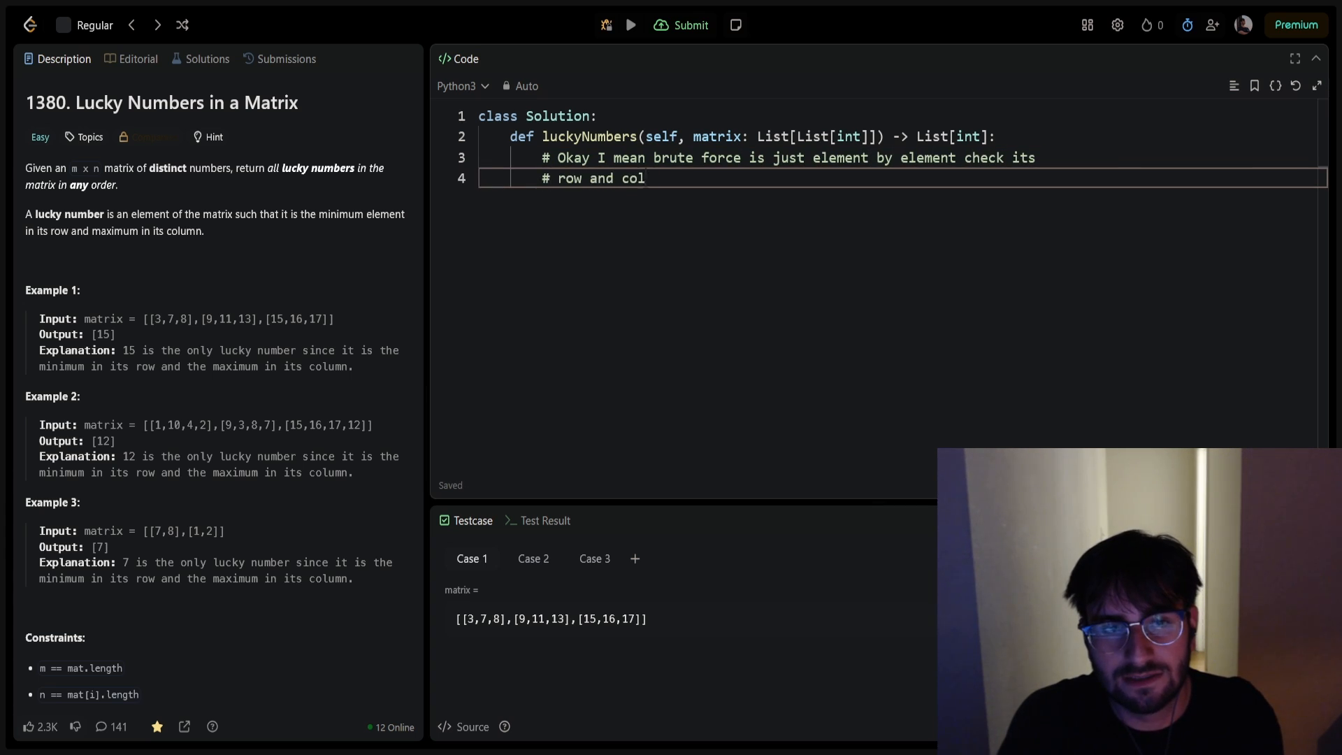
pyautogui.write('umn and if its')
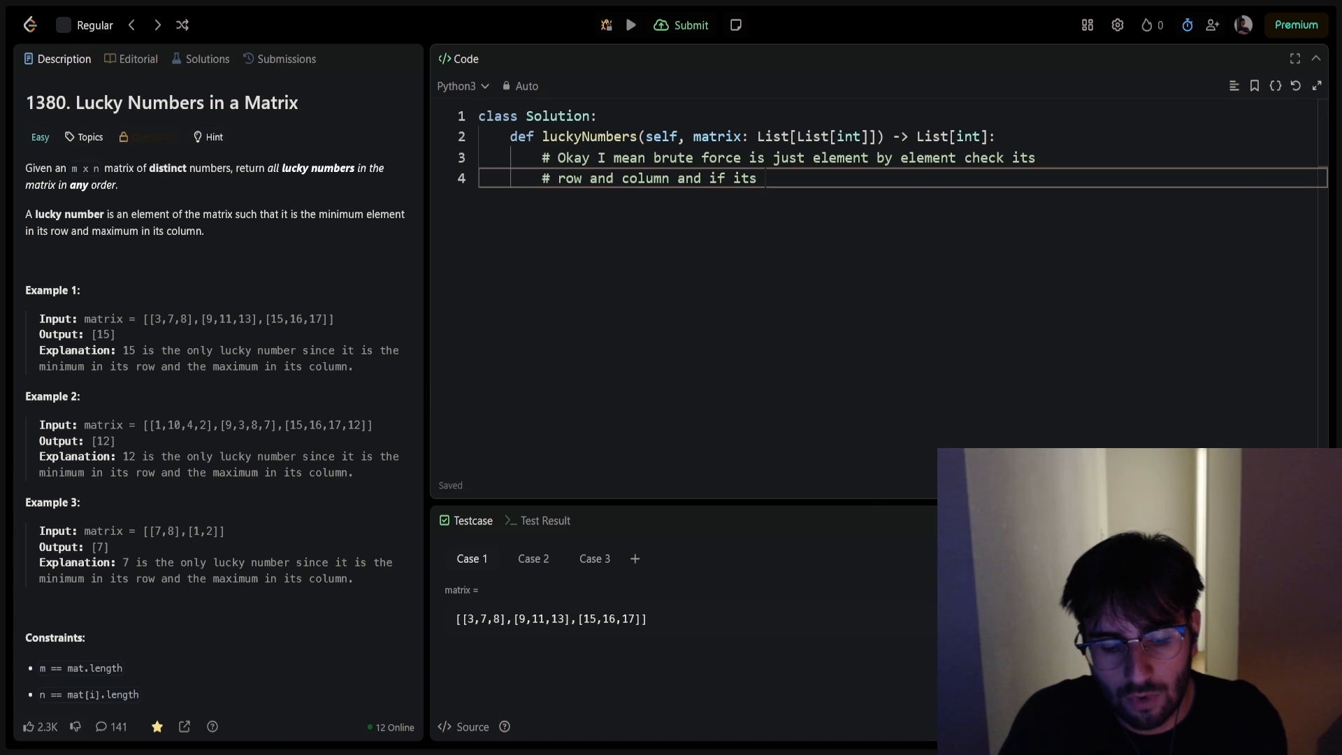
pyautogui.write('satisfying')
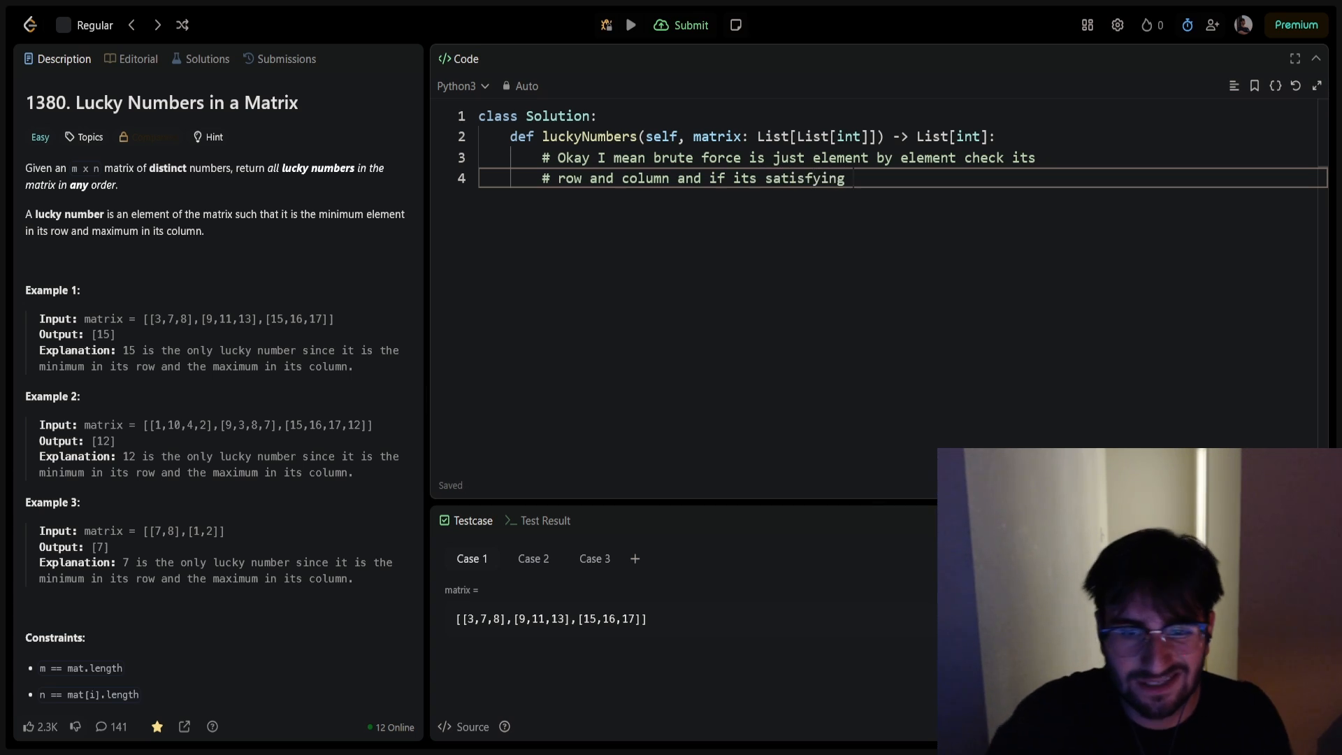
pyautogui.write('both add it to a return')
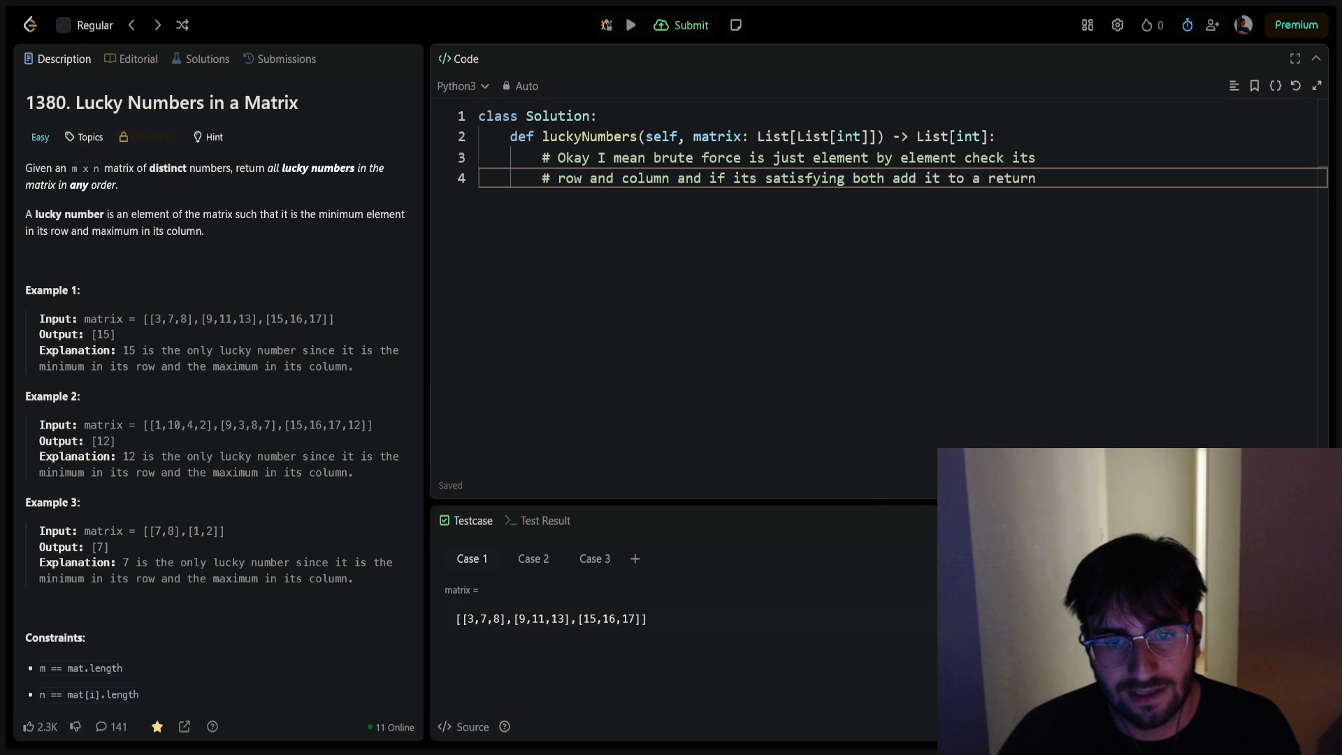
pyautogui.write('# array. But I')
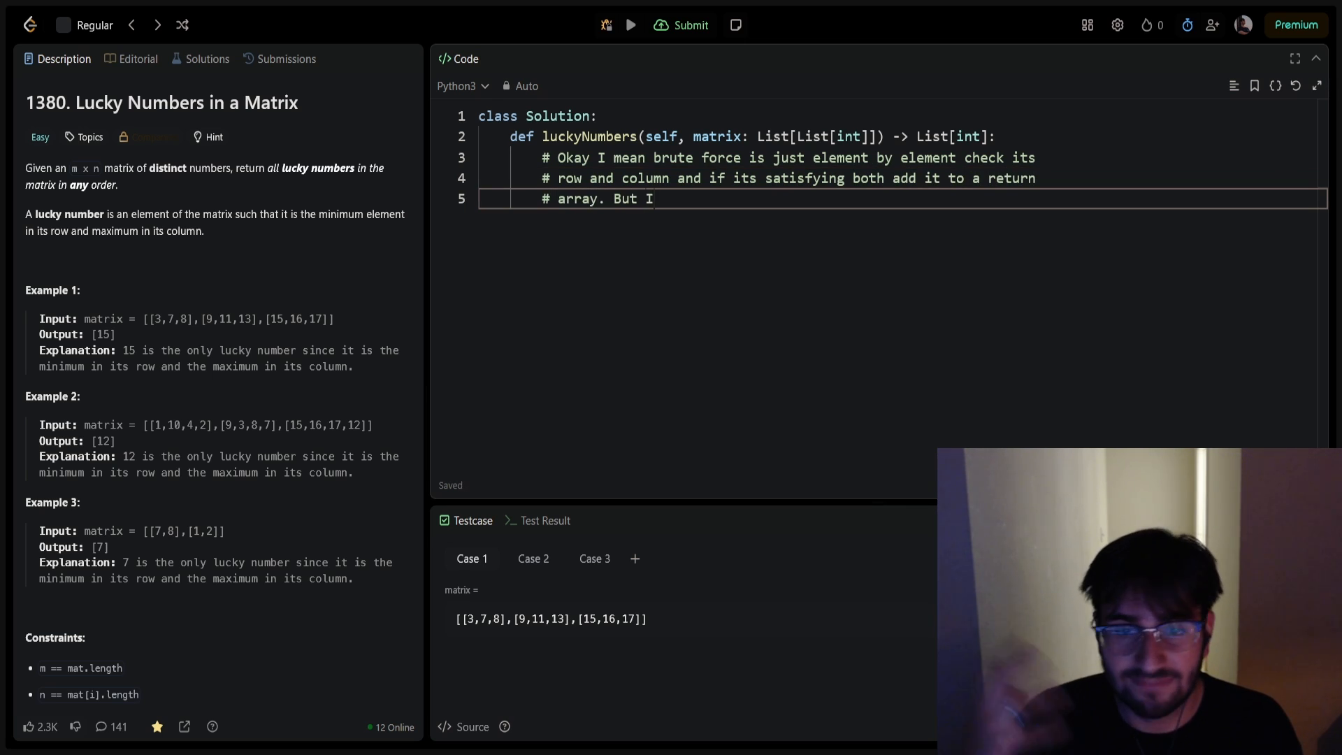
# Step: Extend the comment with the improvement of checking each row's min first, then its column
pyautogui.write('can improve')
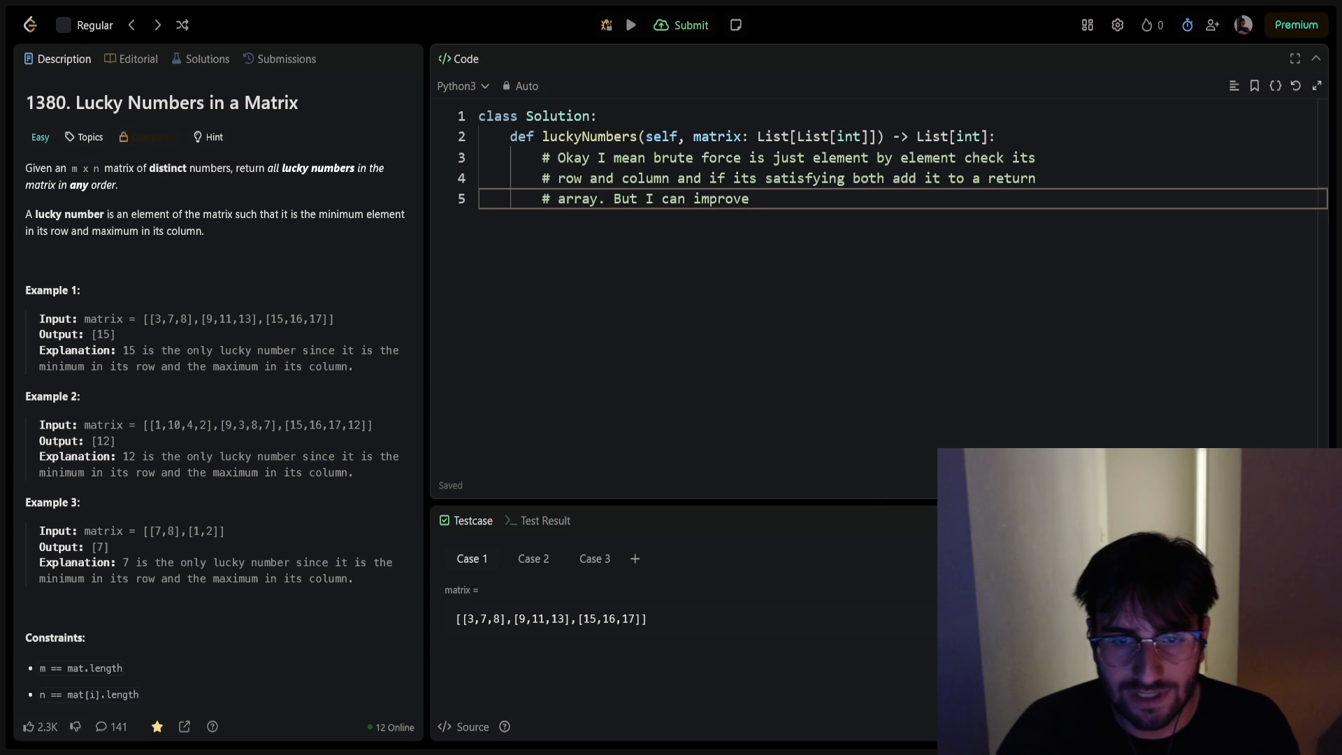
pyautogui.write('it by ch')
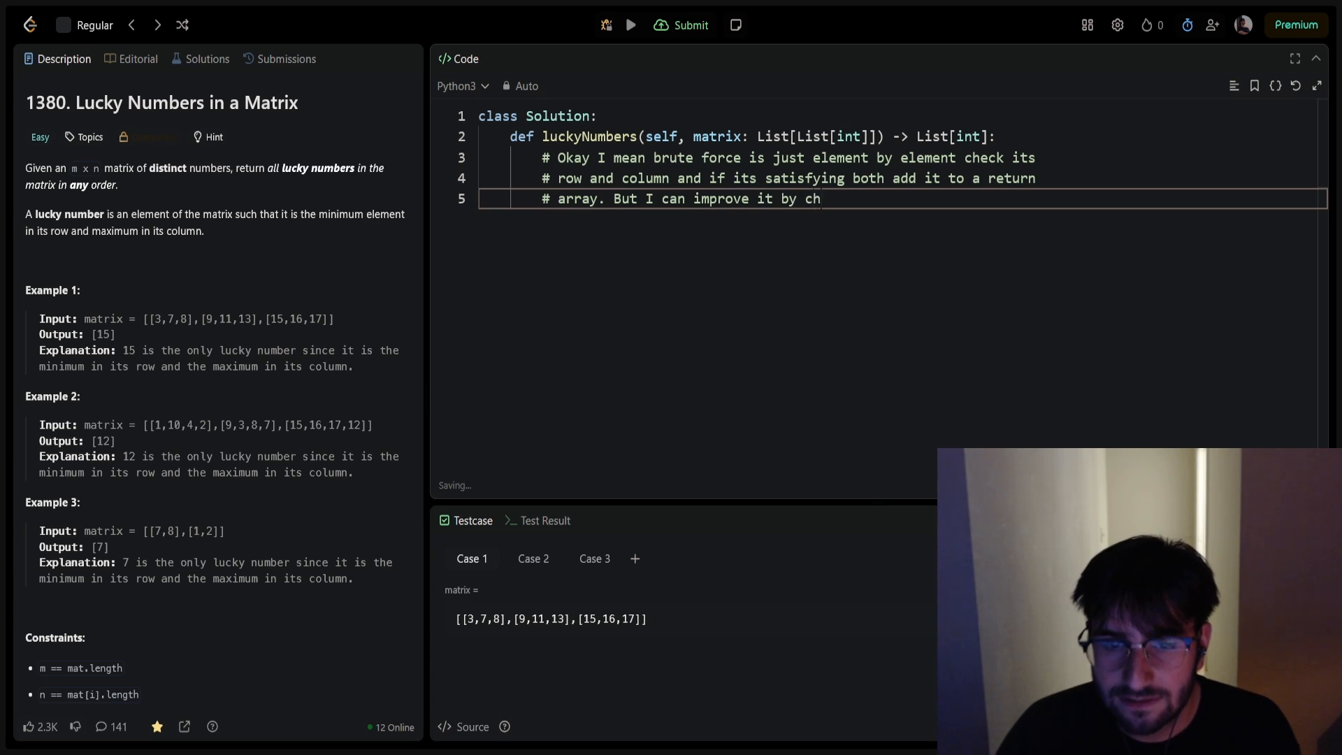
pyautogui.write('ecking the min of ea')
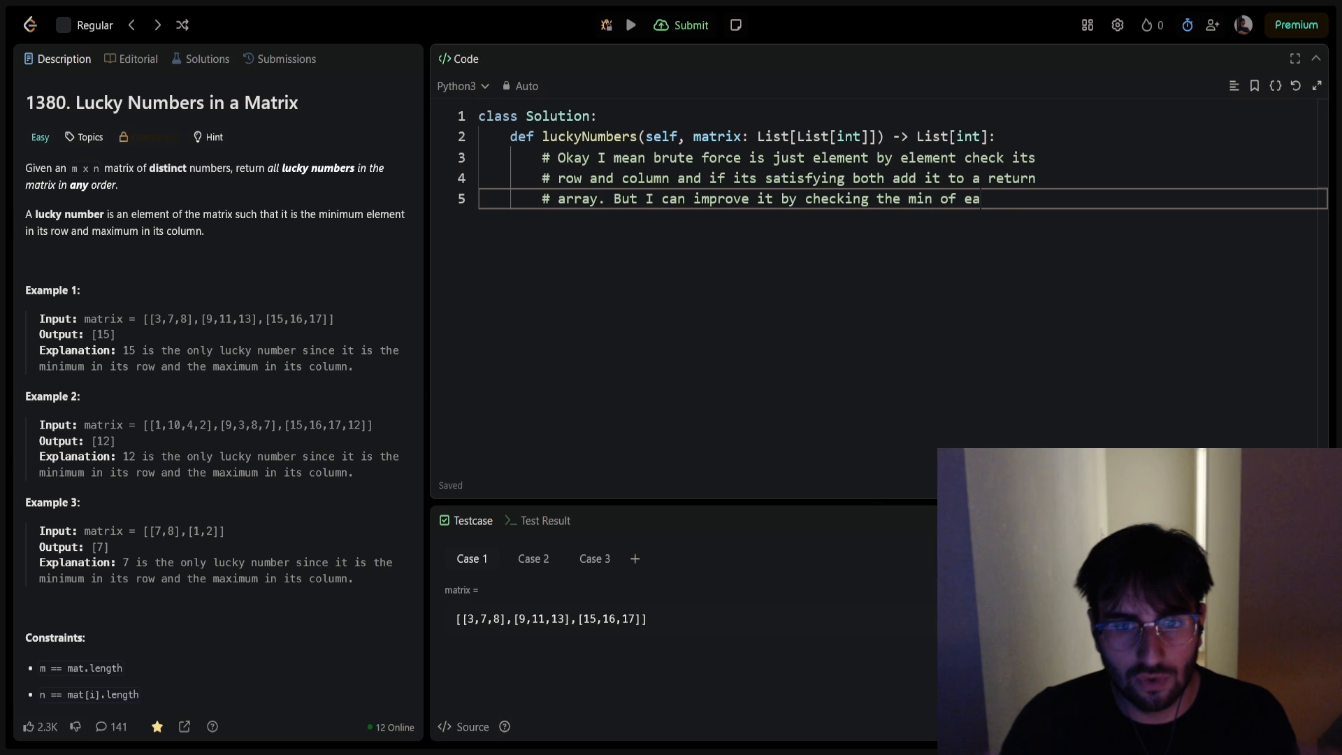
pyautogui.write('ch row first')
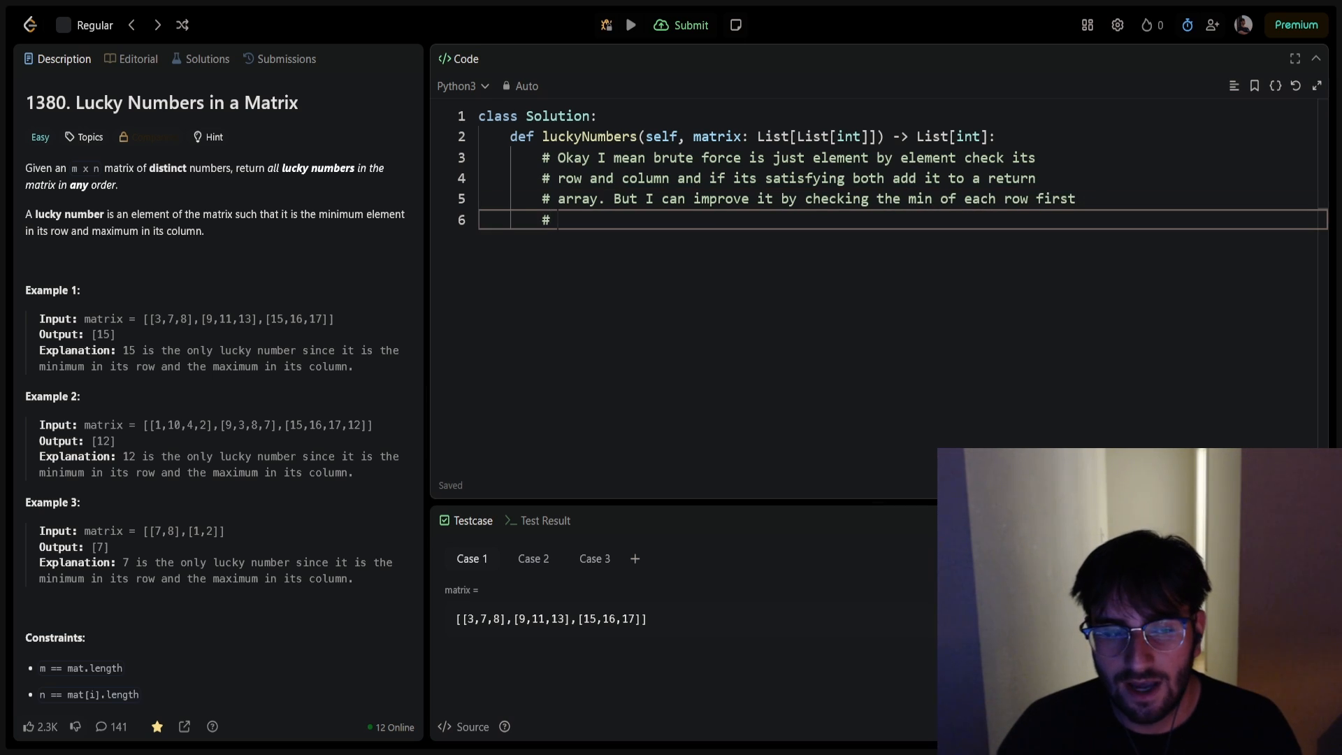
pyautogui.write('then its column')
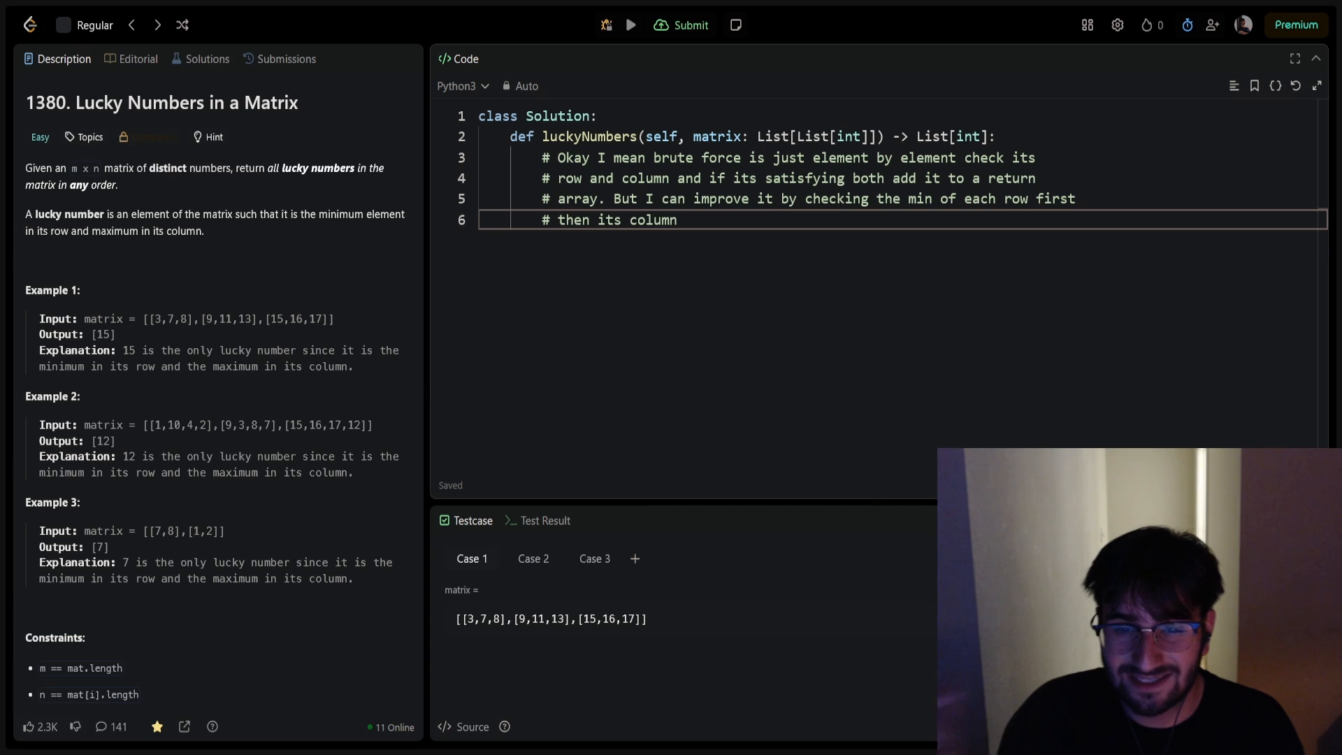
pyautogui.write('.')
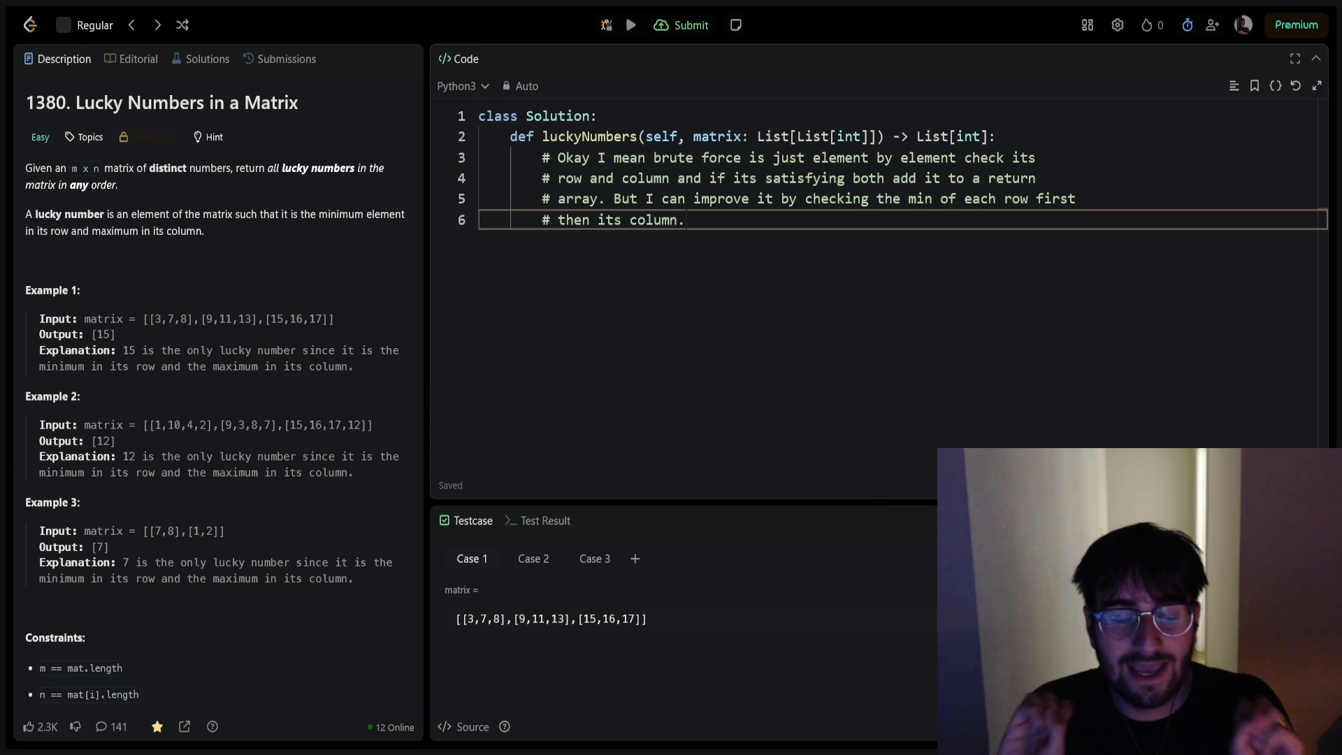
# Step: Write nested for loops over range(len(matrix[0])) and range(len(matrix)) and drop the improvement comment
pyautogui.write('f')
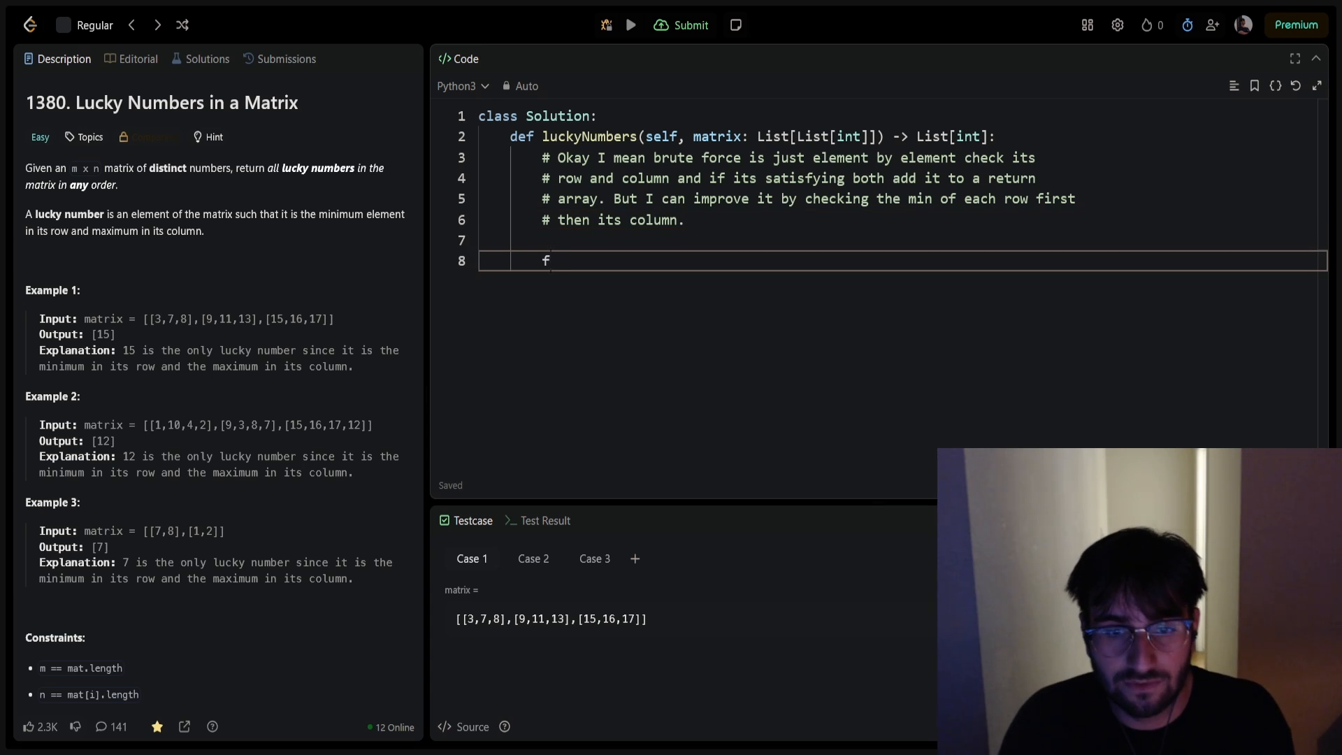
pyautogui.write('or r')
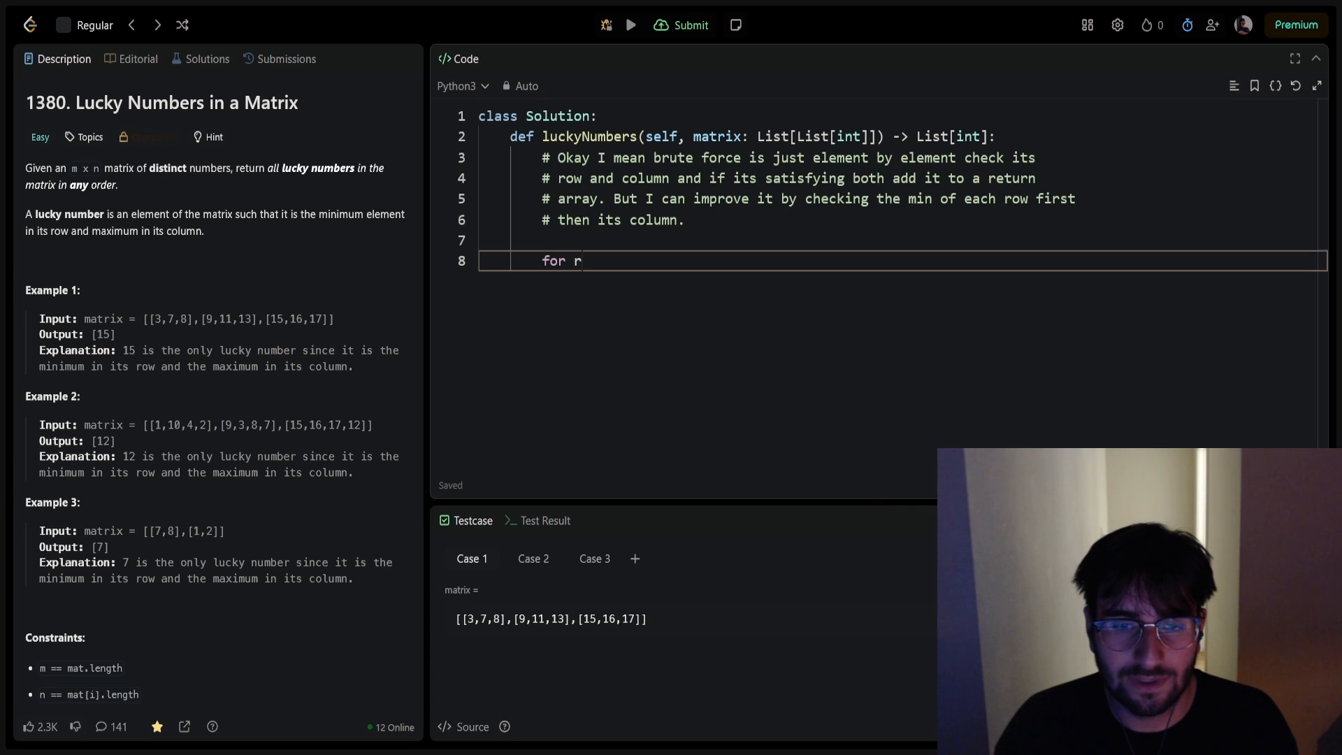
pyautogui.write('ow in')
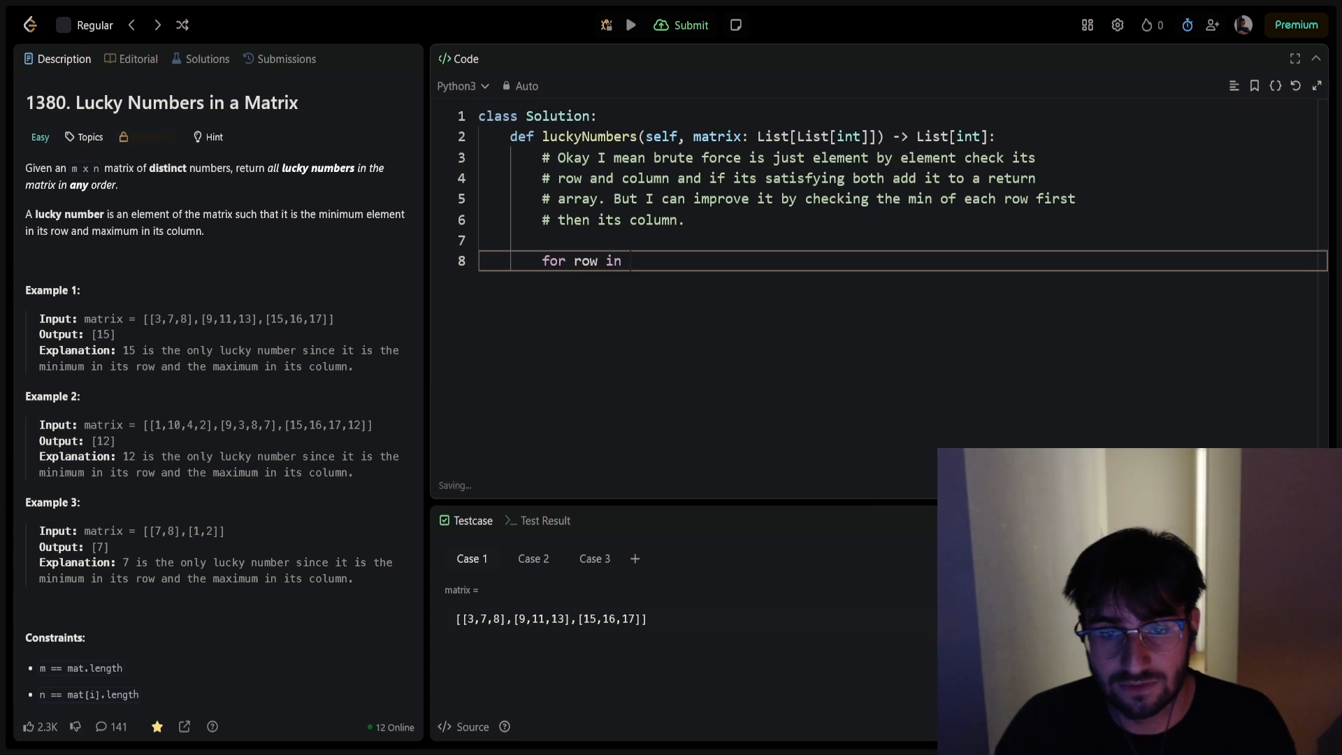
pyautogui.write('range()')
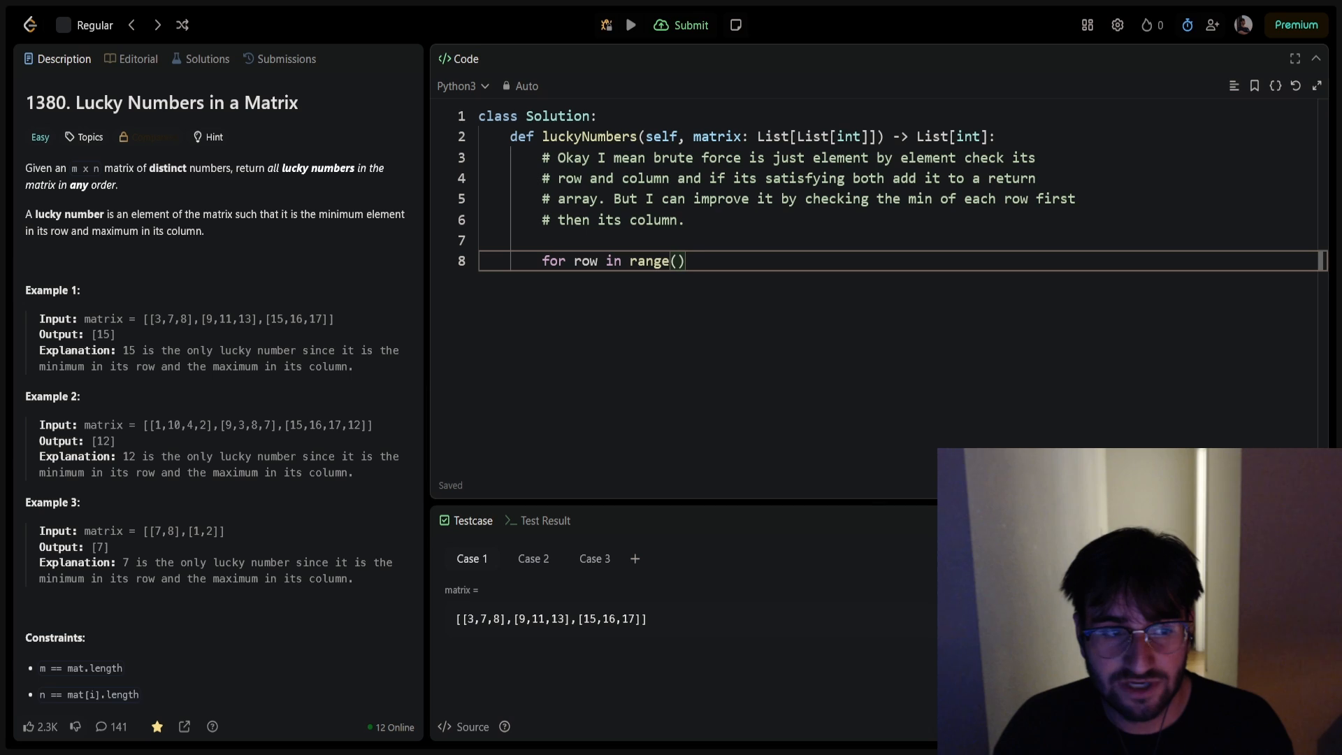
pyautogui.write('len(matrix[0]')
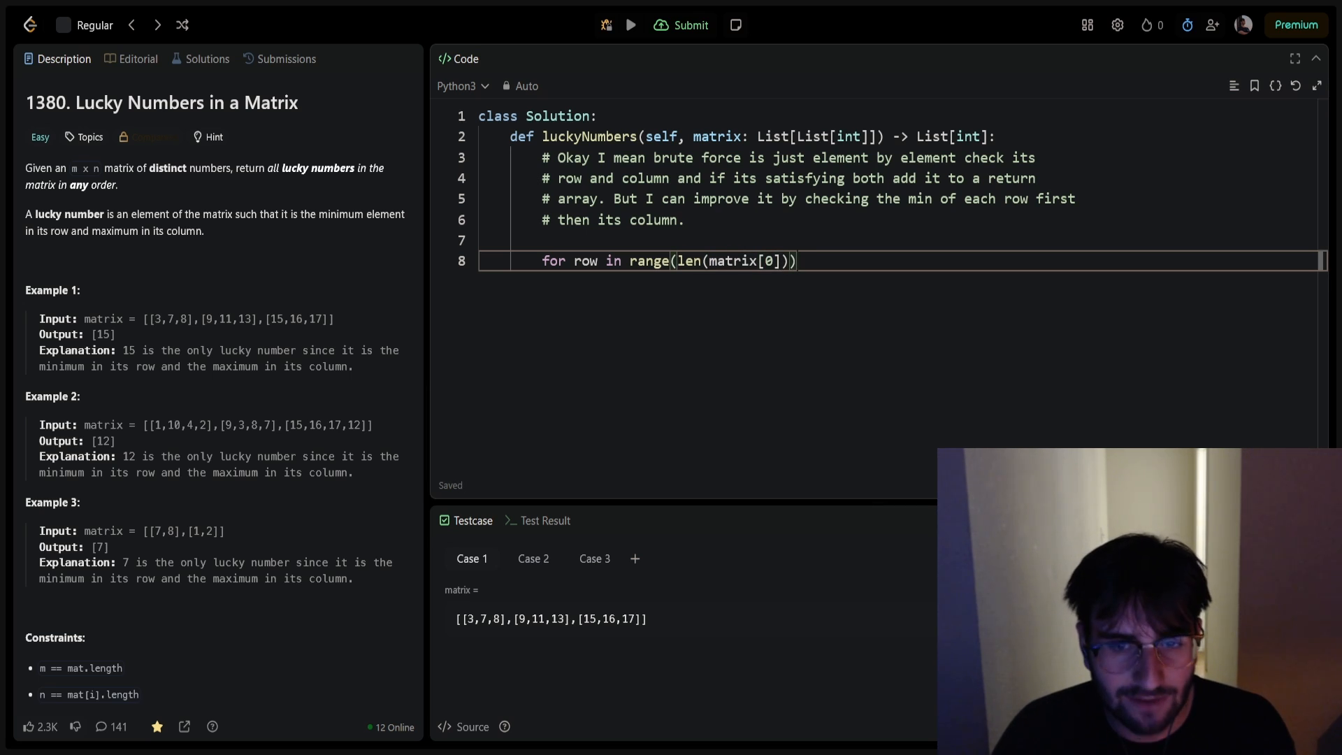
pyautogui.write(':')
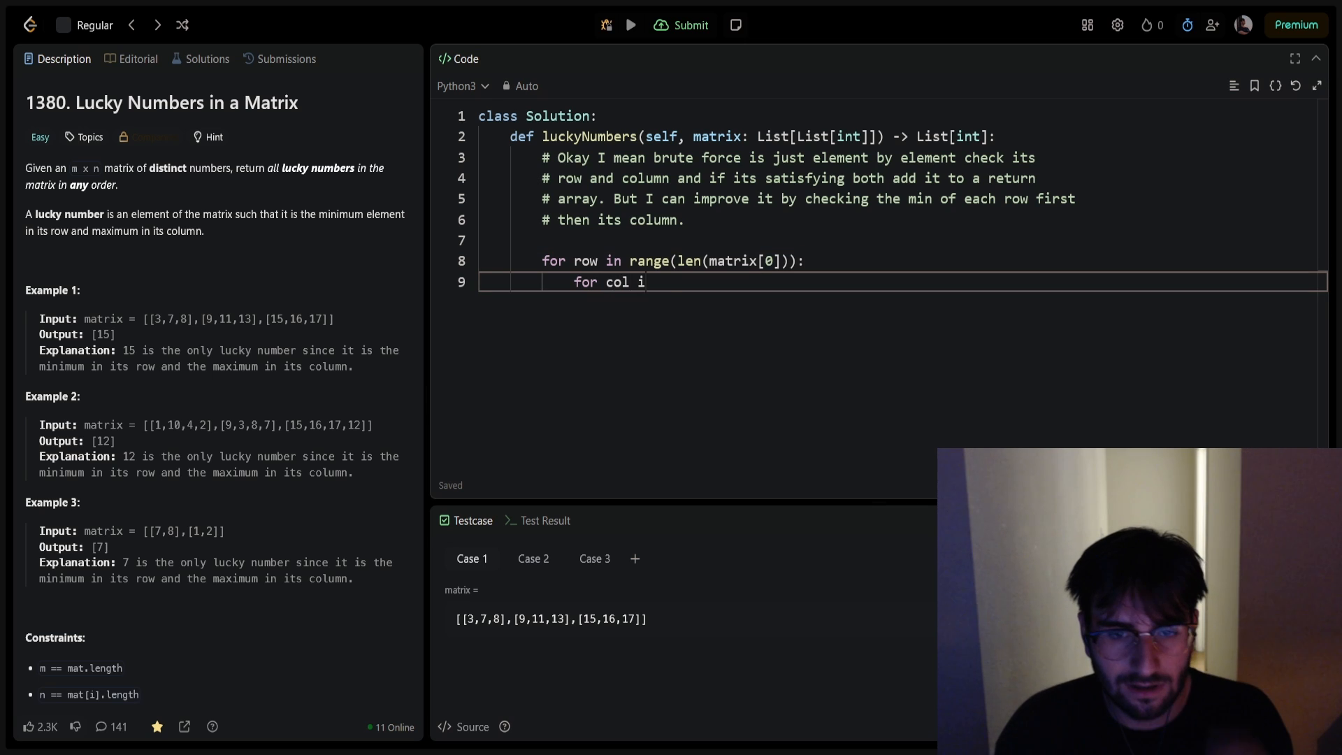
pyautogui.write('n range(len(matrix)):')
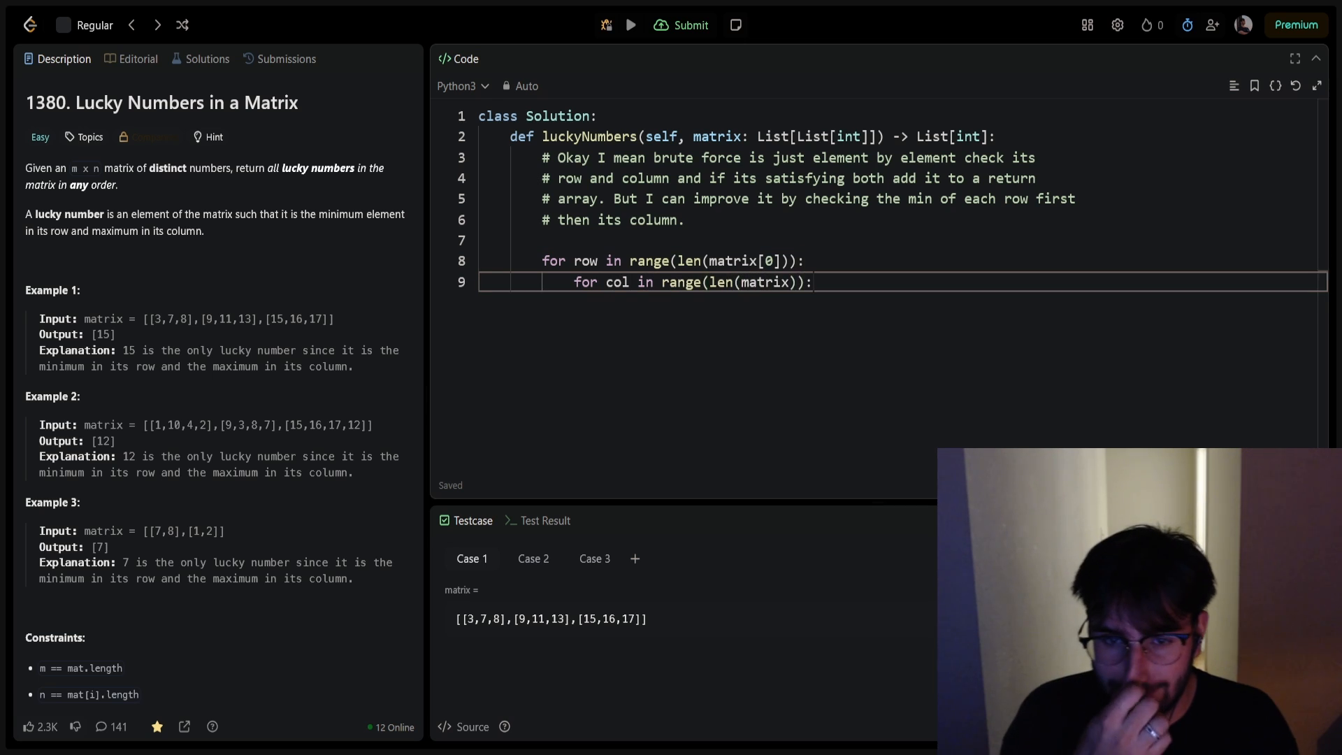
pyautogui.press('Return')
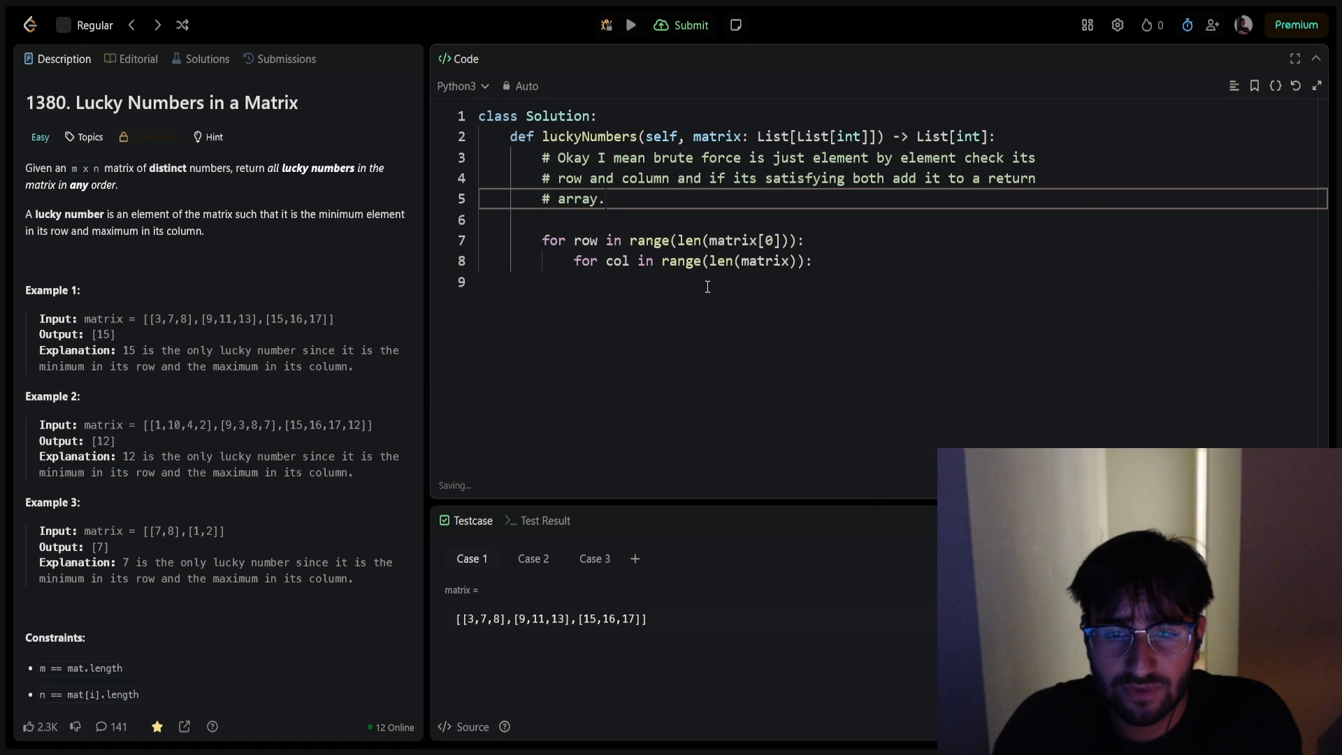
# Step: Type a side note about it still being O(n) after '# array.' and then take it back
pyautogui.write('idk why I said that i')
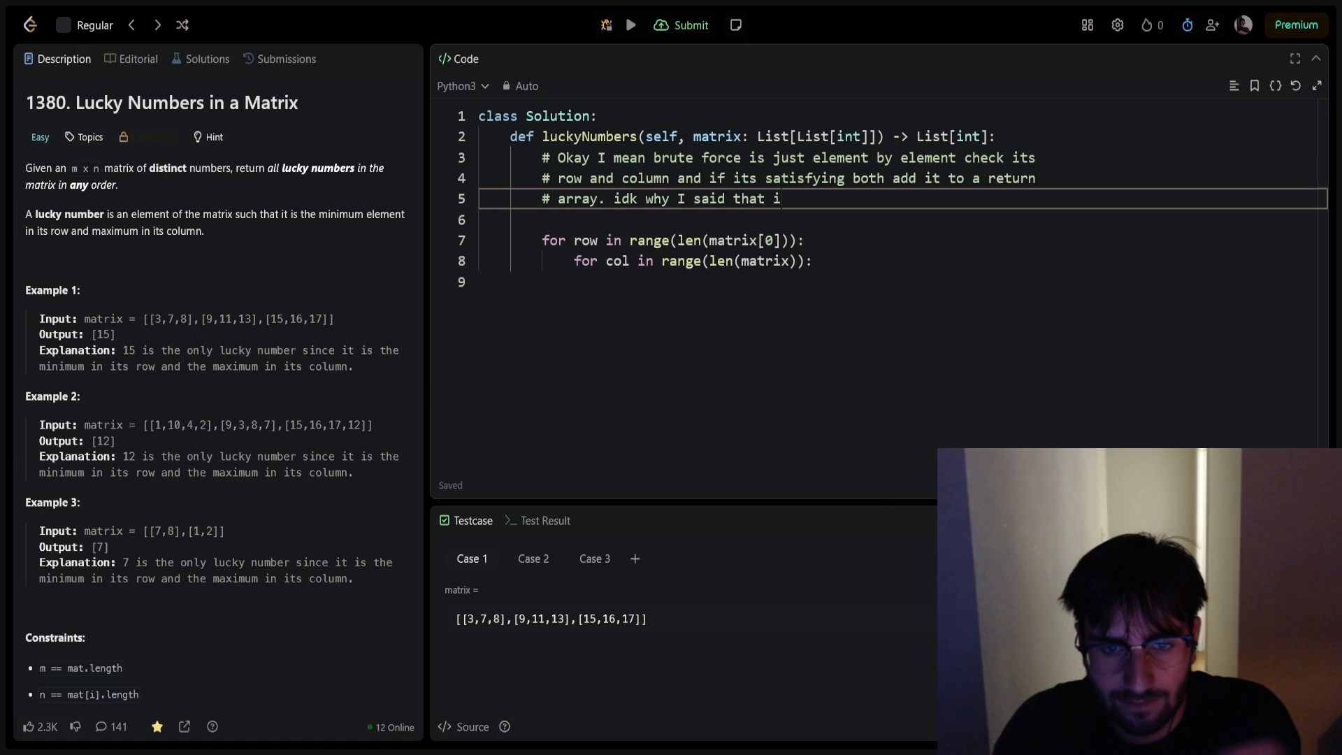
pyautogui.write('t is still 0(n')
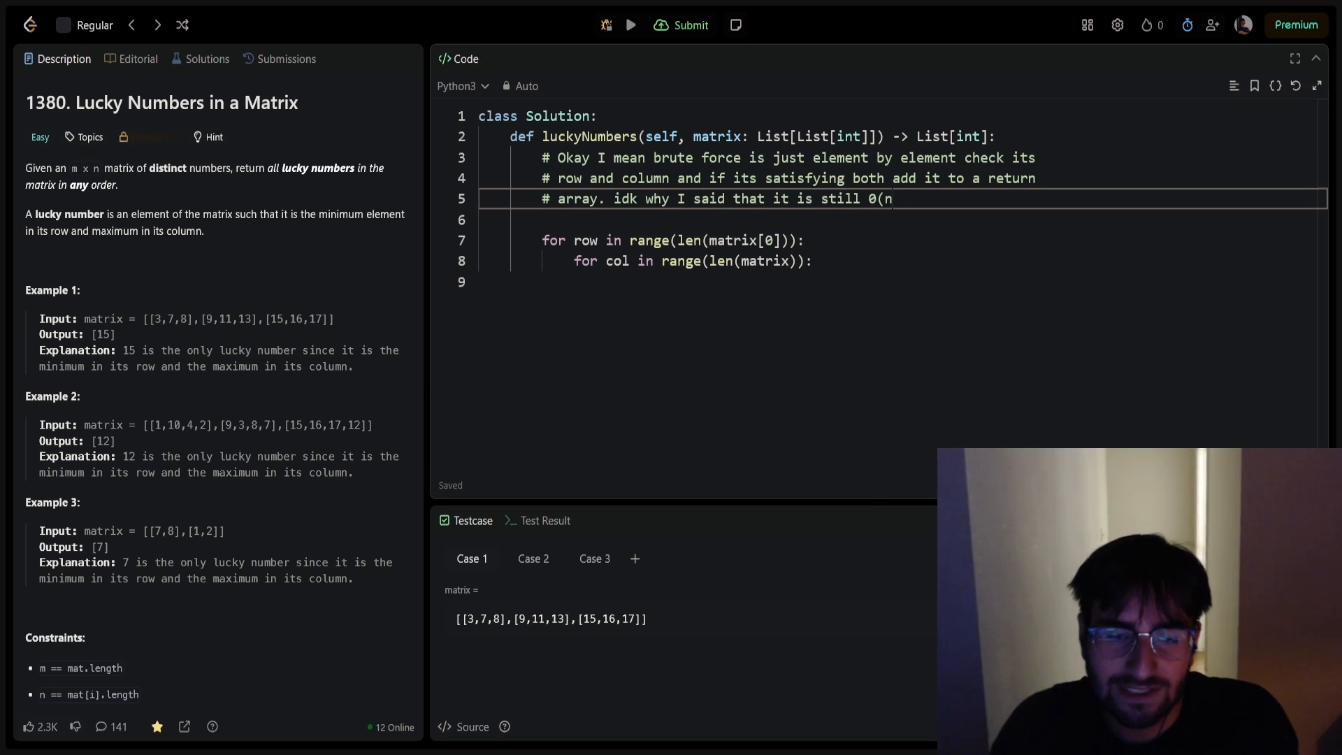
pyautogui.press('Backspace')
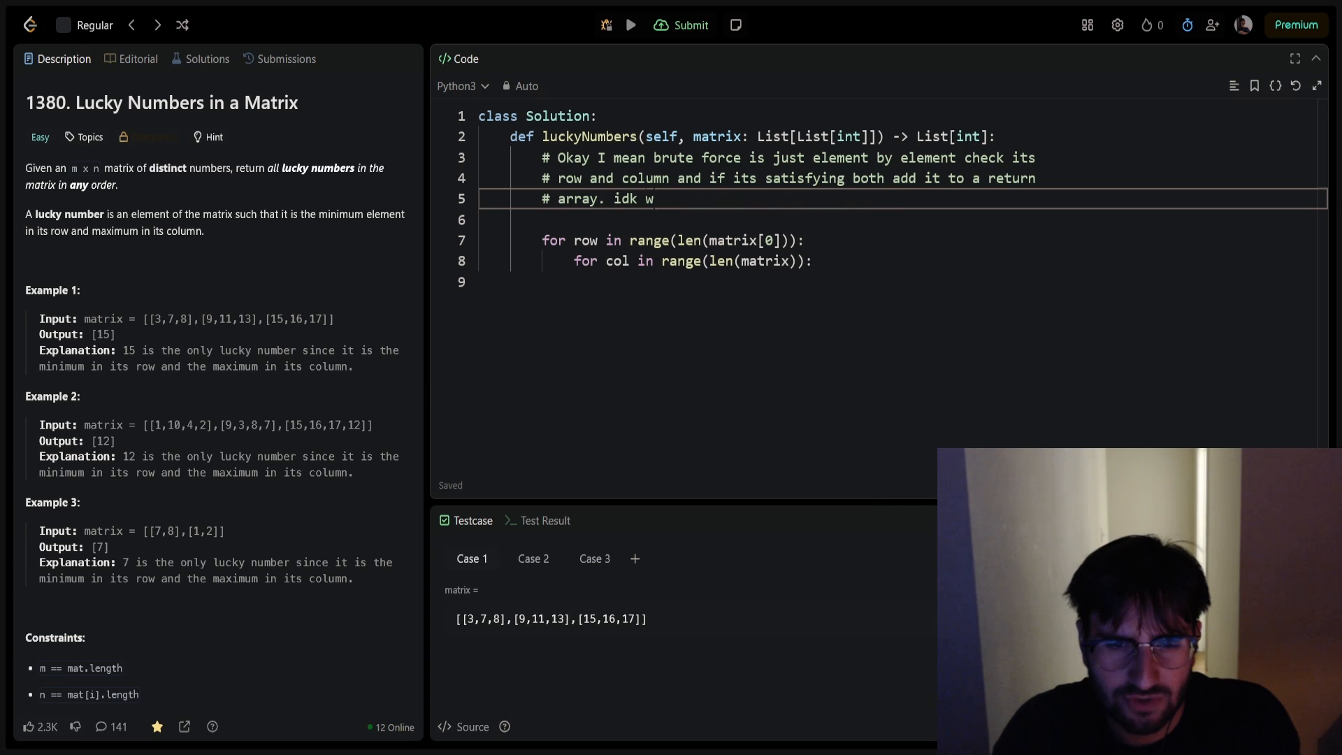
pyautogui.write('ait maybe not')
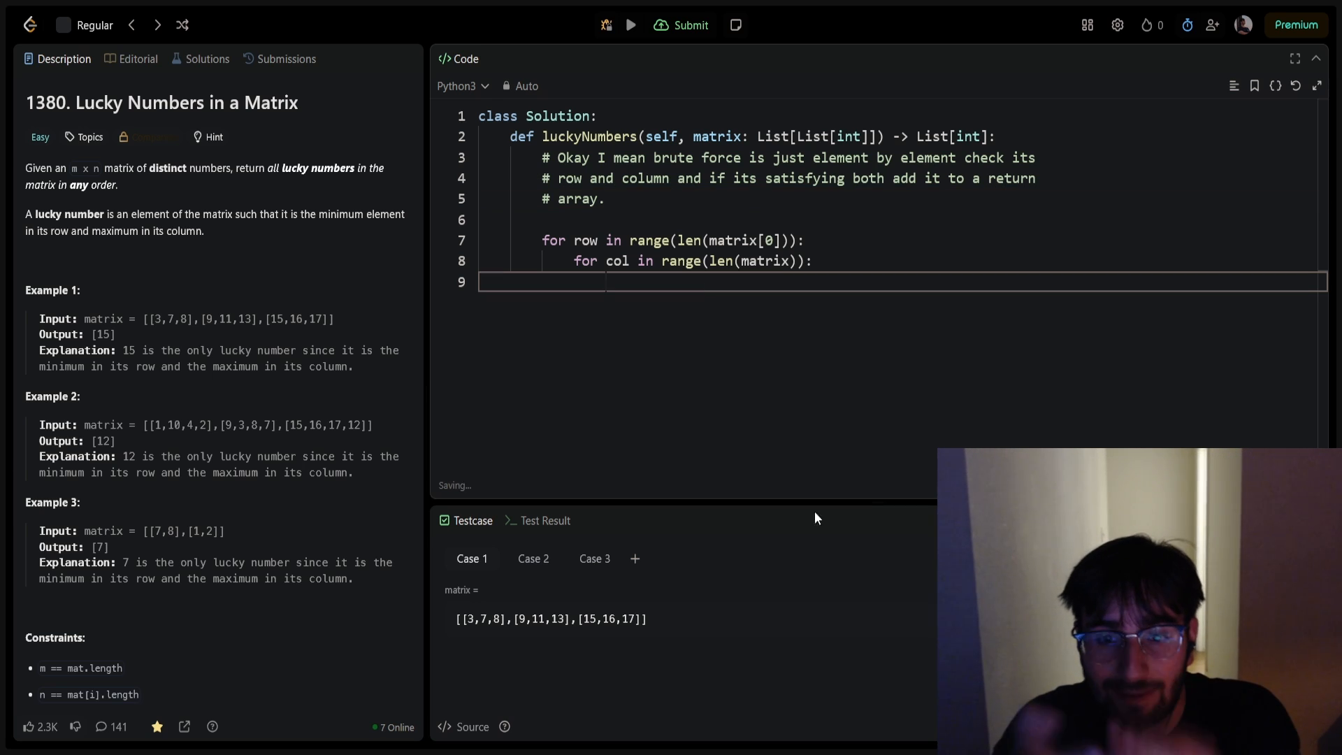
pyautogui.moveTo(727, 295)
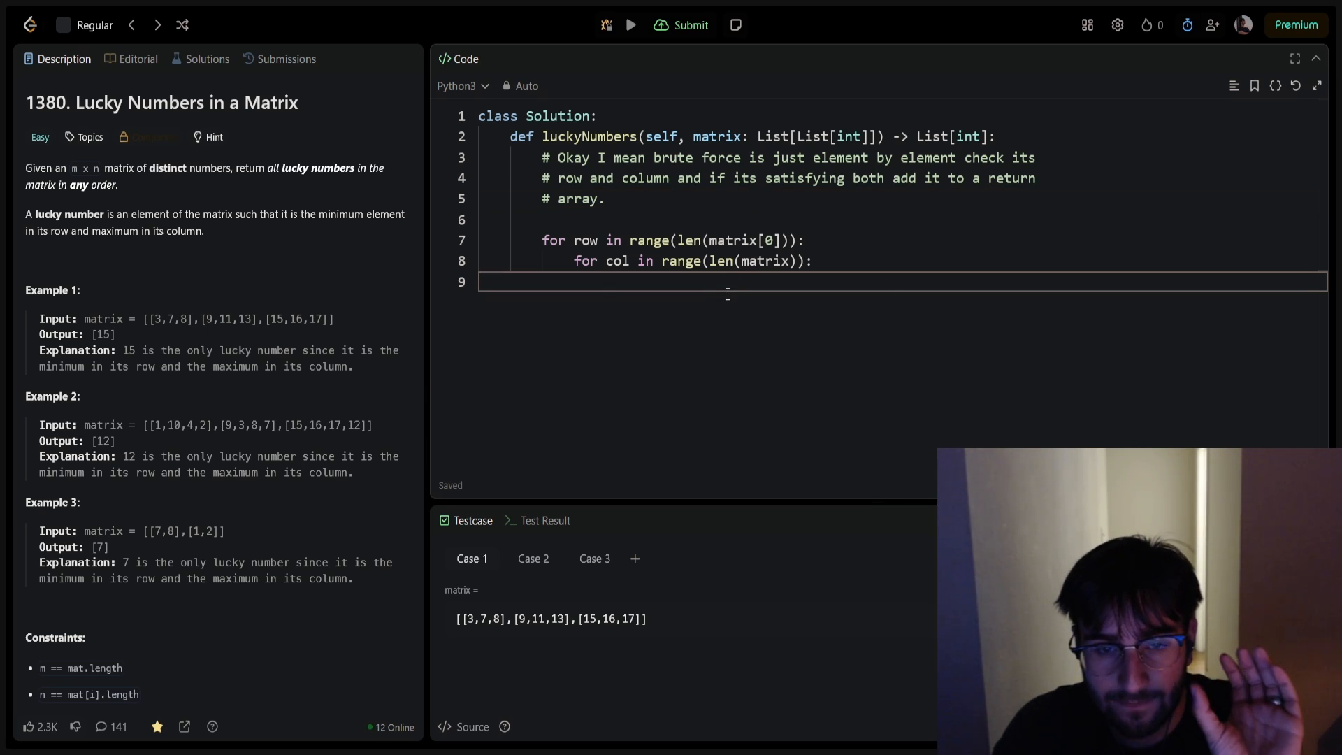
pyautogui.moveTo(731, 292)
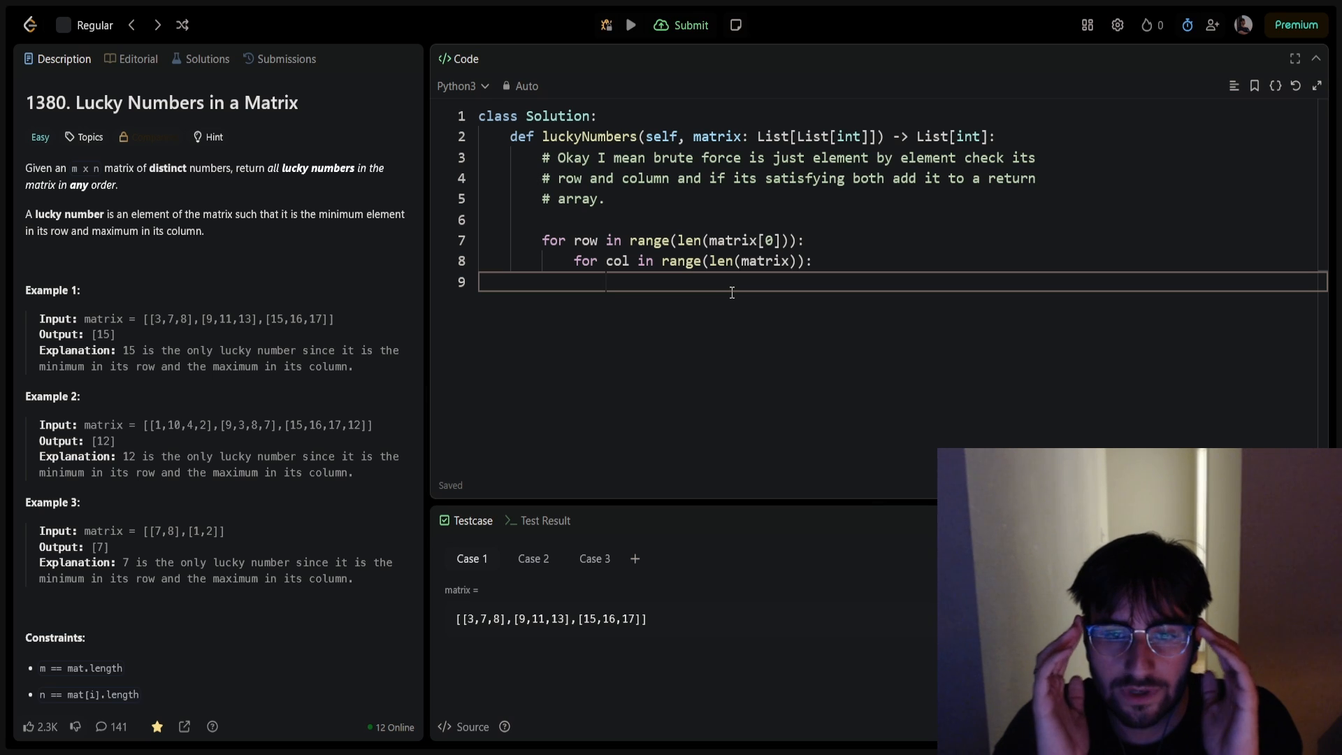
# Step: Add a minVal = min(matrix[row]) line inside the row loop
pyautogui.write('minVal = min()')
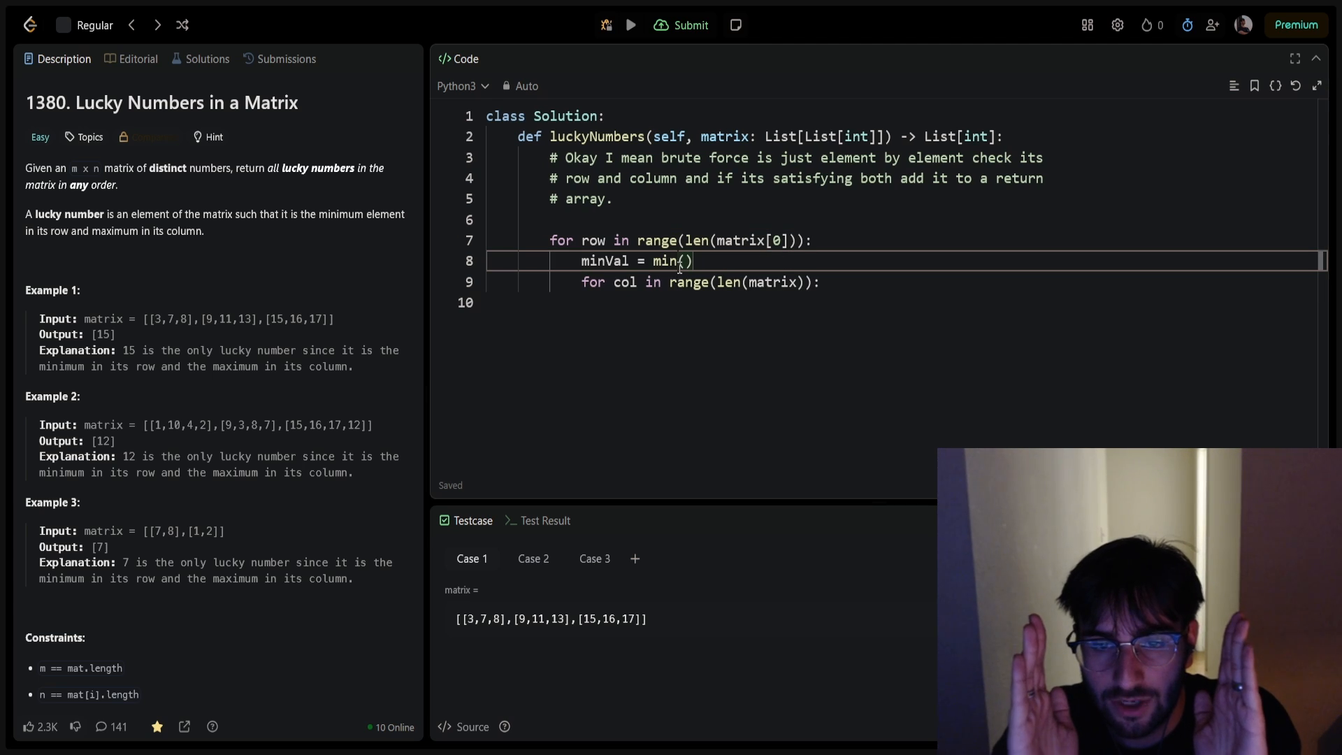
pyautogui.write('matrix[r]')
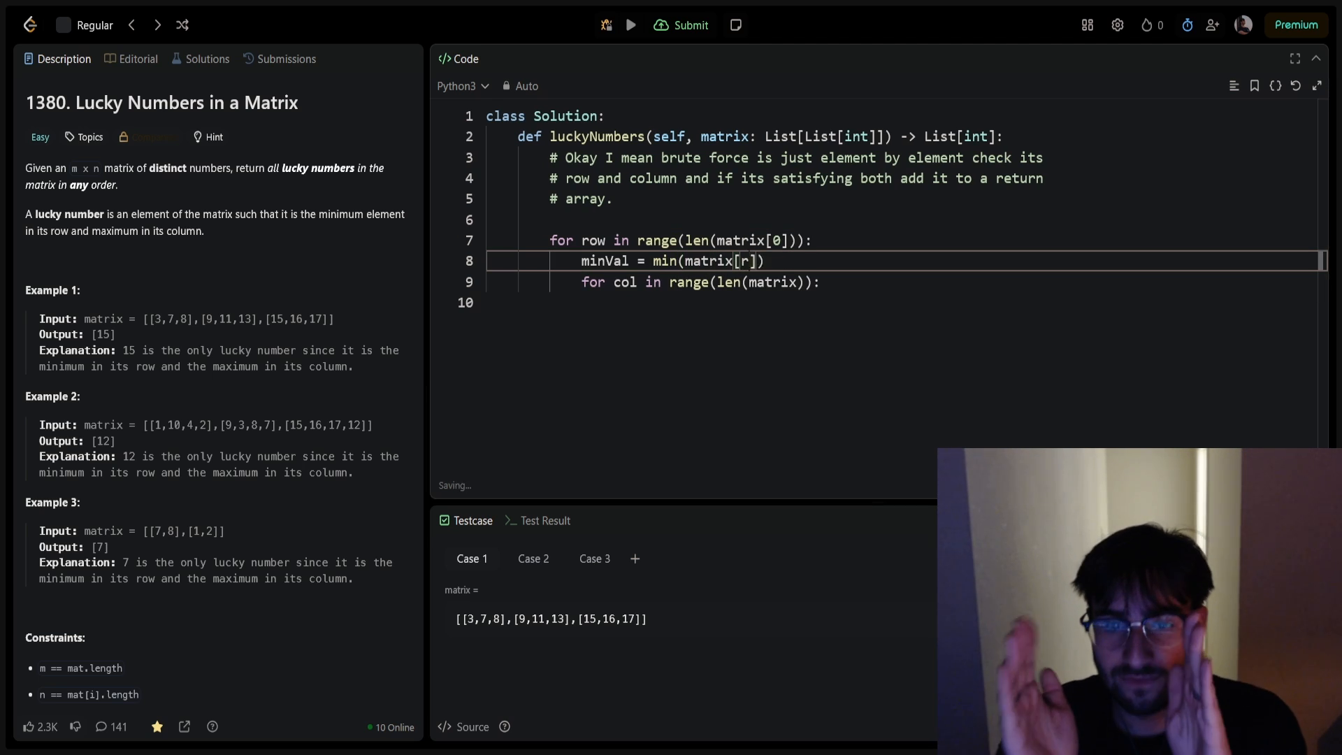
pyautogui.write('ow')
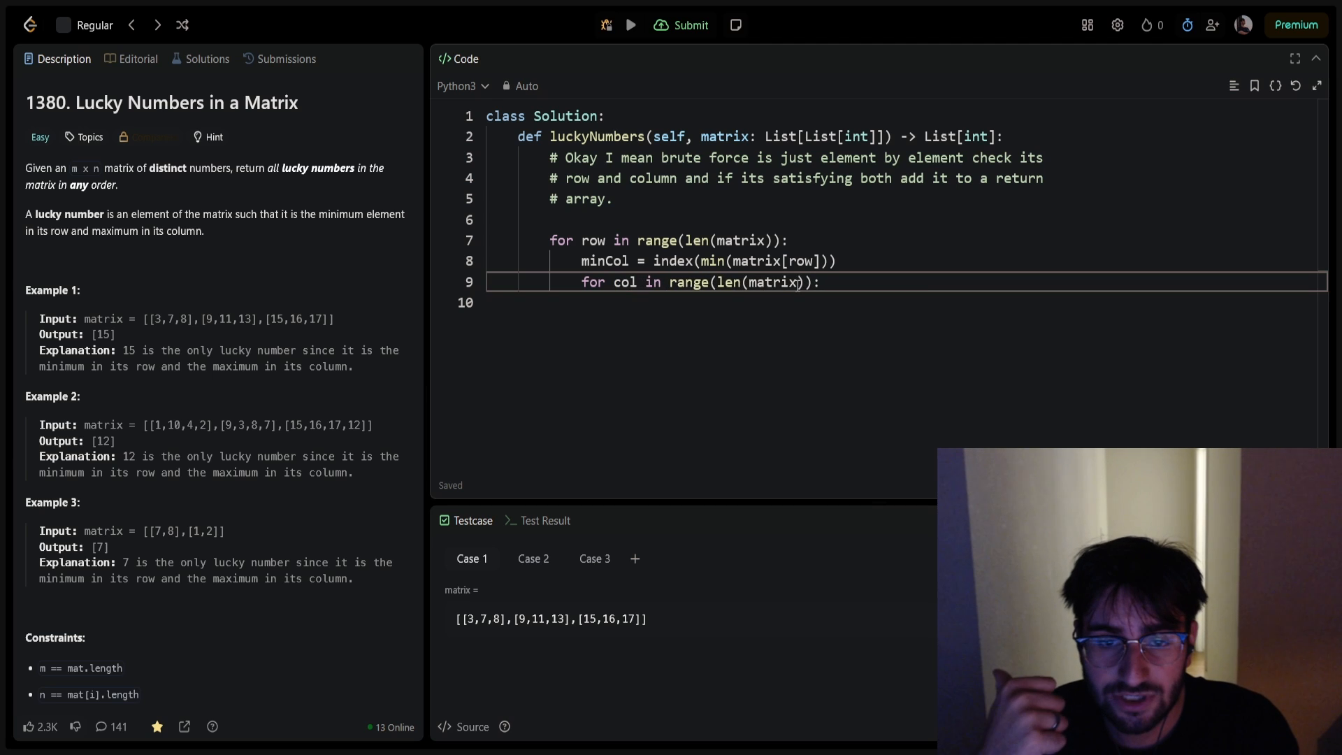
# Step: Write an inner loop 'for row2 in range(len(matrix)):' below the row-minimum line
pyautogui.write('[0]')
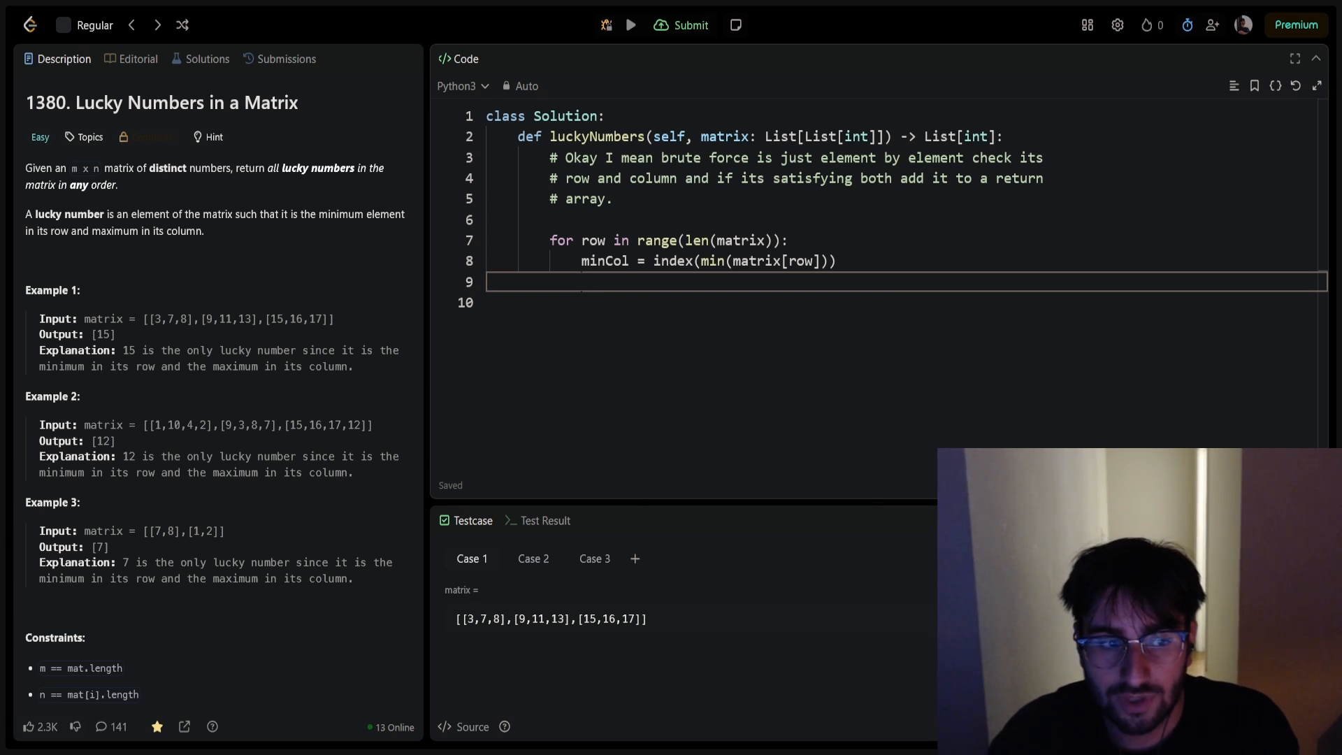
pyautogui.write('while')
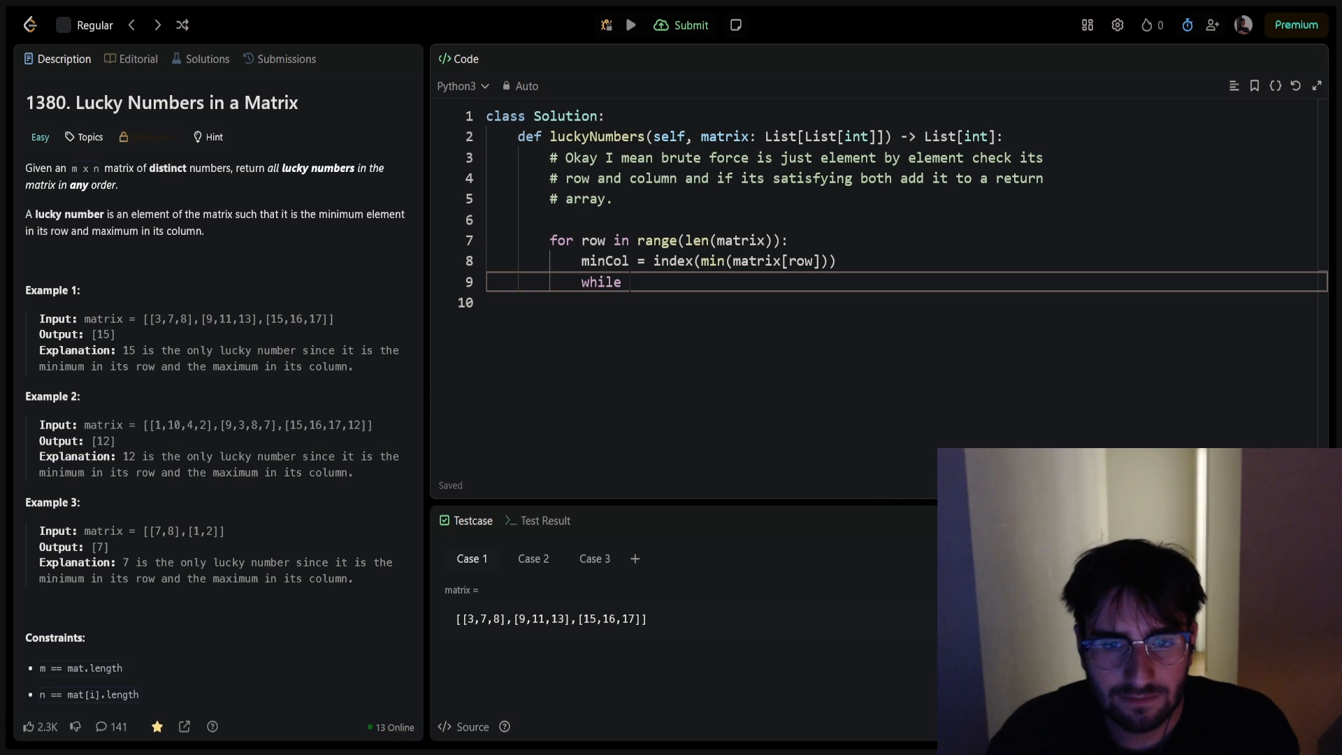
pyautogui.write('for')
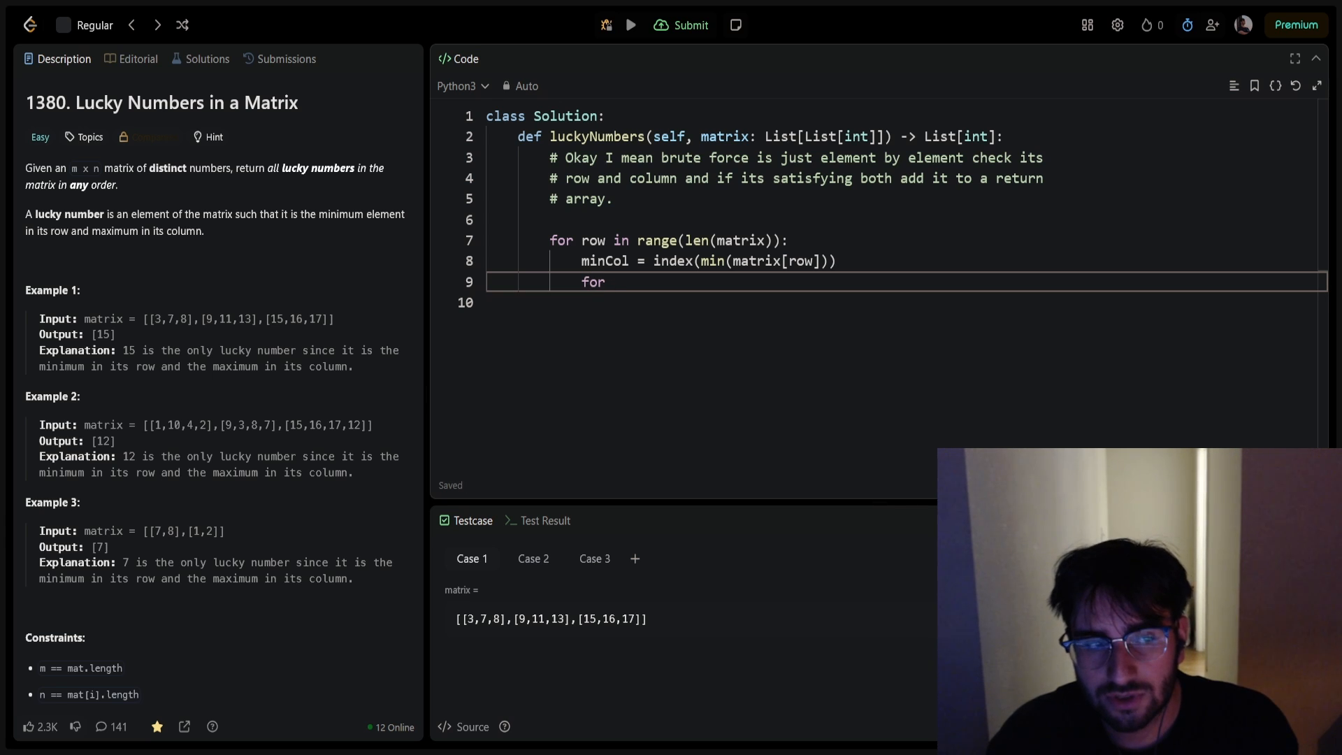
pyautogui.write('row')
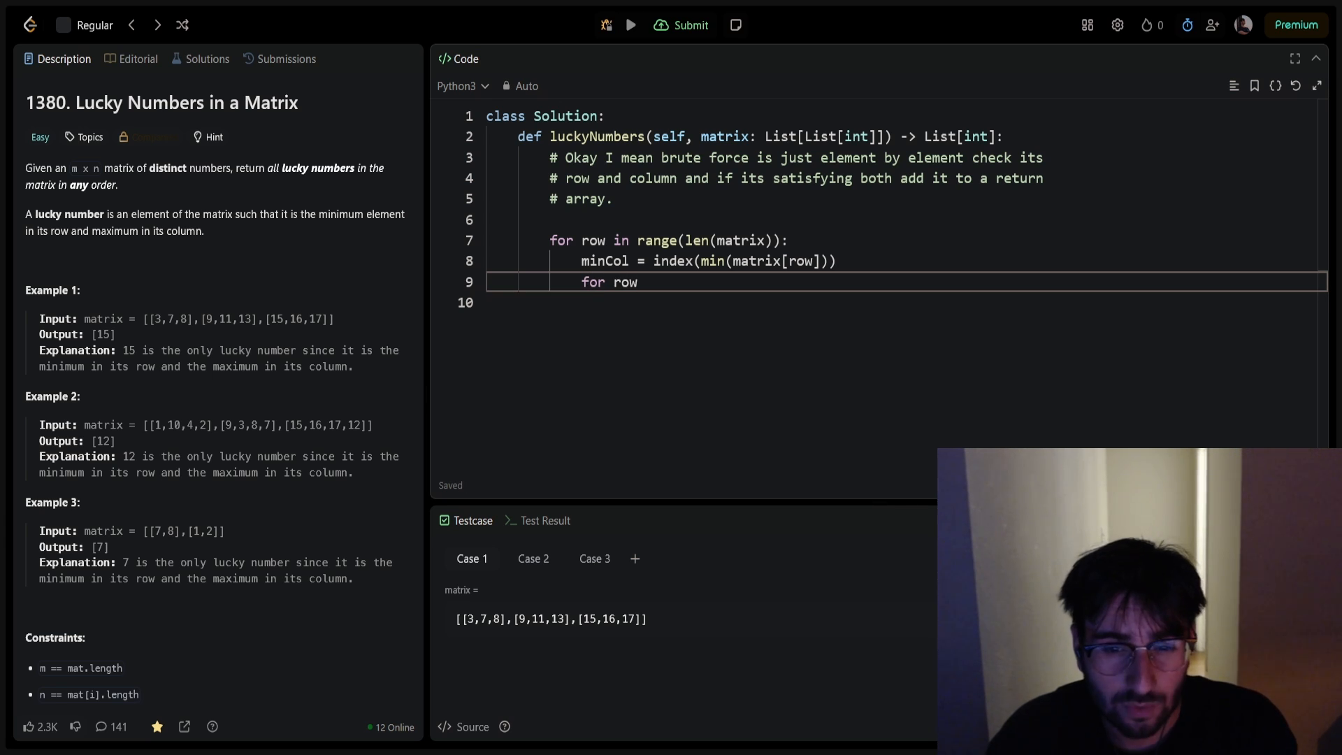
pyautogui.press('Backspace')
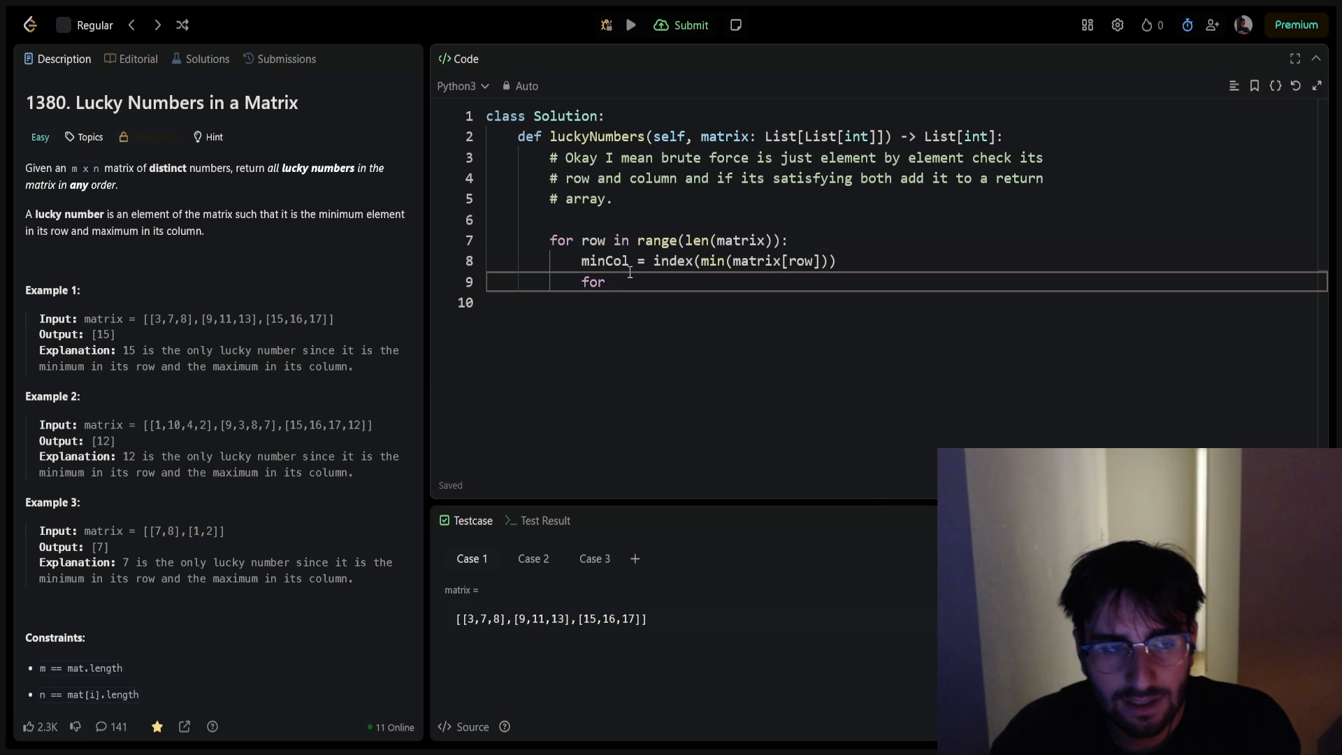
pyautogui.write('row2?')
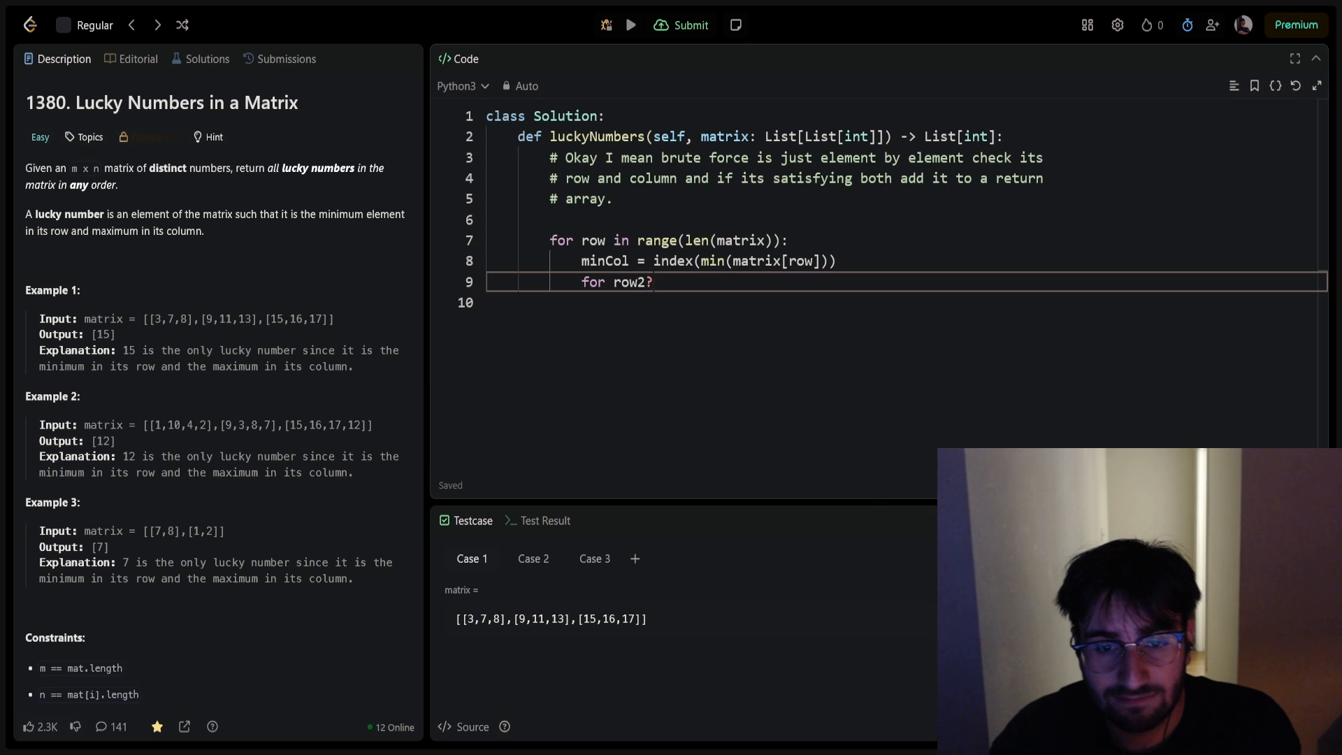
pyautogui.write('in')
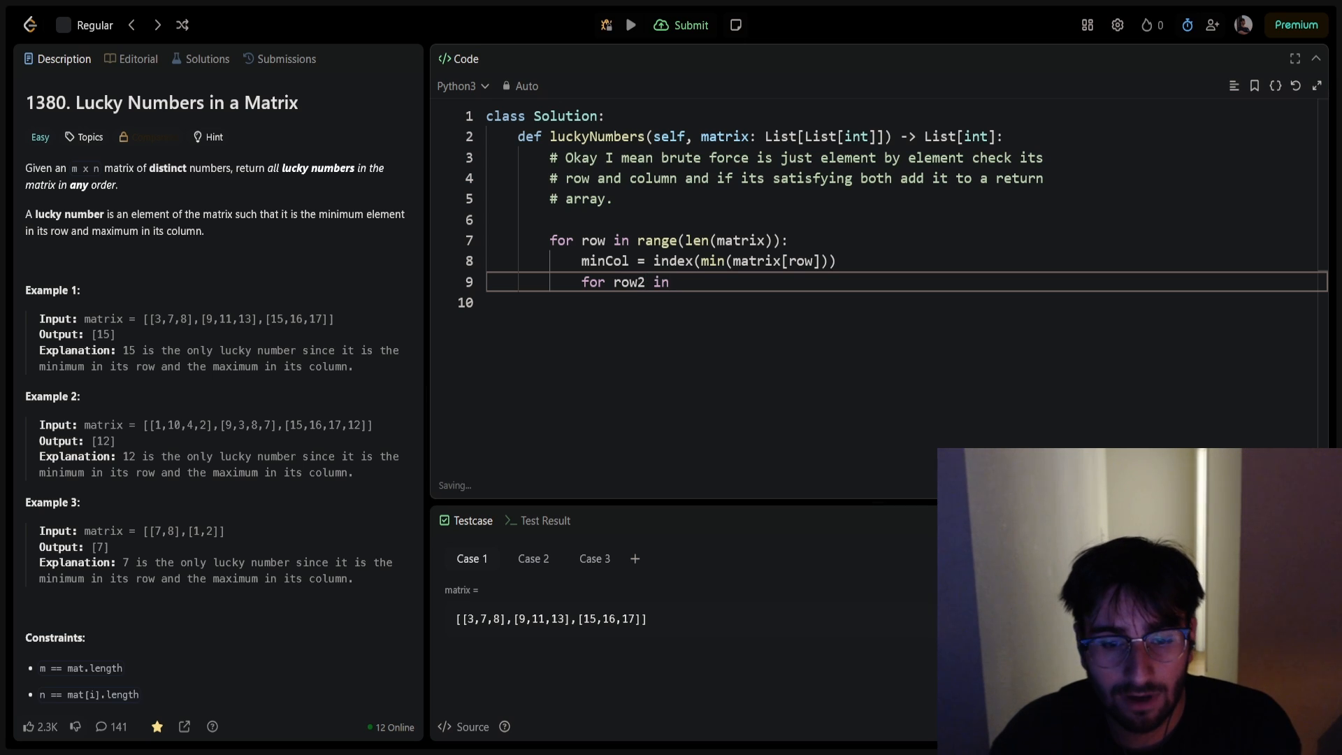
pyautogui.write('range(len)')
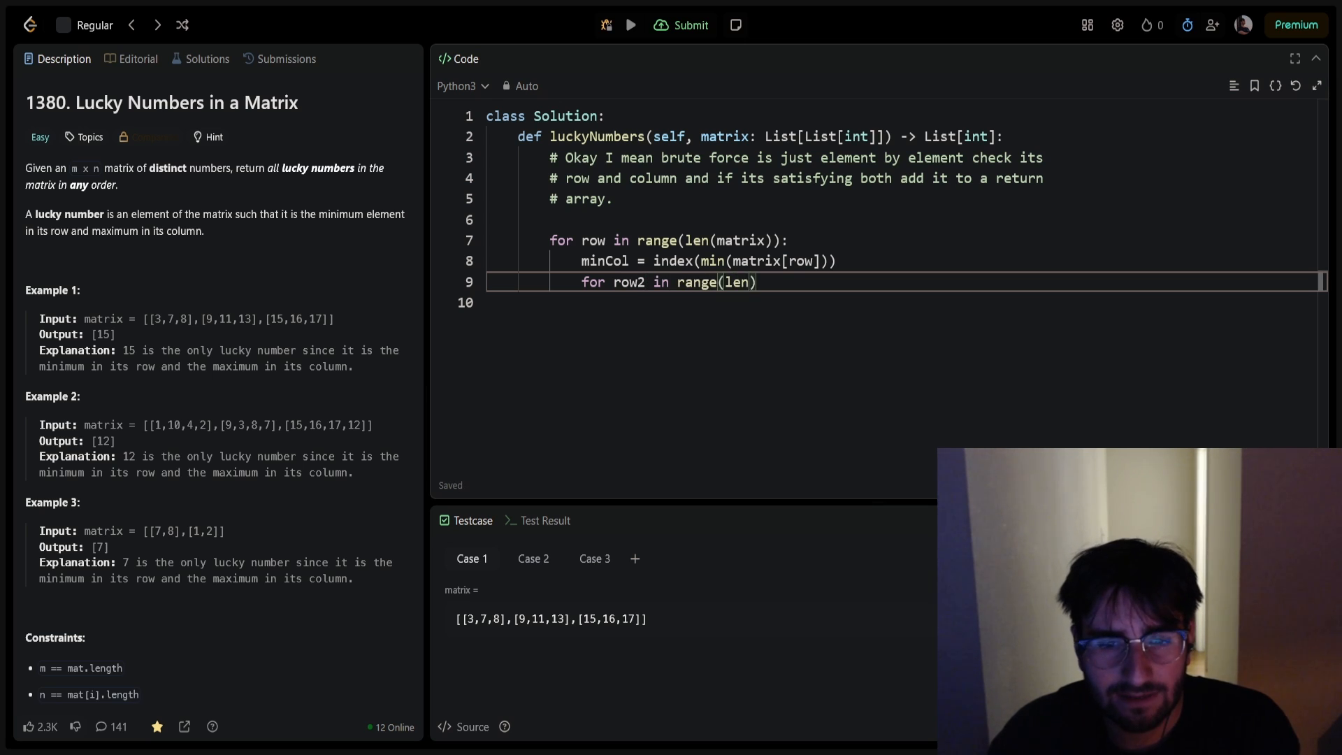
pyautogui.write('matrix)):')
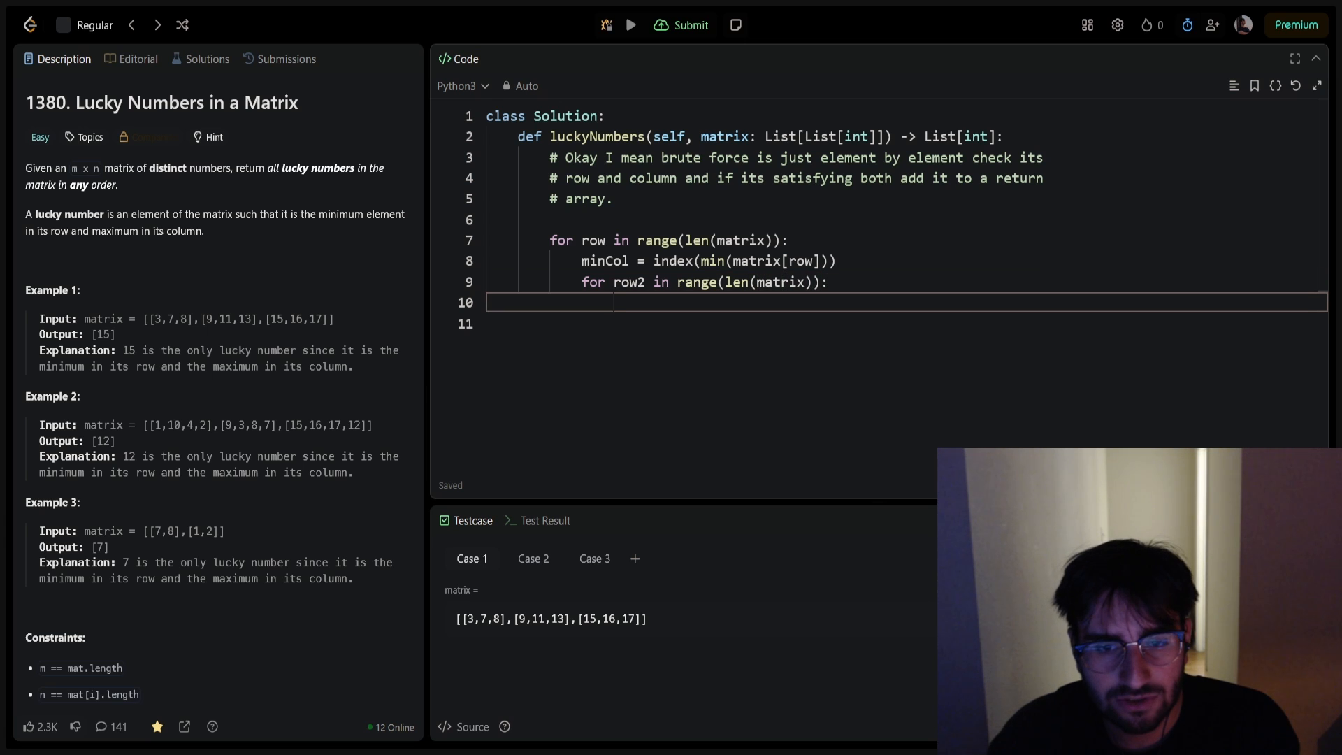
# Step: Add an if comparing matrix[minCol] entries against matrix[minCol][row] with a break
pyautogui.write('if')
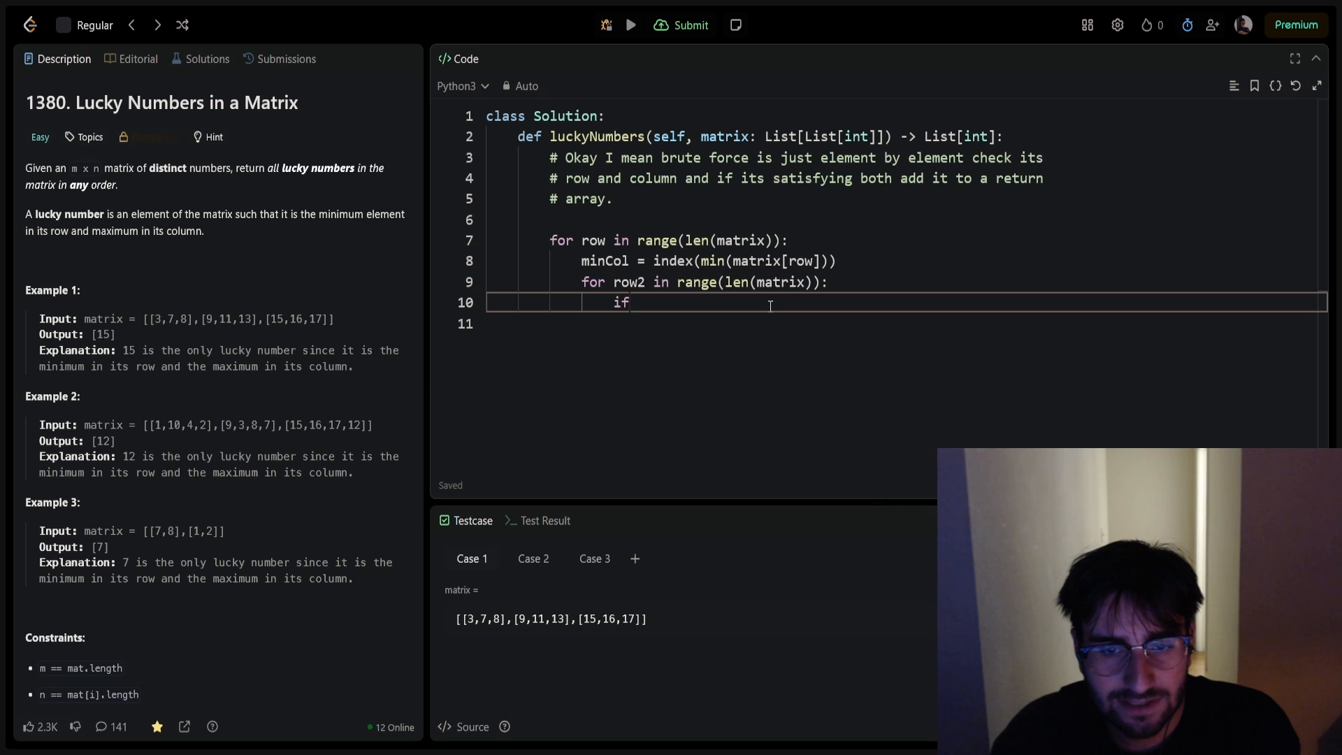
pyautogui.write('matrix')
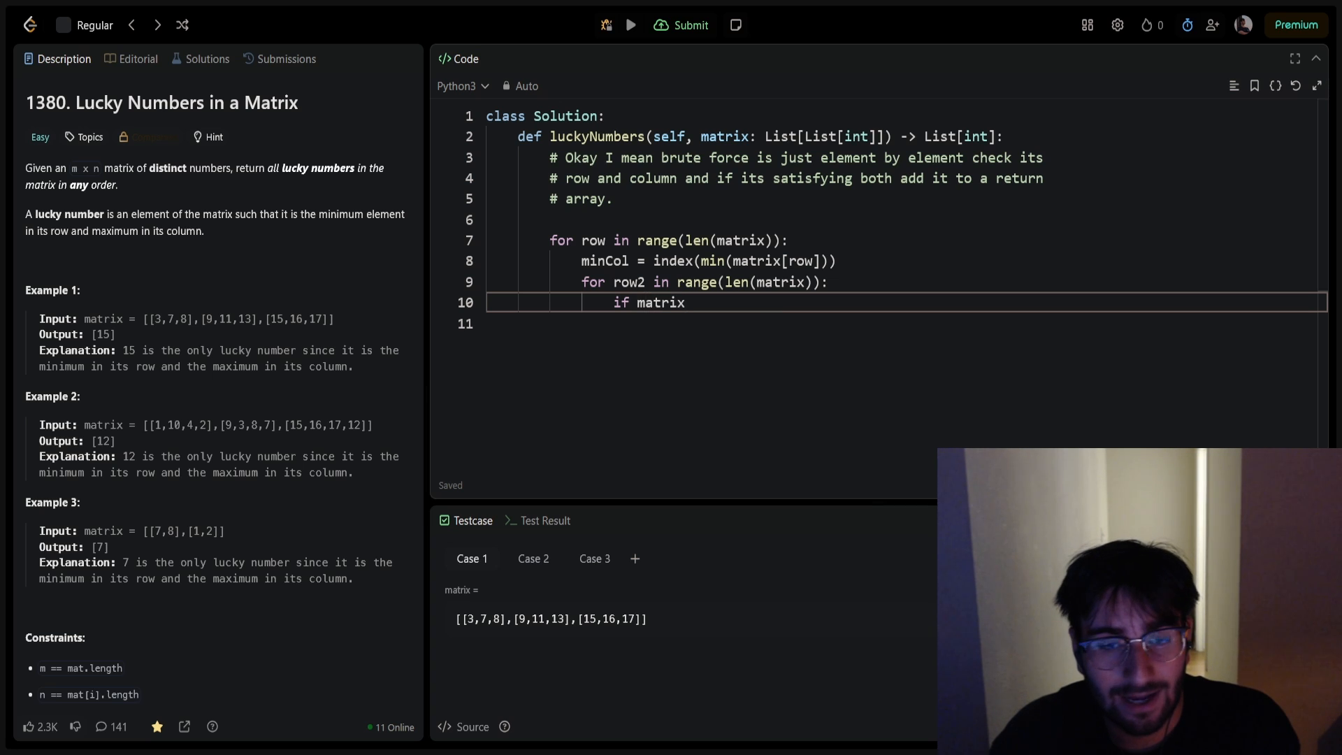
pyautogui.write('[minCol][row2] >')
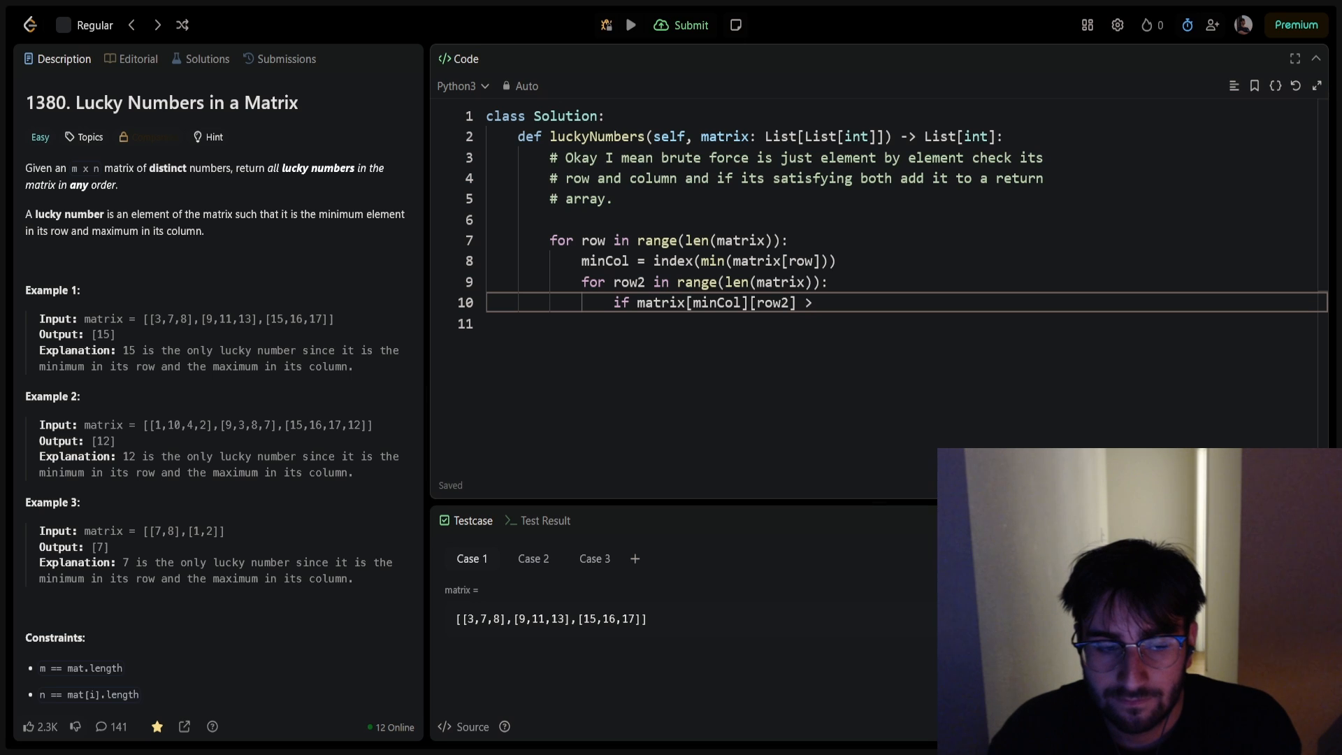
pyautogui.write('<')
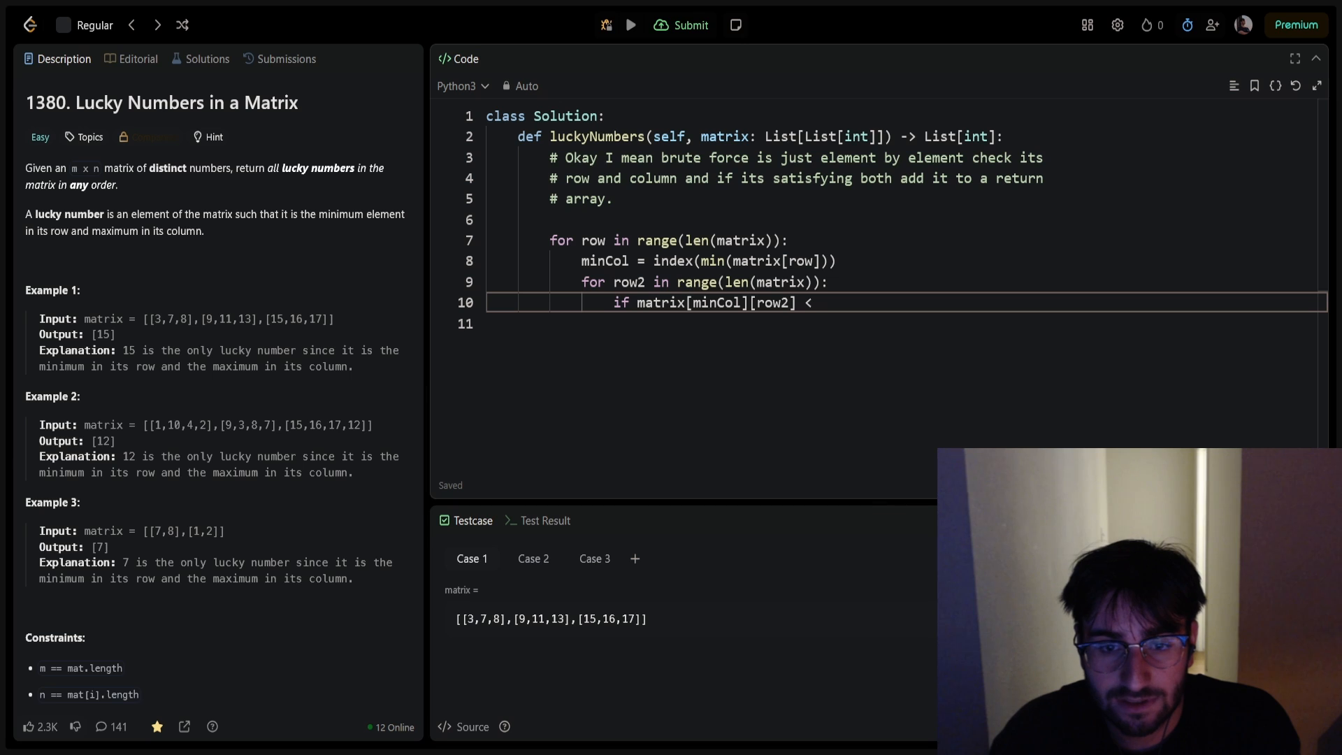
pyautogui.write('>')
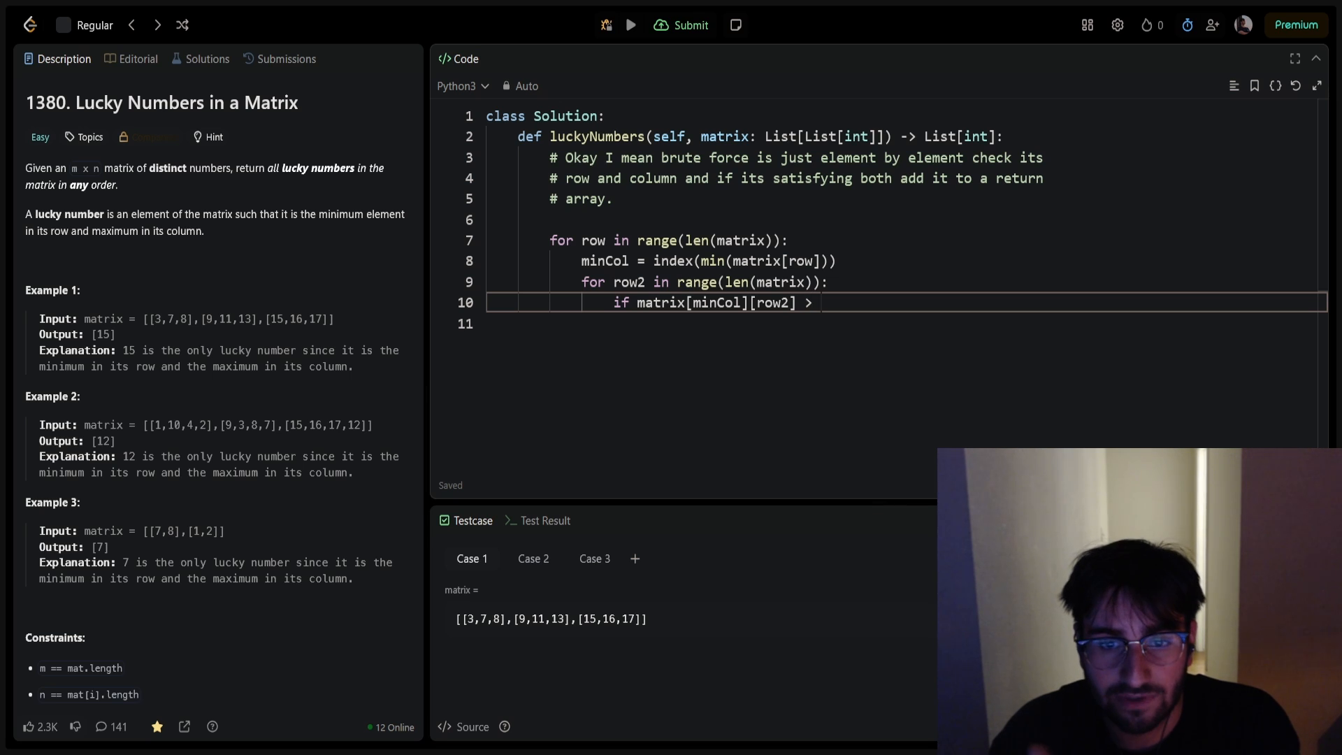
pyautogui.write('matrix[]')
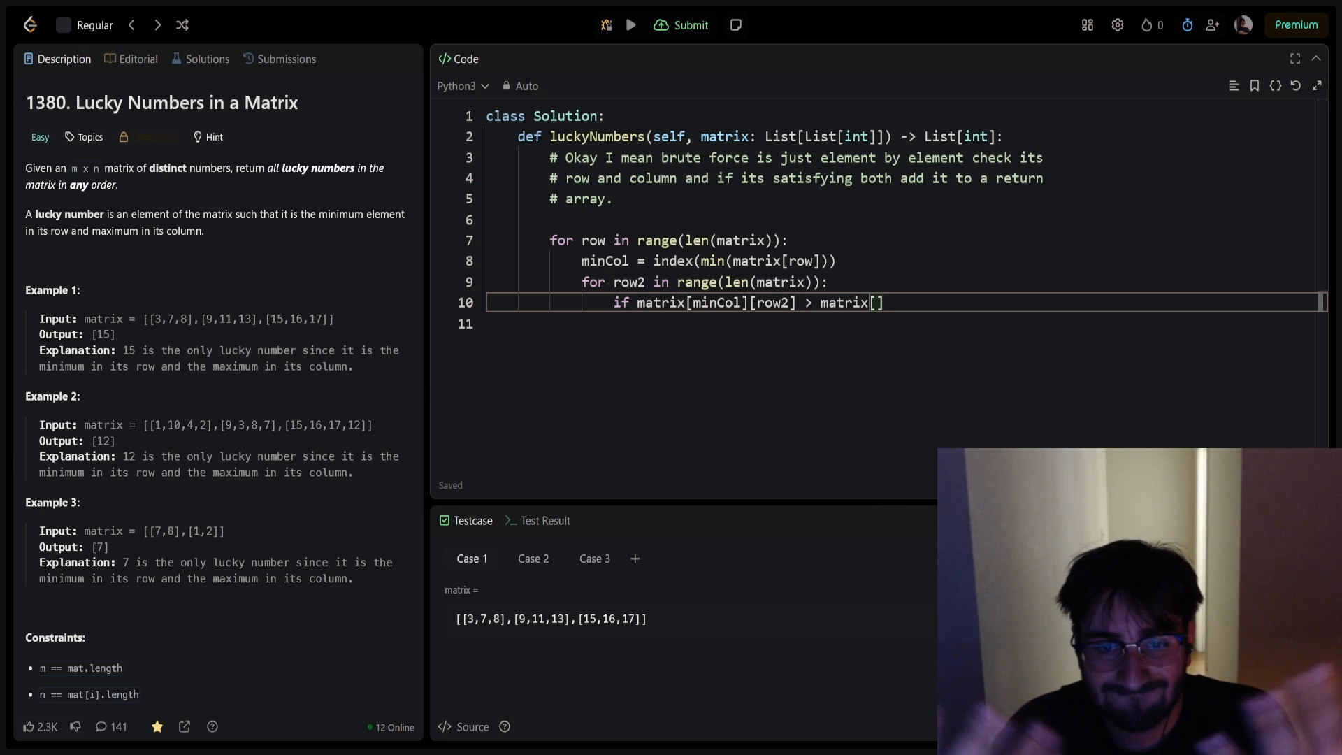
pyautogui.write('minCol][row]:')
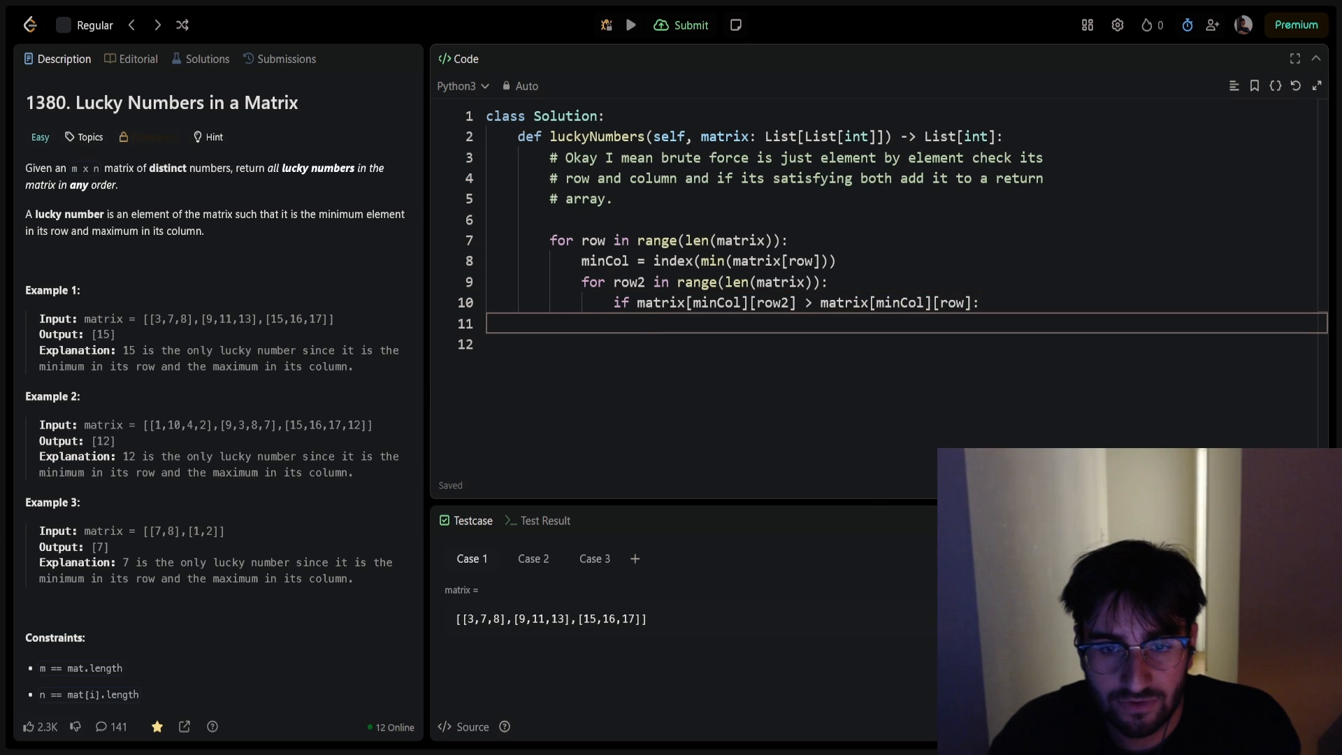
pyautogui.write('break')
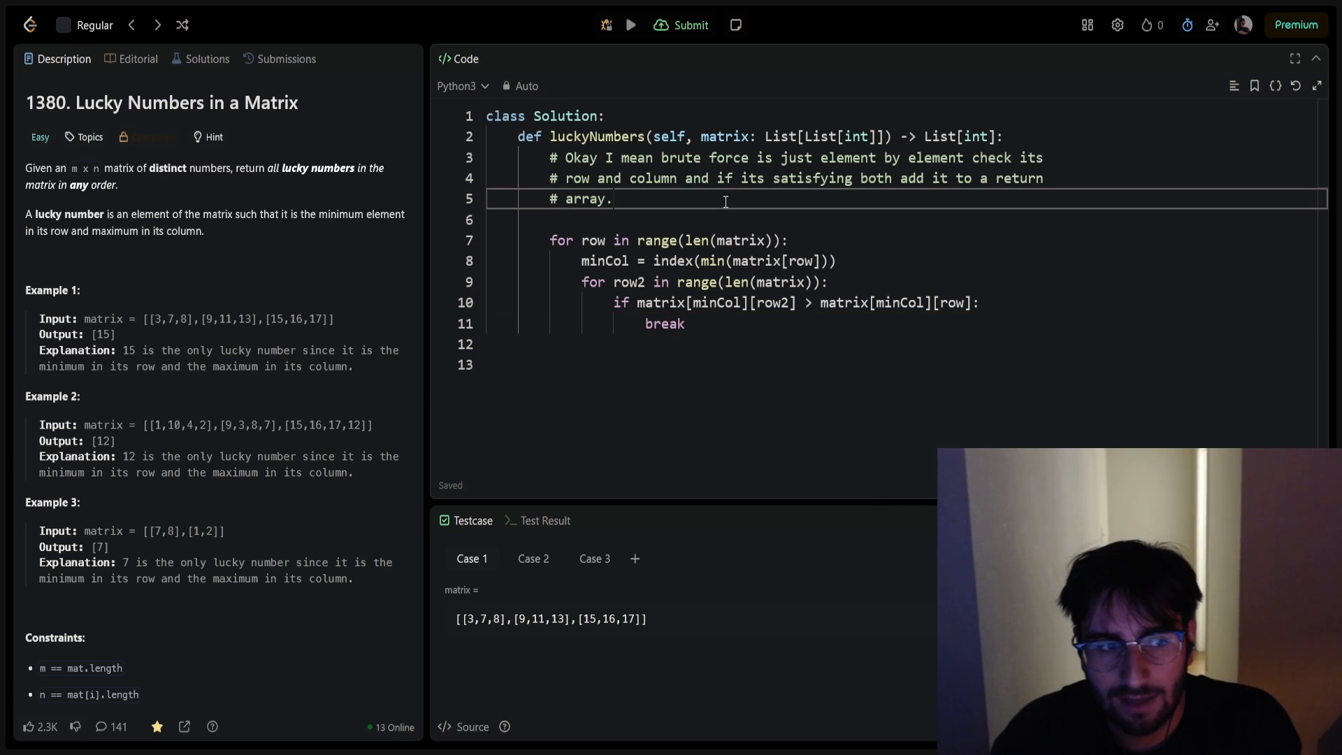
# Step: Initialise finalArray, append matrix[minCol][row], return finalArray, and run it, hitting an IndexError
pyautogui.write('finalArray = []')
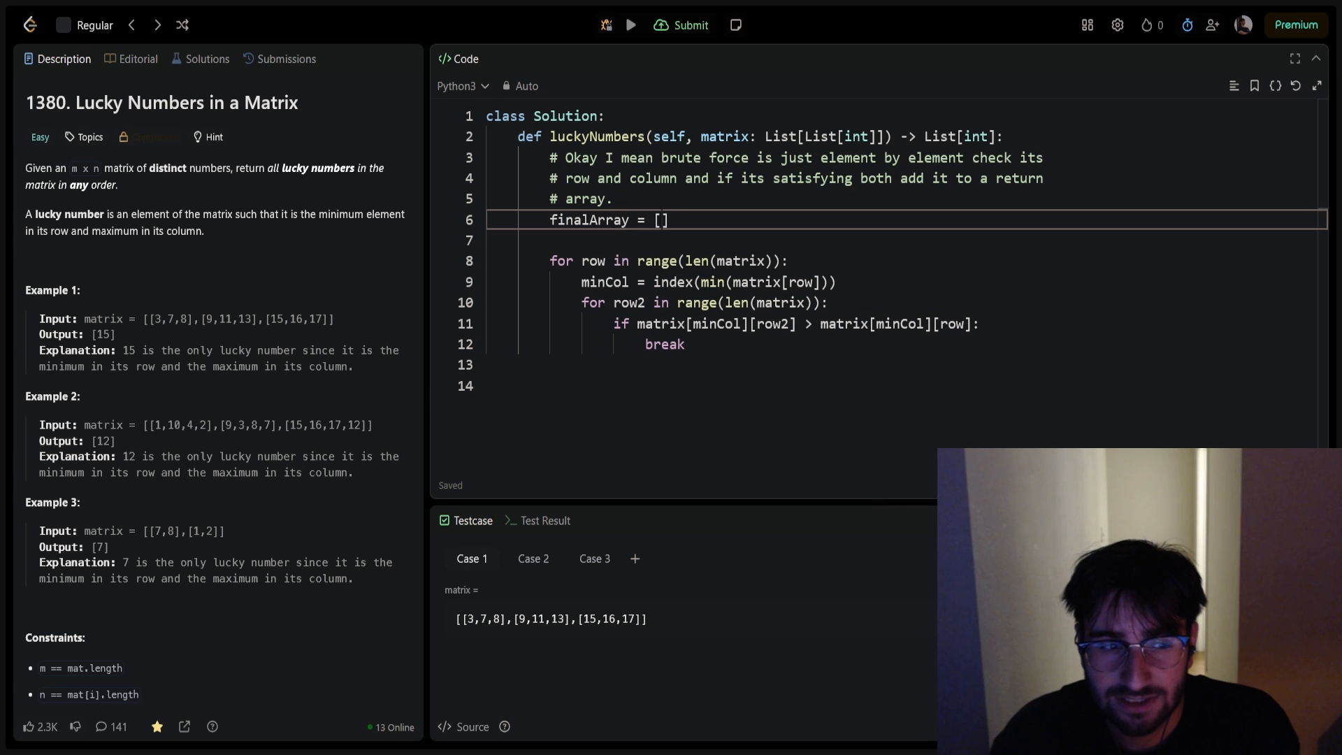
pyautogui.write('finalArray')
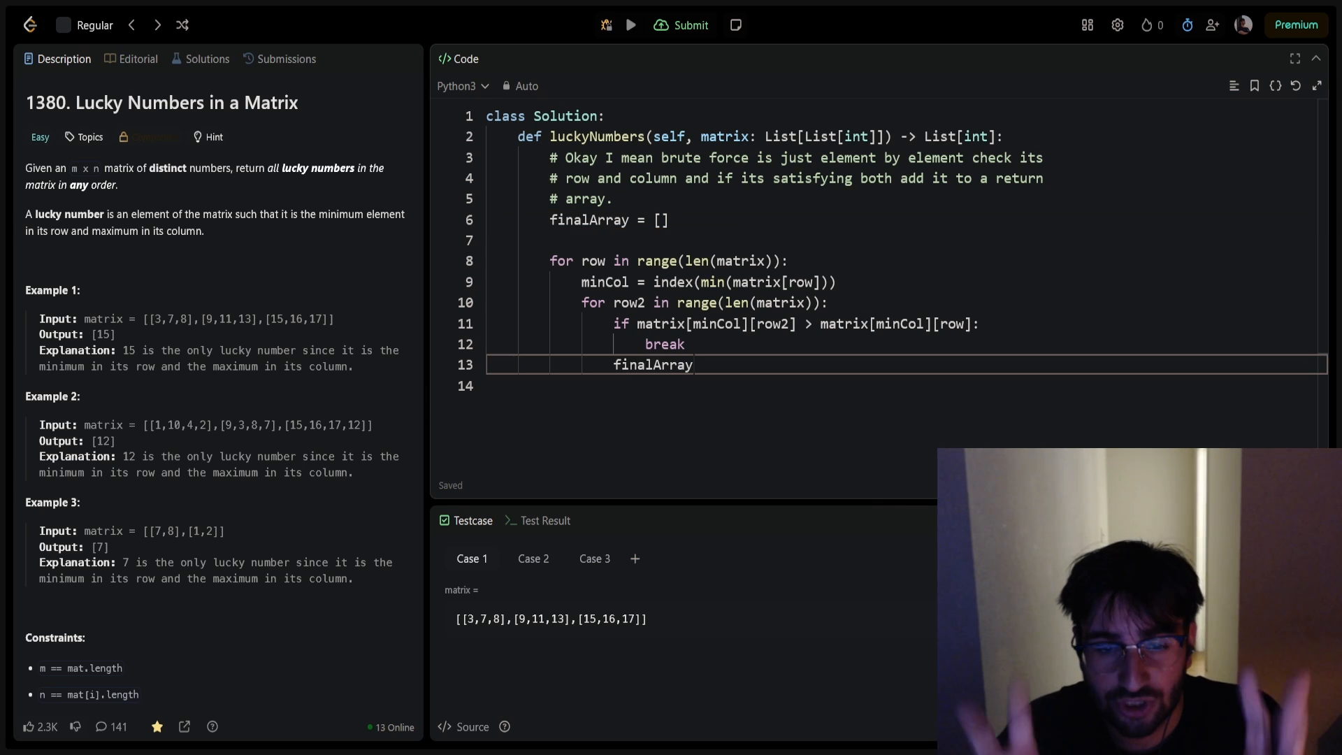
pyautogui.write('.append()')
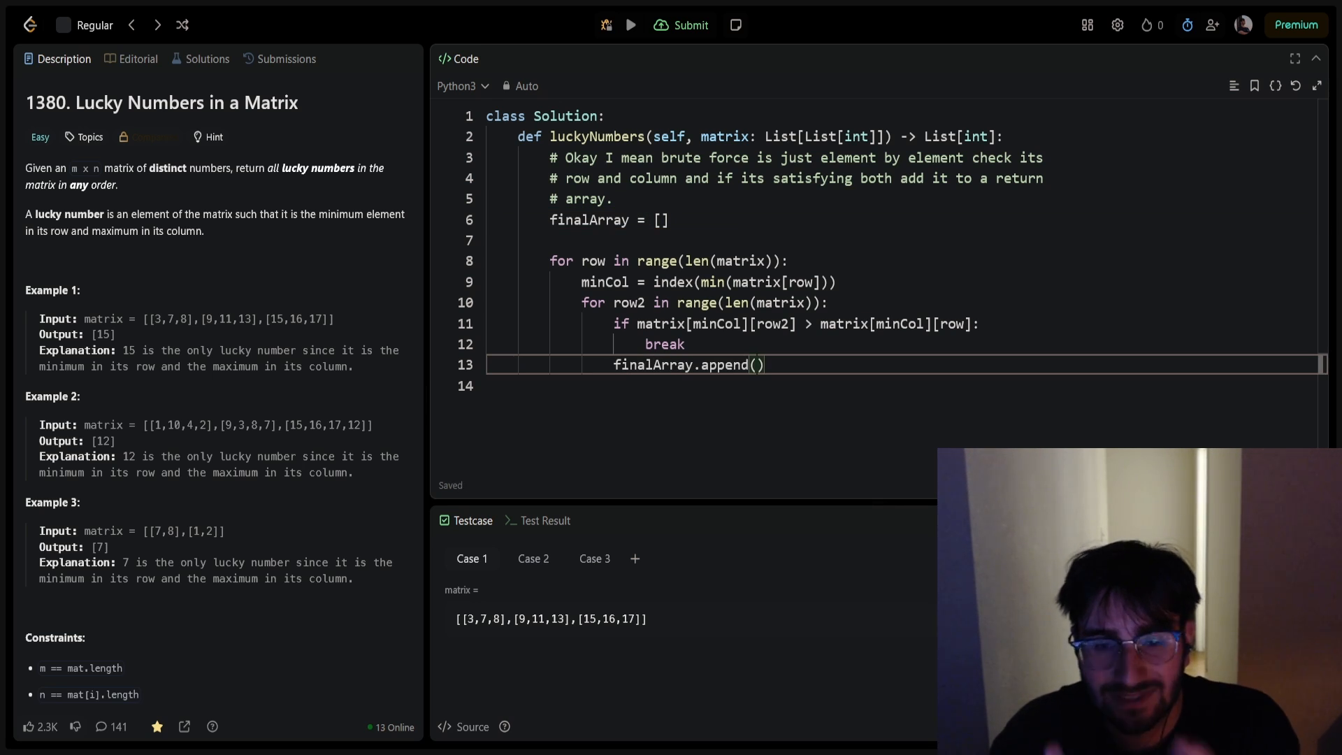
pyautogui.write('matrix[minCol][]')
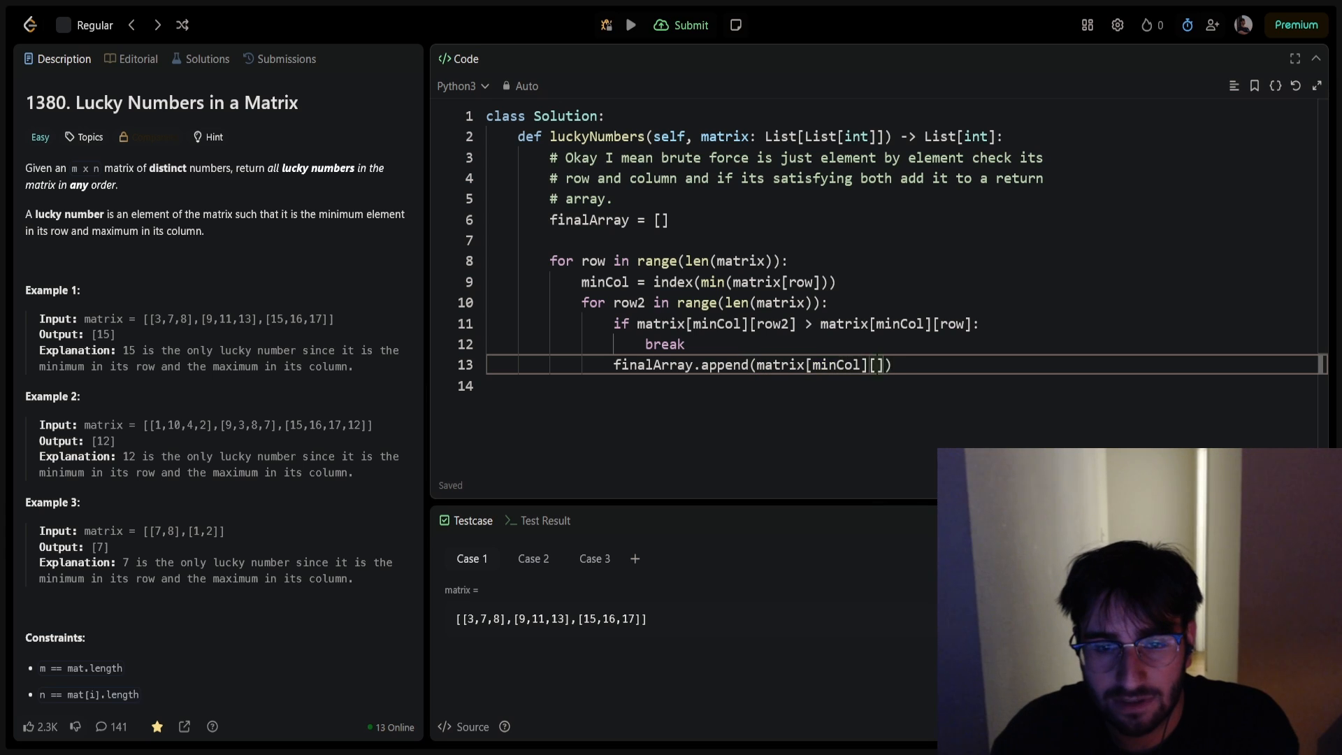
pyautogui.write('row')
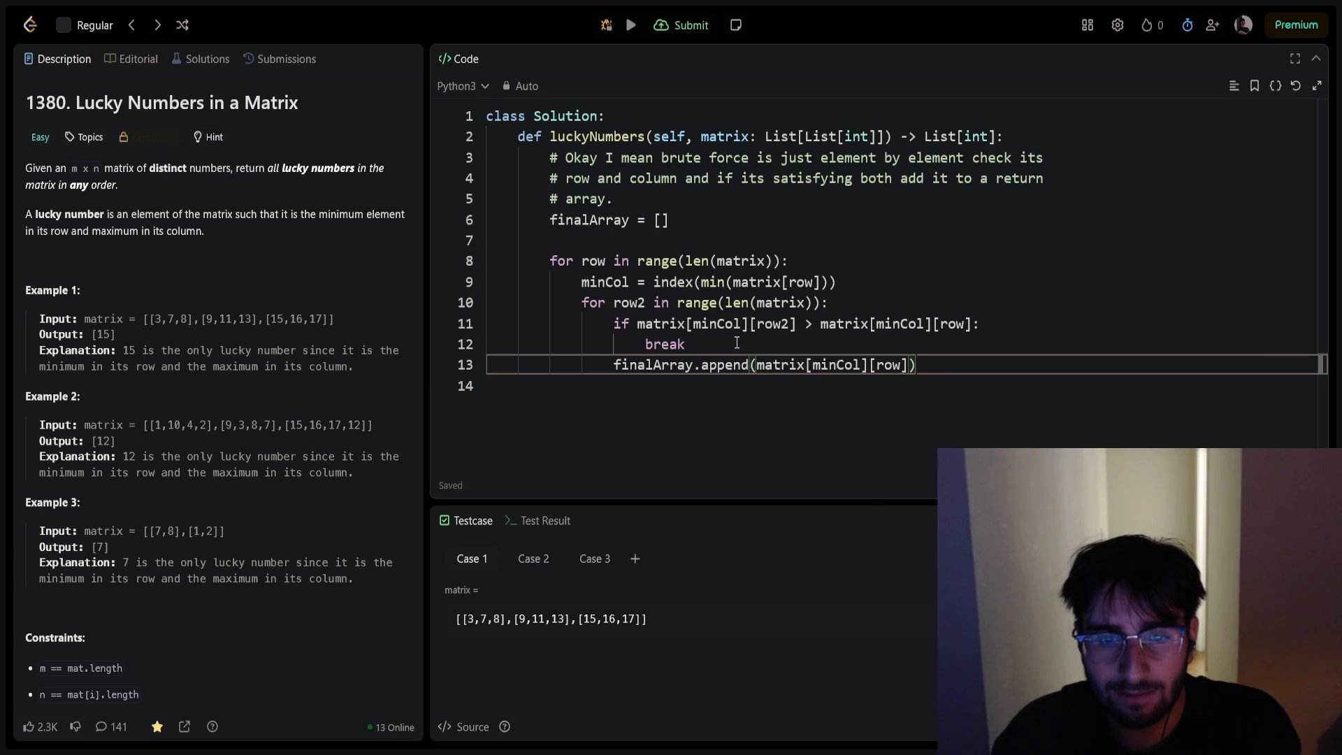
pyautogui.press('enter')
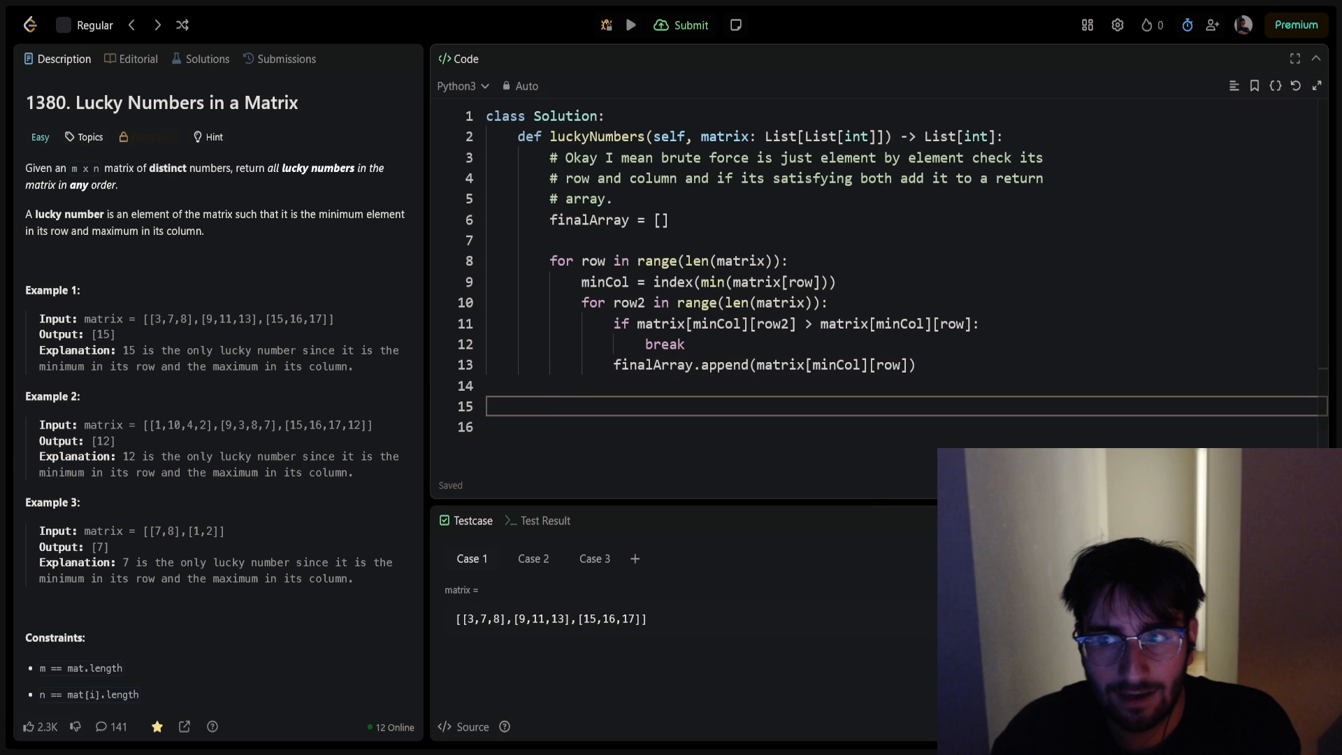
pyautogui.write('return finalArray')
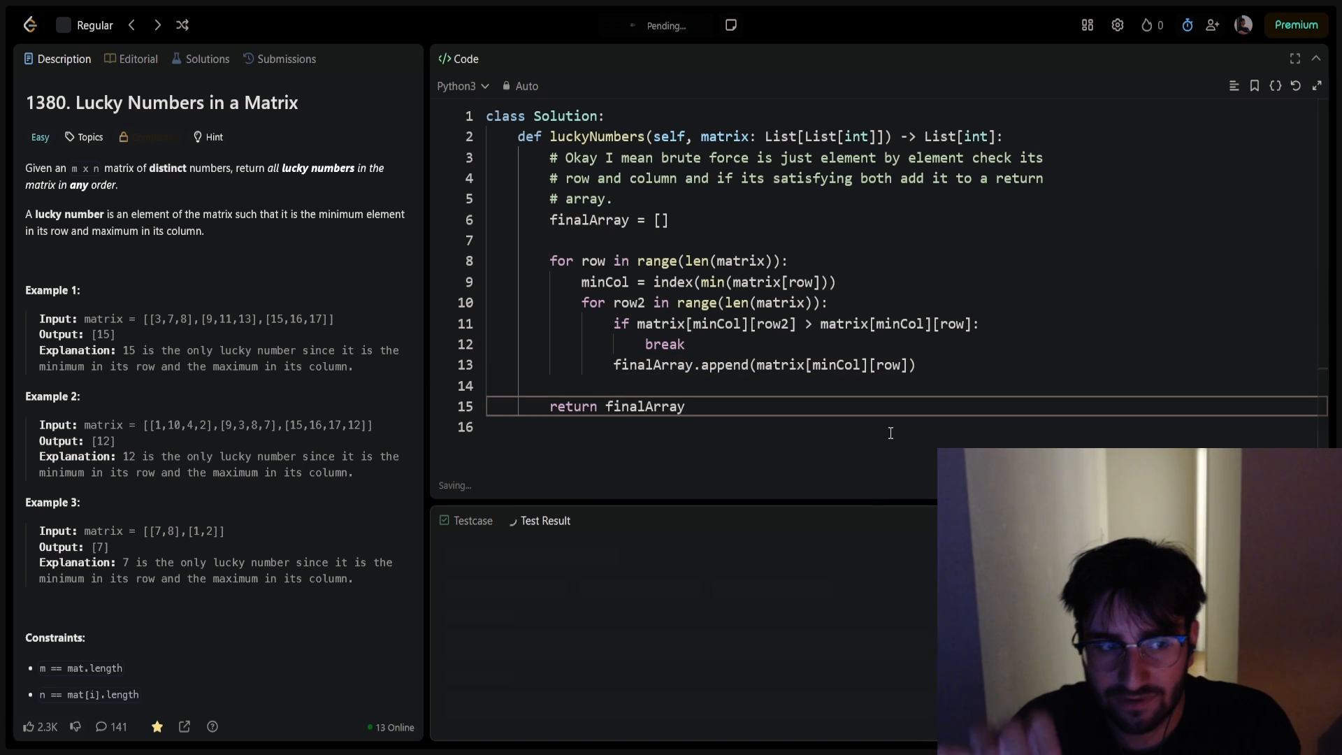
pyautogui.click(630, 26)
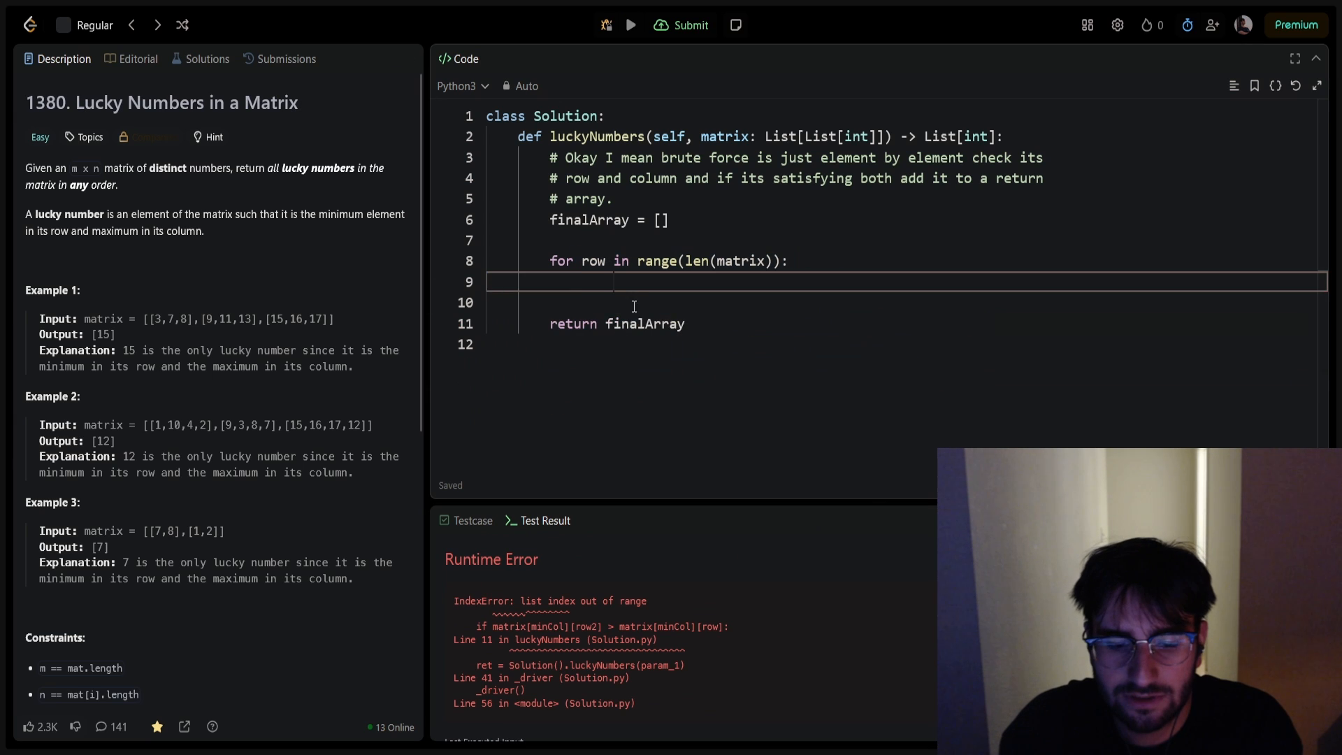
# Step: Loop over i with row = matrix[i], min_val = min(row) and min_col_index = row.index(min_val)
pyautogui.write('i')
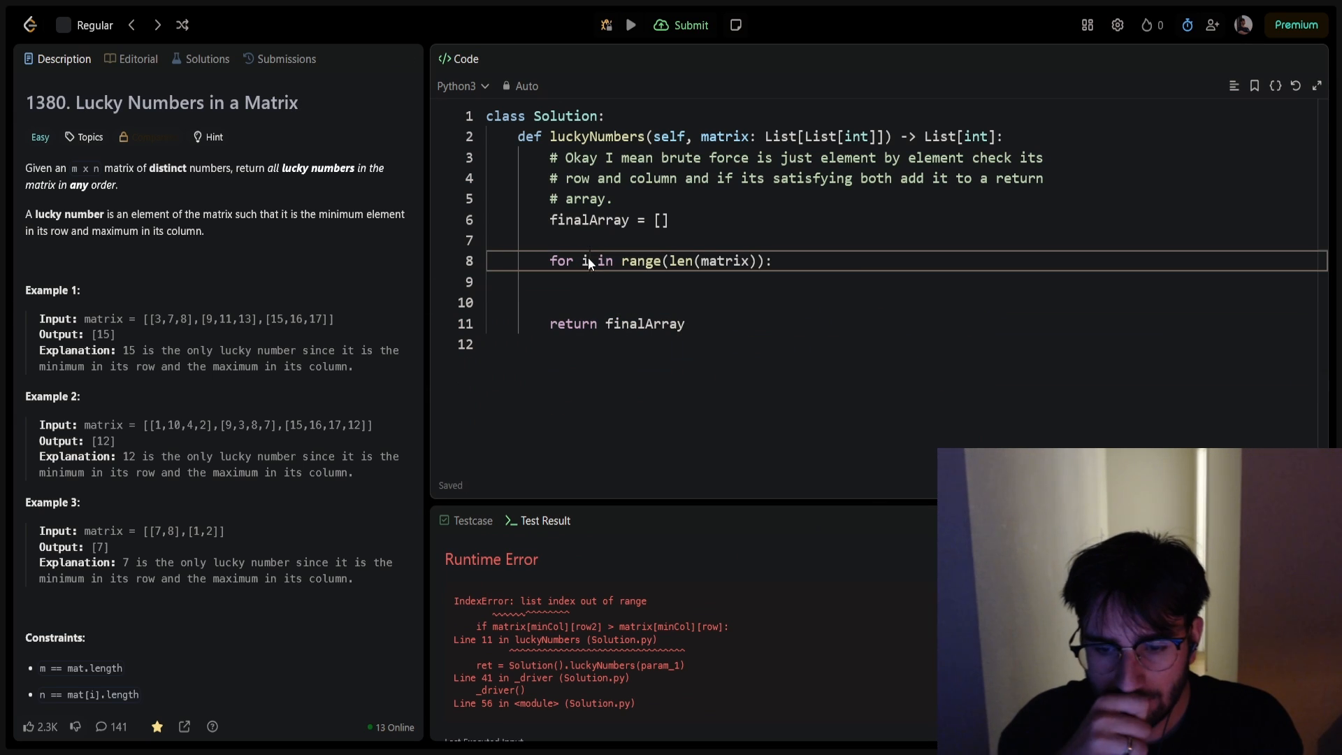
pyautogui.click(691, 281)
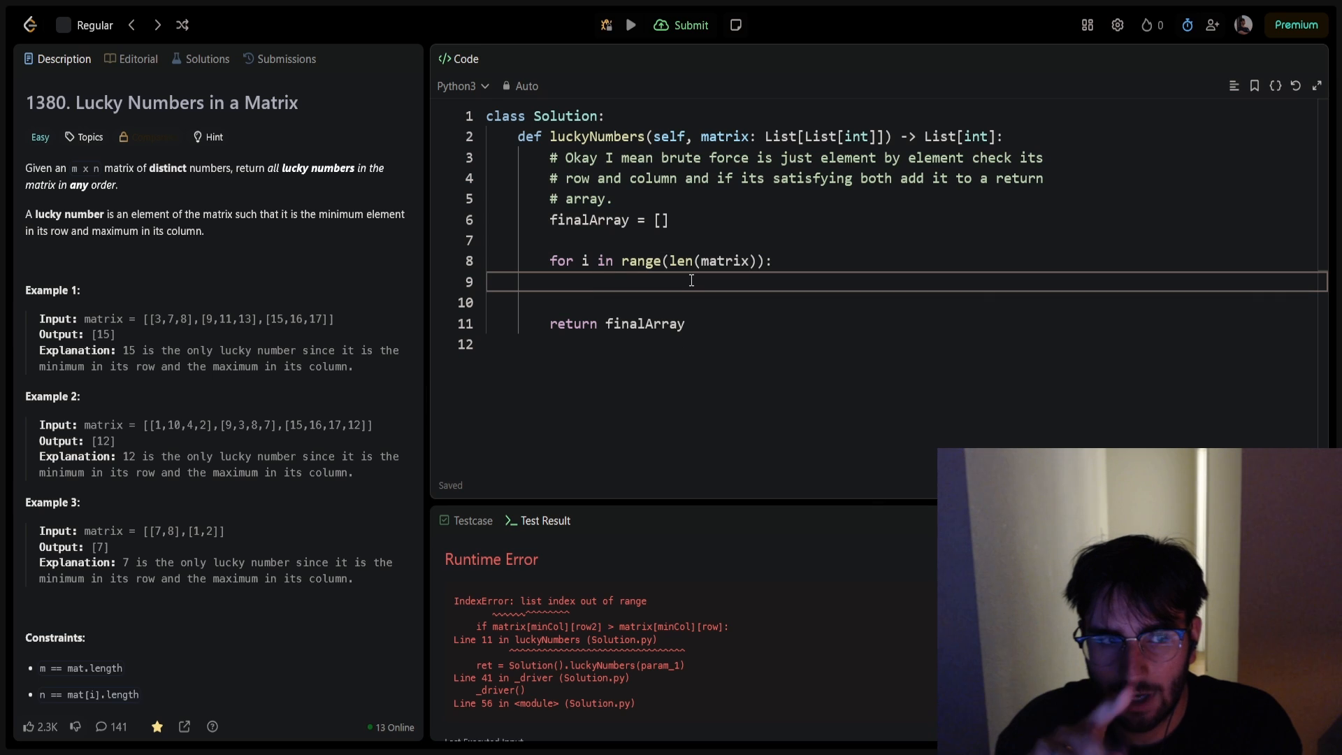
pyautogui.write('row = matrix[i]')
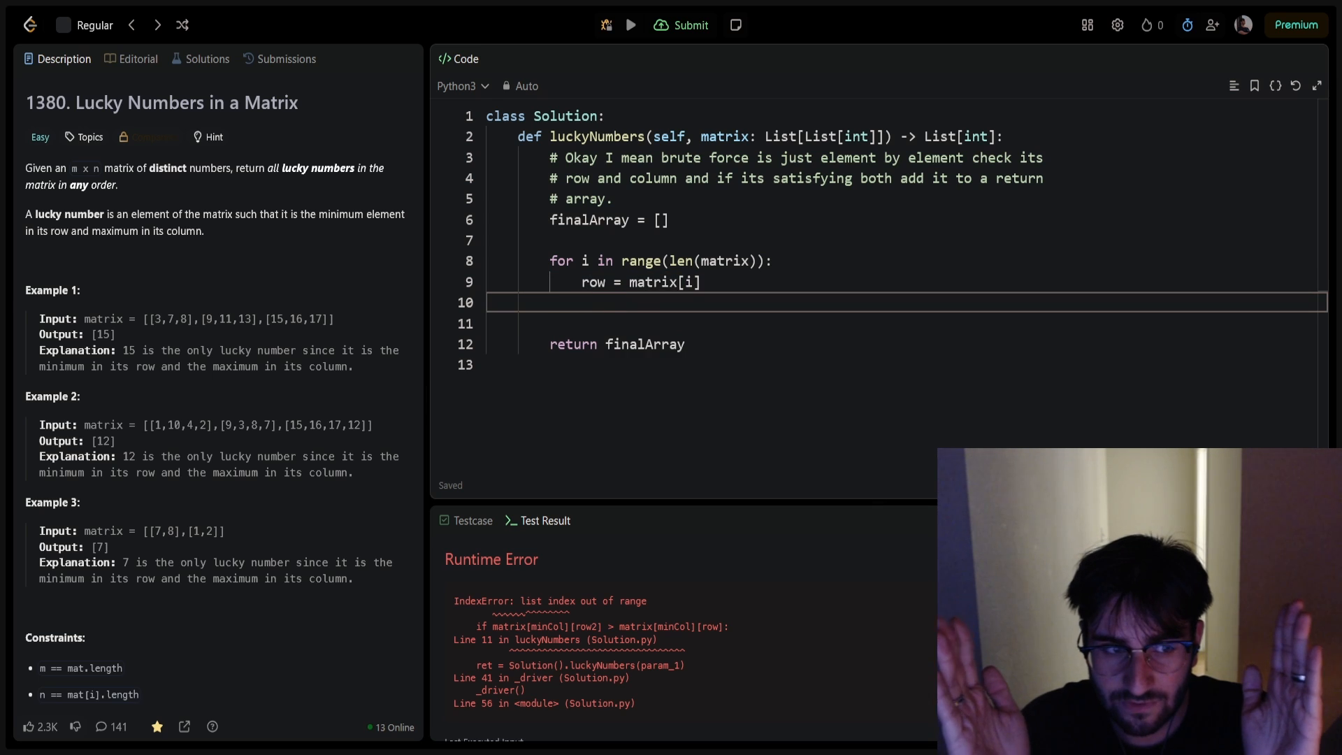
pyautogui.write('min_val = min(row)')
pyautogui.click(906, 323)
pyautogui.write('min_col_')
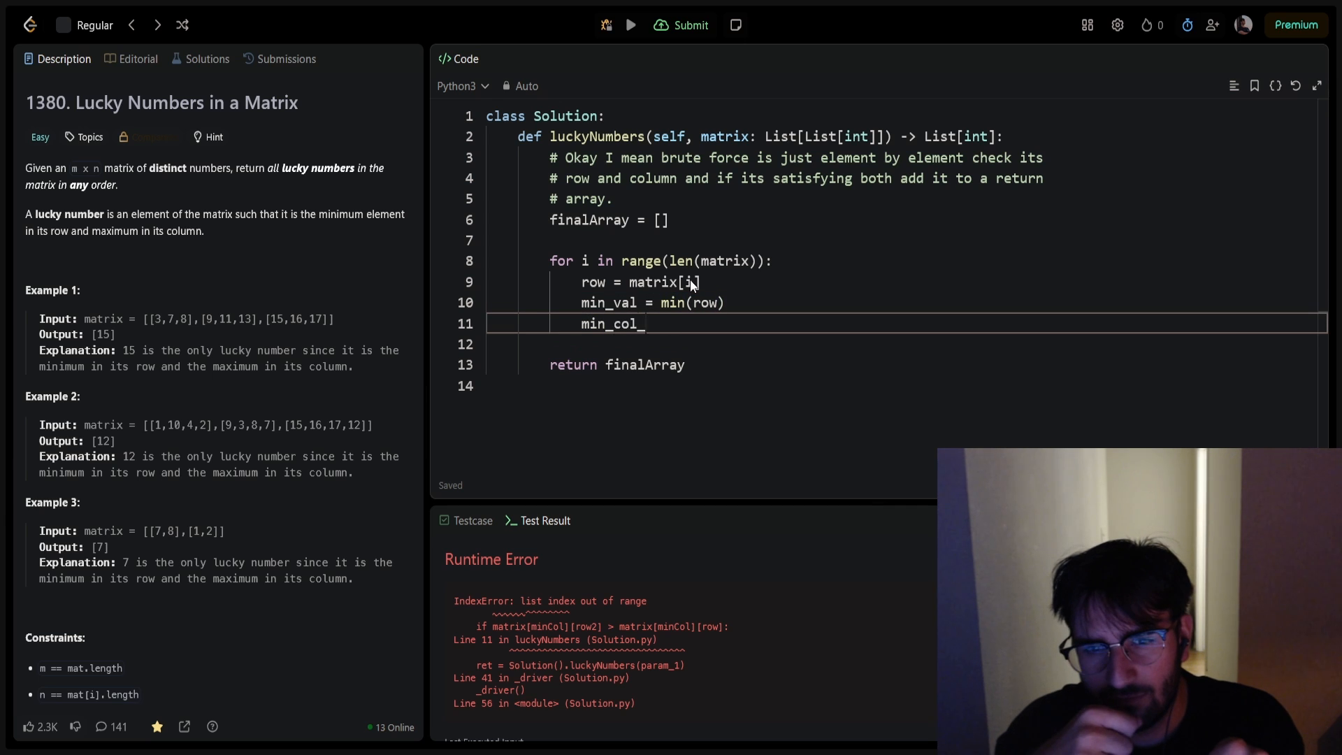
pyautogui.write('index =')
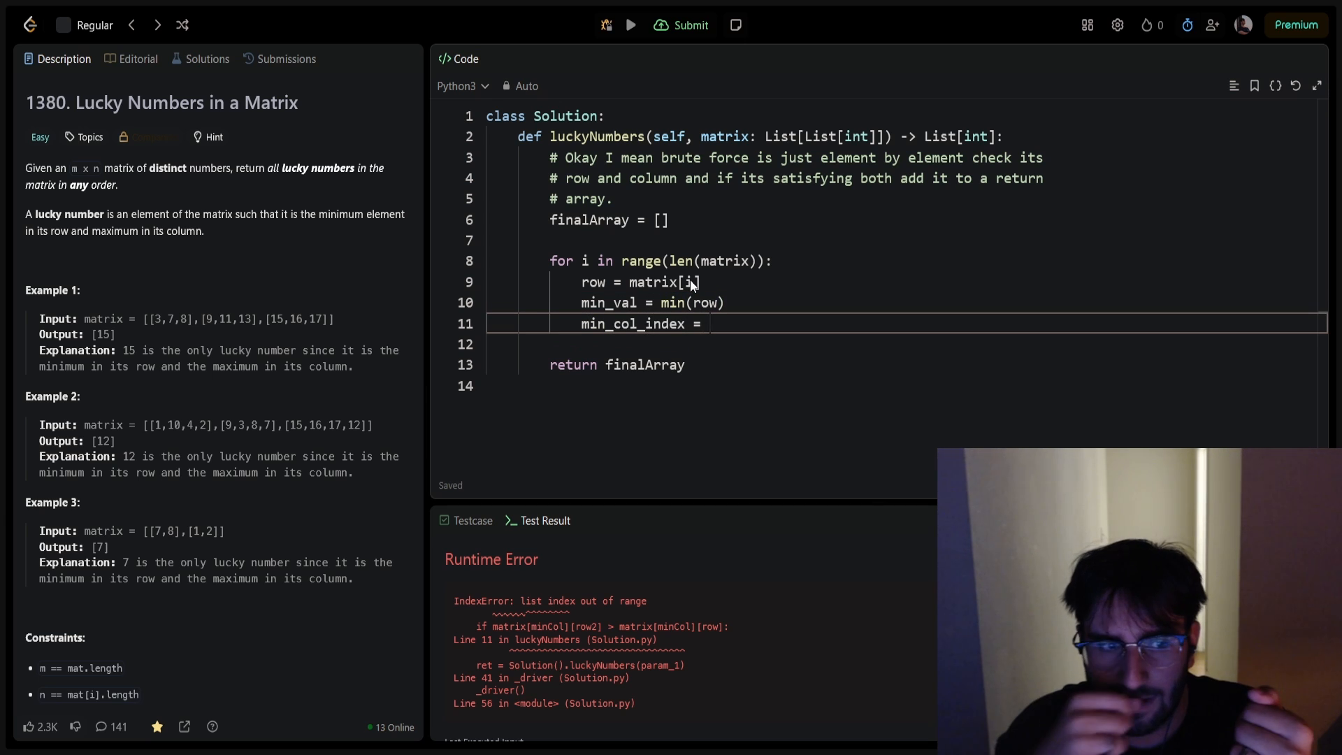
pyautogui.write('row.index(')
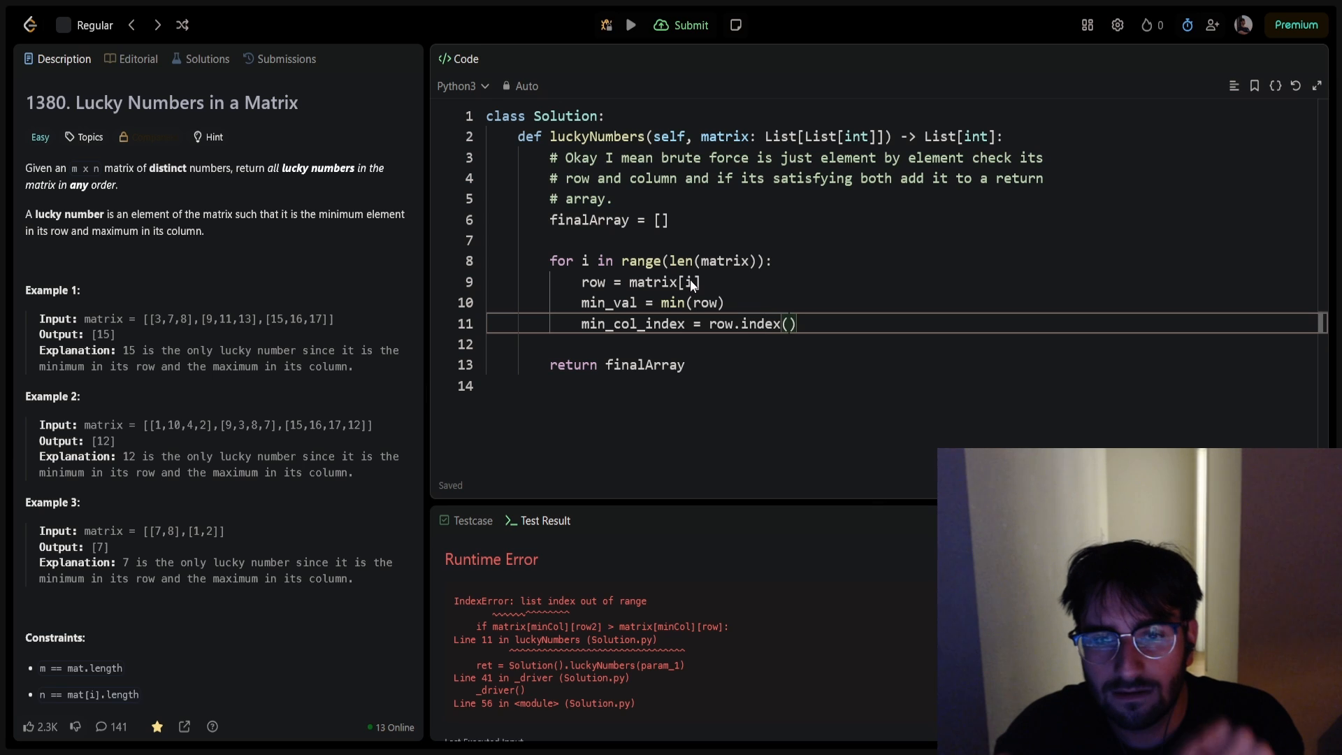
pyautogui.write('m')
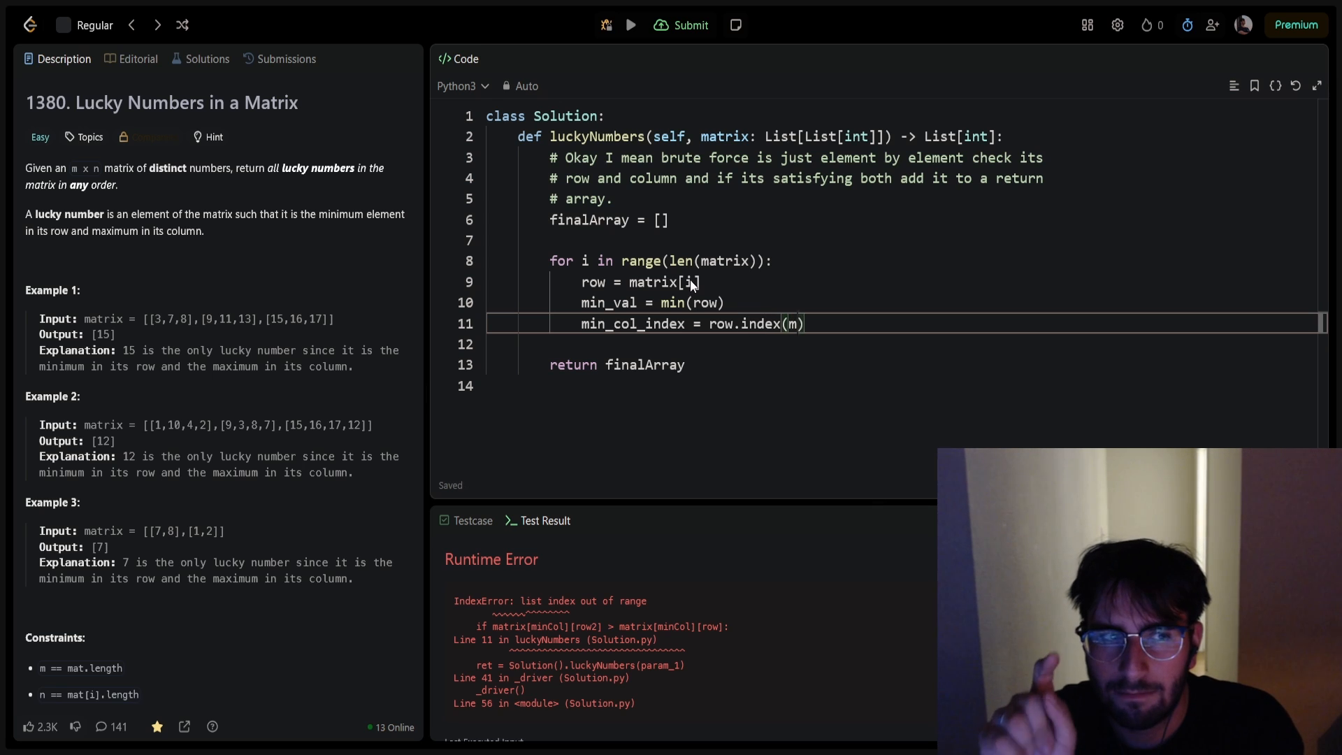
pyautogui.write('min_val)')
pyautogui.write('is_max_in_col =')
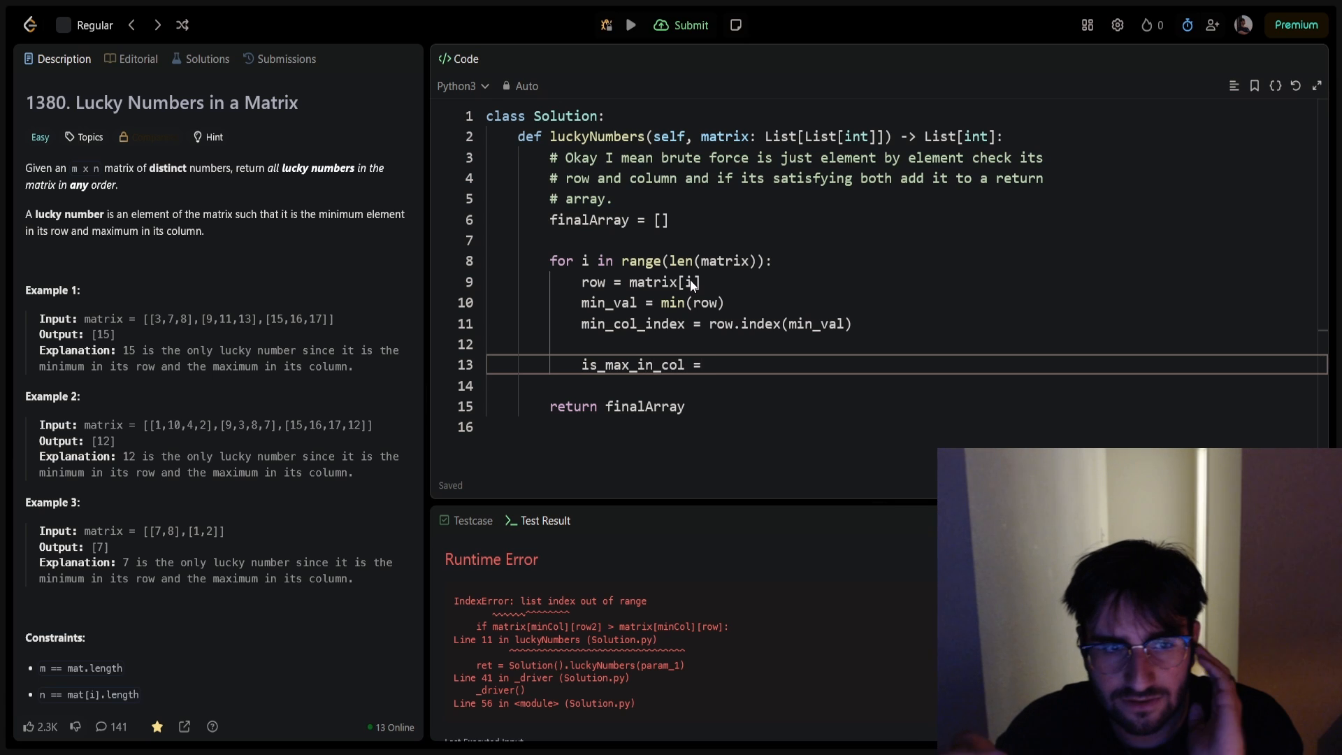
# Step: Add the is_max_in_col check over matrix[j][min_col_index] with break, then finalArray.append(min_val)
pyautogui.write('True')
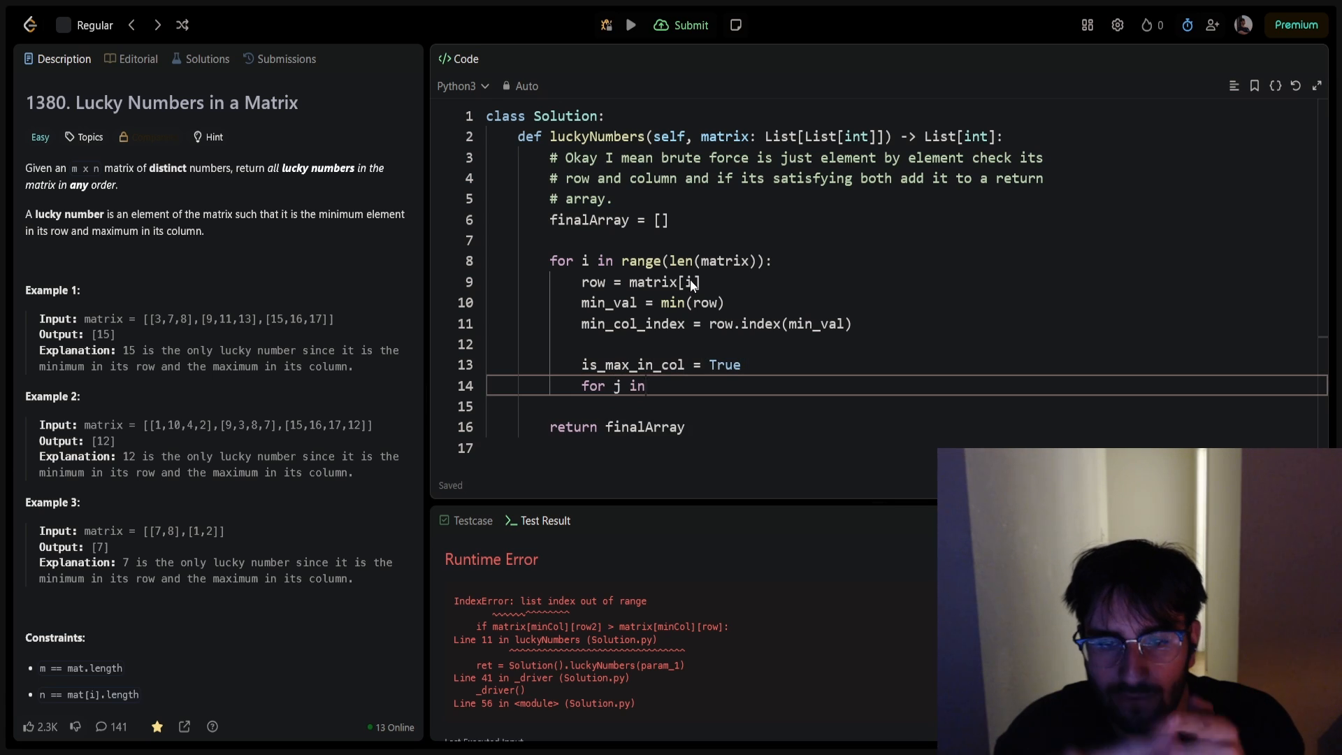
pyautogui.write('range(len(matrix)):')
pyautogui.click(908, 407)
pyautogui.write('if matrix[')
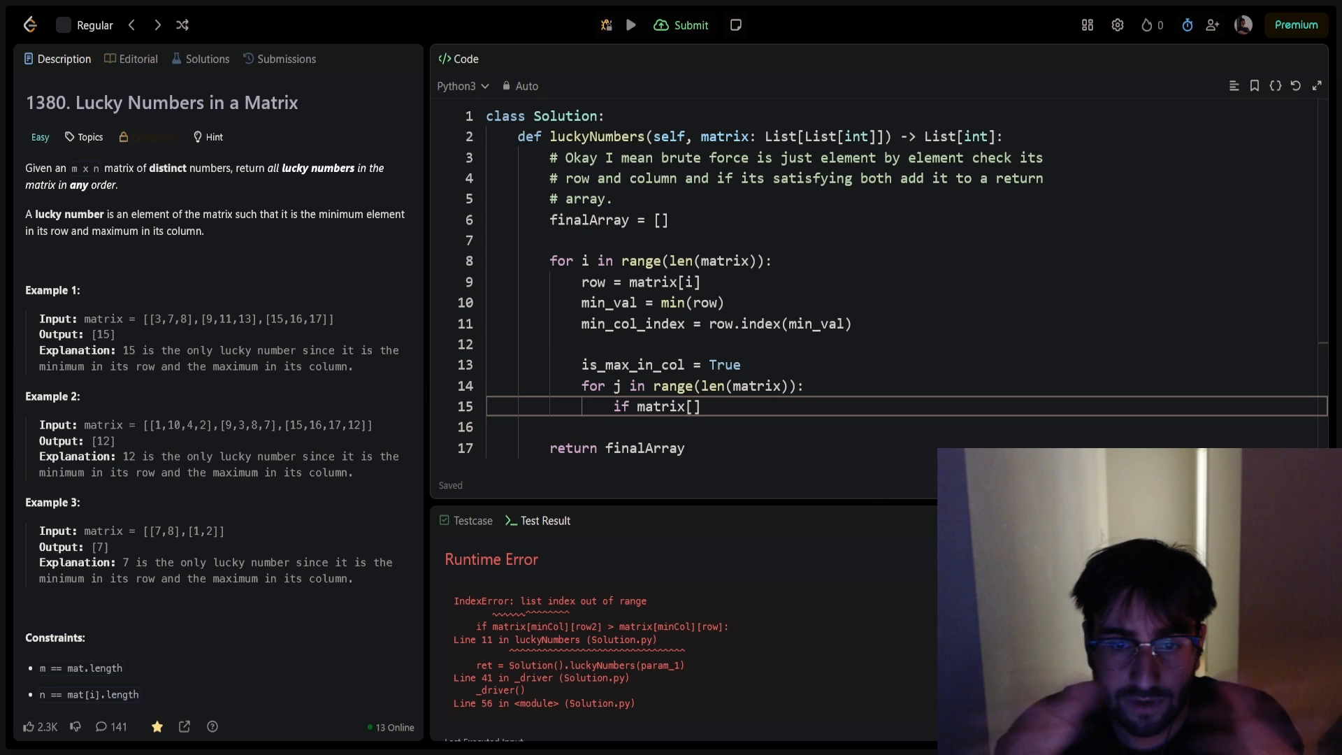
pyautogui.write('j][min_col_index] >')
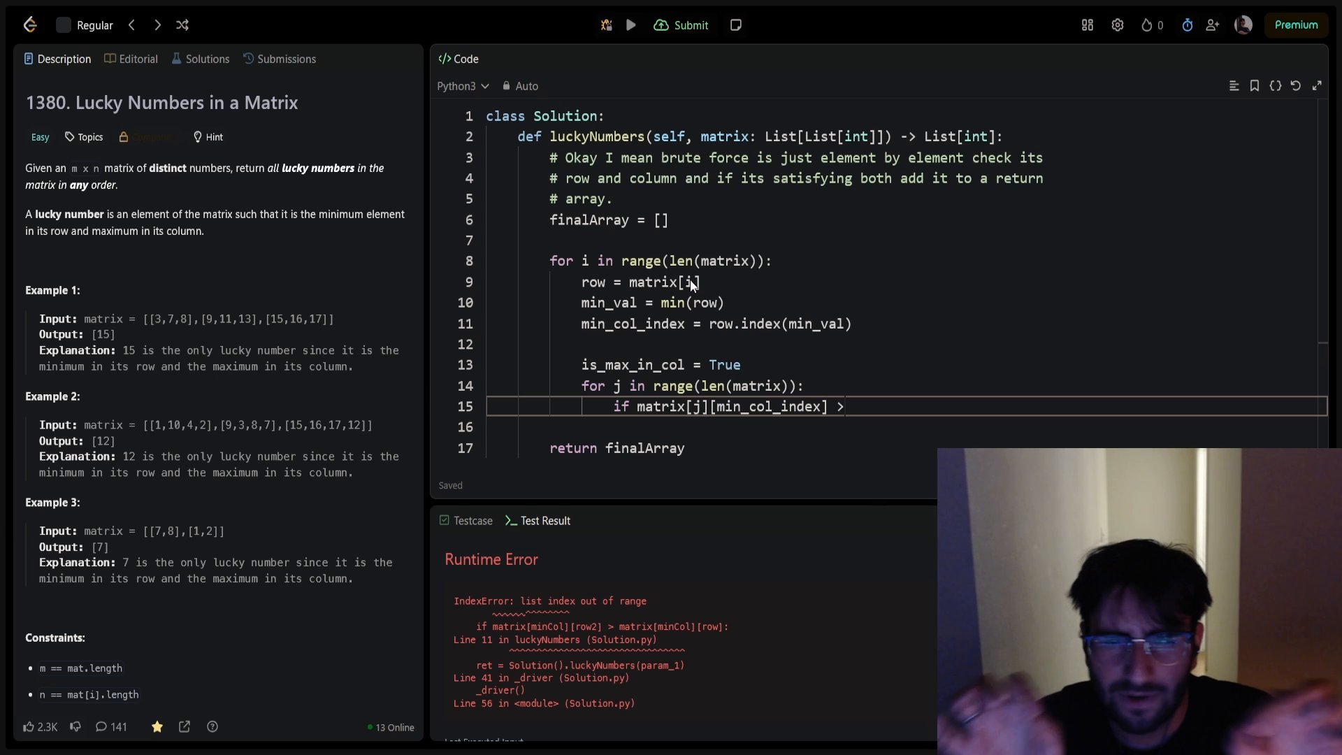
pyautogui.write('min_')
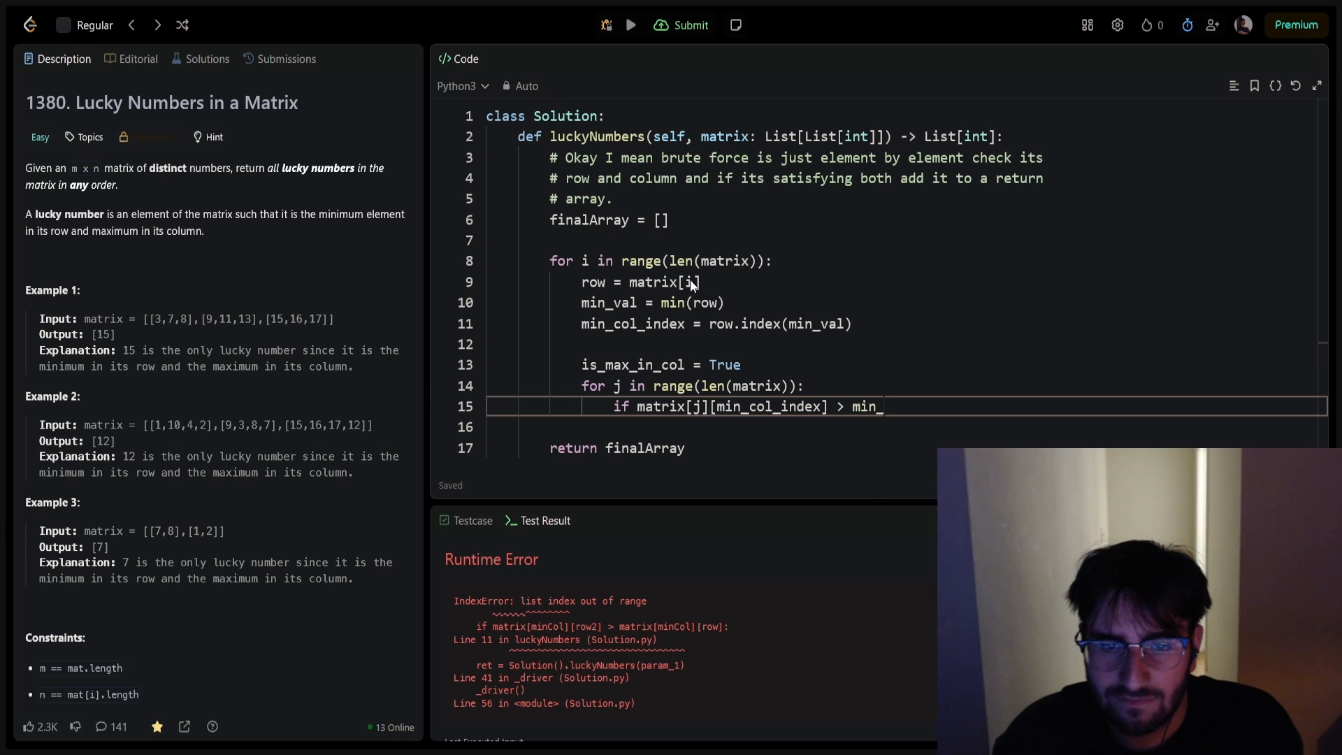
pyautogui.write('val:')
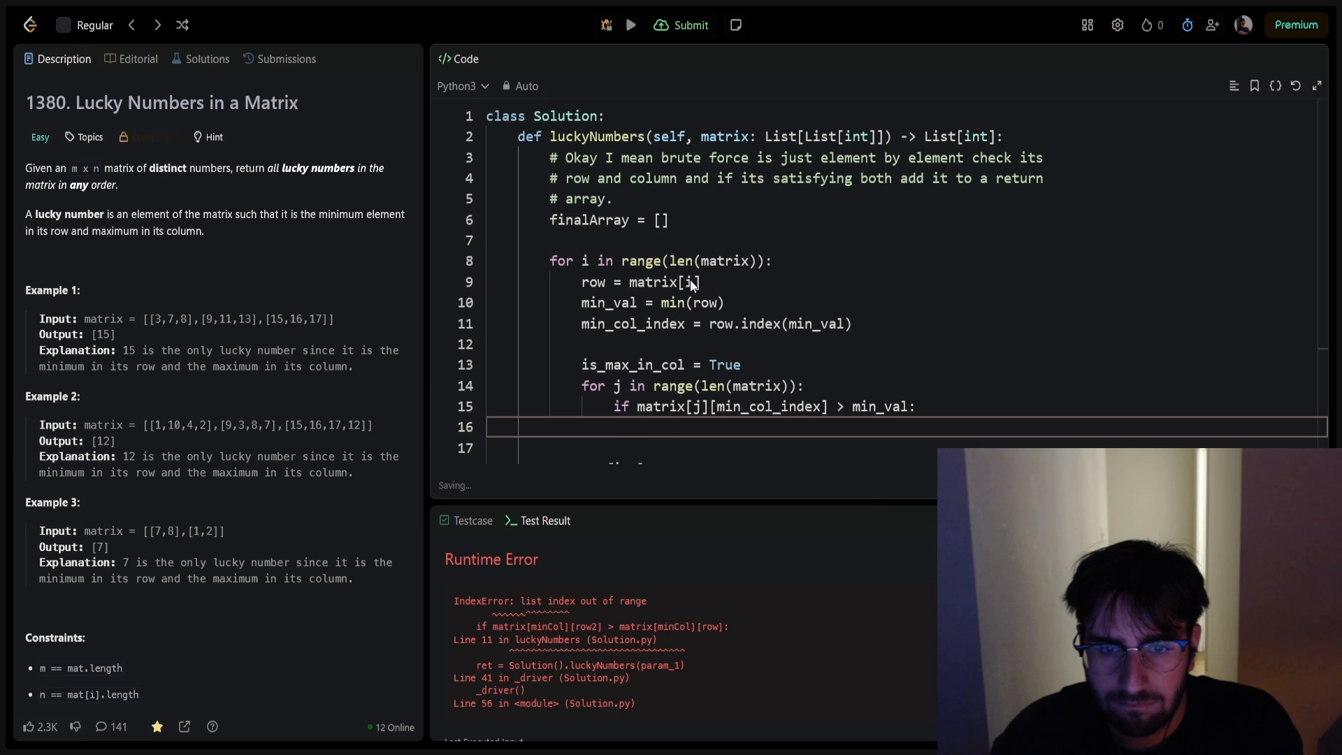
pyautogui.write('is_max_in_col = False')
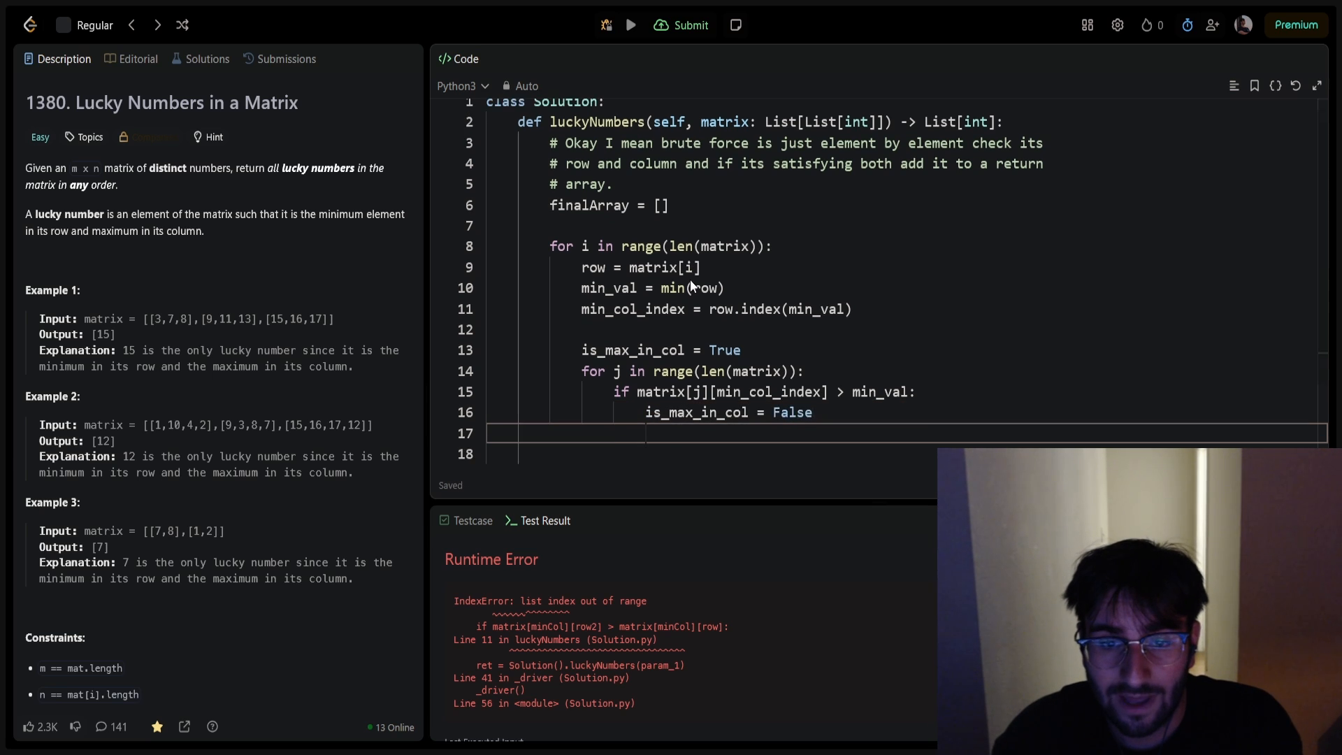
pyautogui.write('break')
pyautogui.write('if is_max_in_col:')
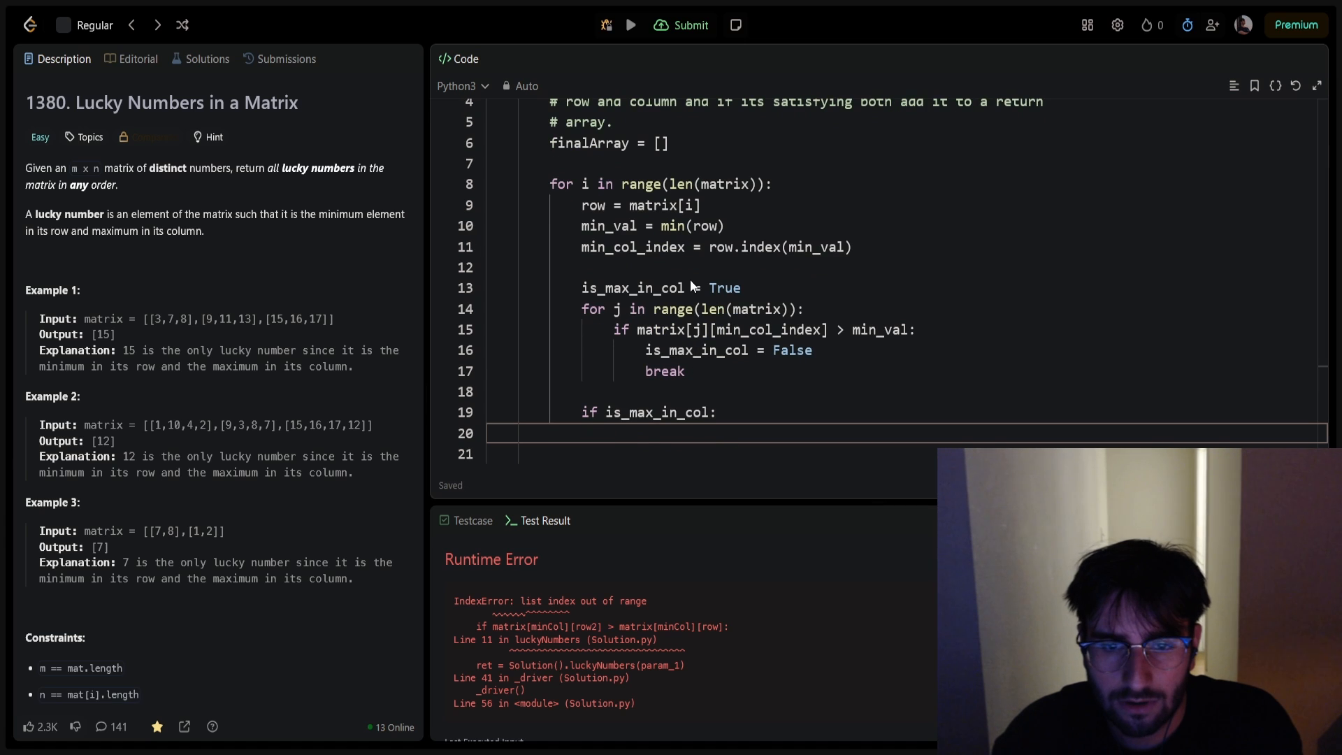
pyautogui.write('finalArray.append(min)')
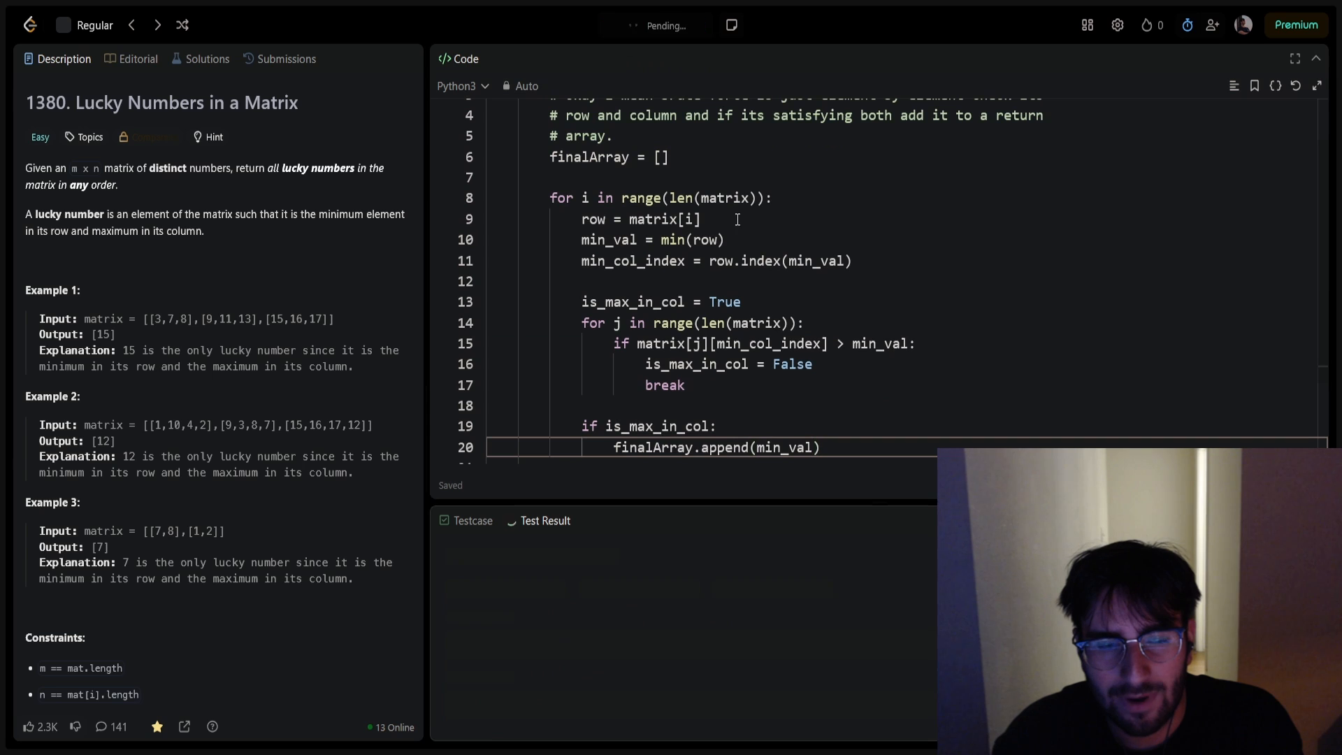
# Step: Run the solution to Accepted on the samples, then submit it for an accepted result with stats
pyautogui.click(631, 25)
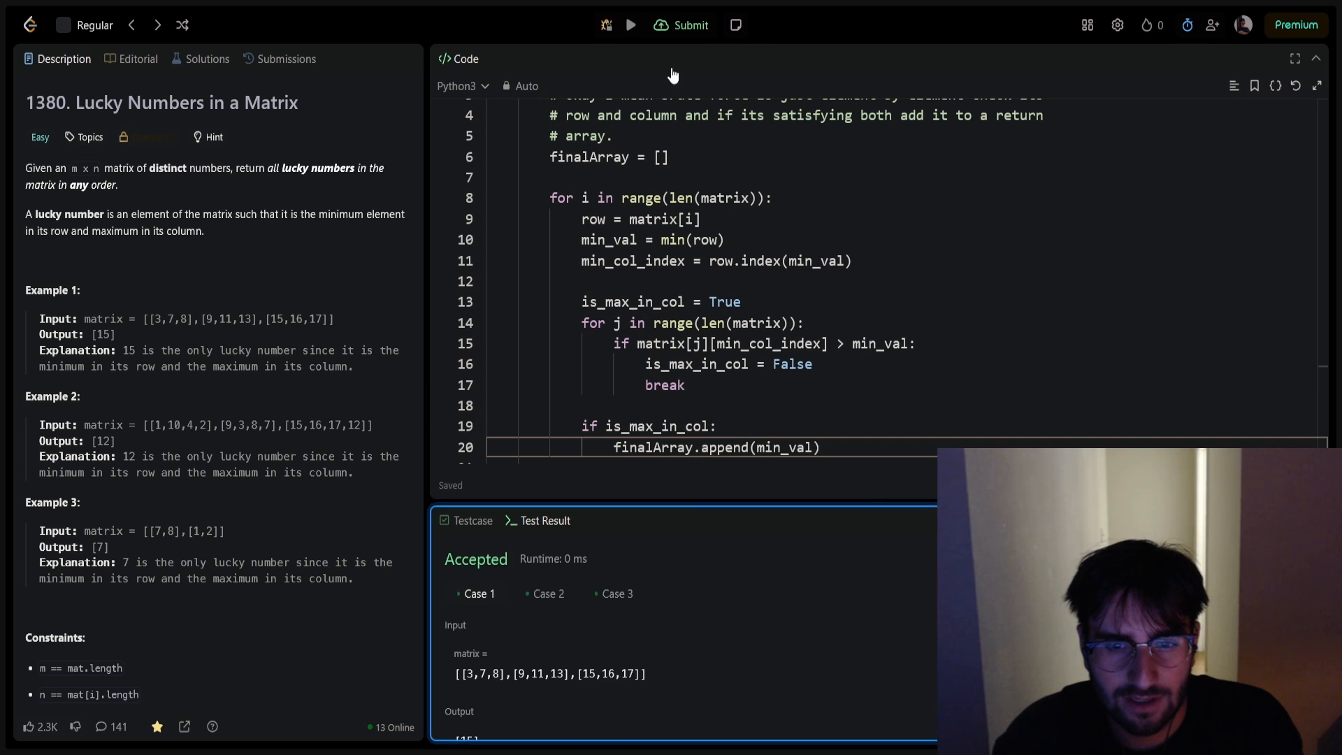
pyautogui.click(689, 25)
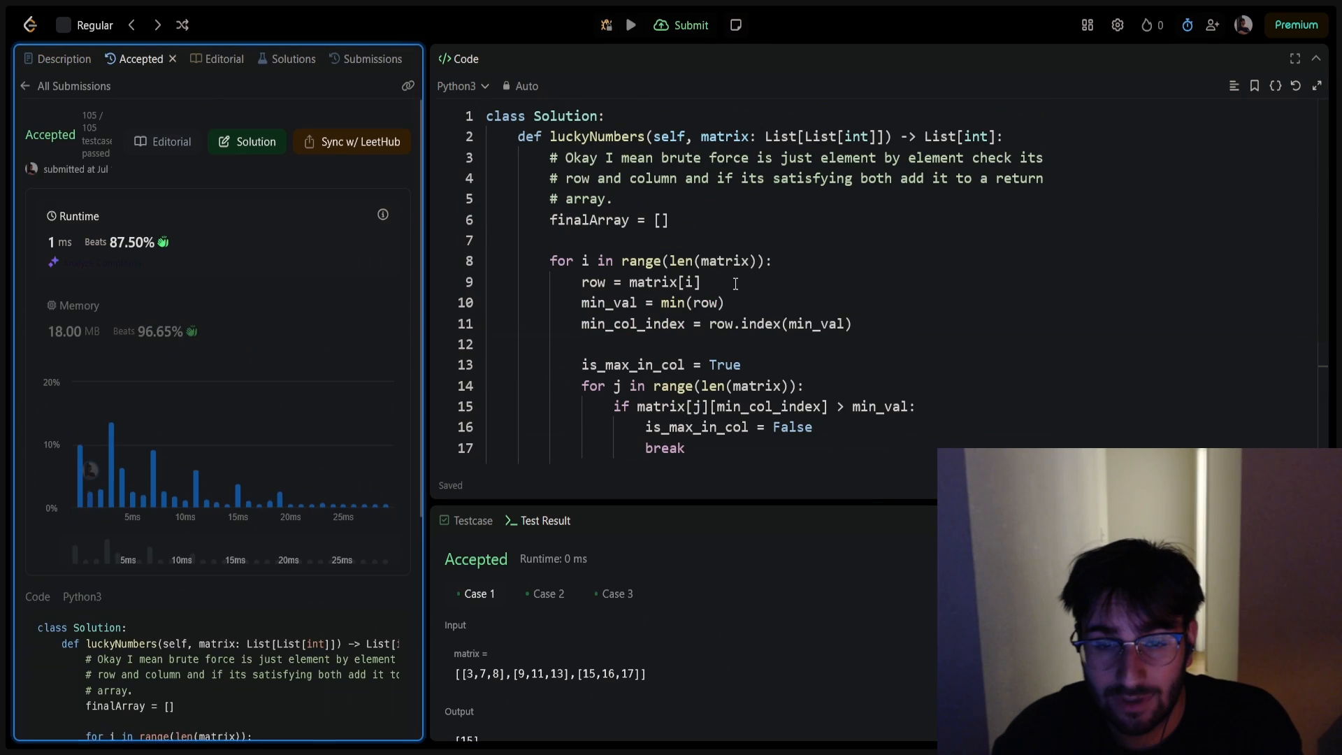